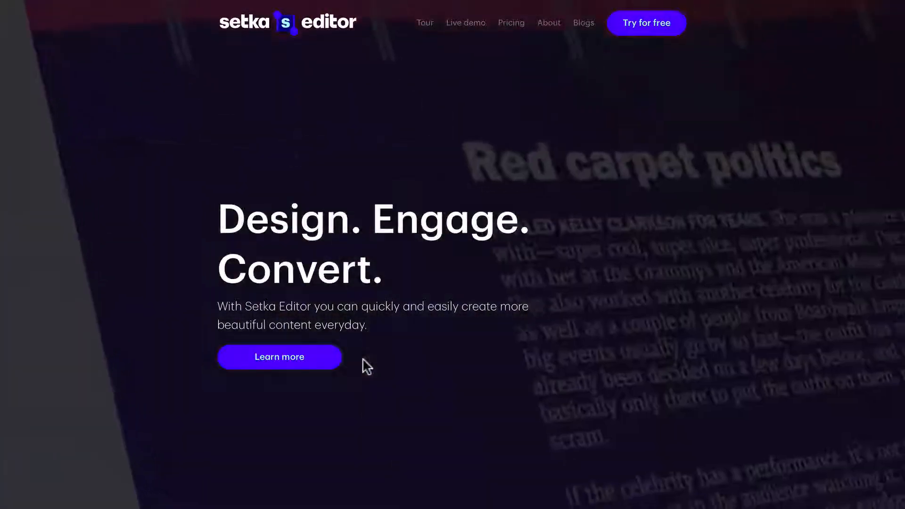
- Scroll the Setka Editor site and start the product demo video
scroll("down", 3)
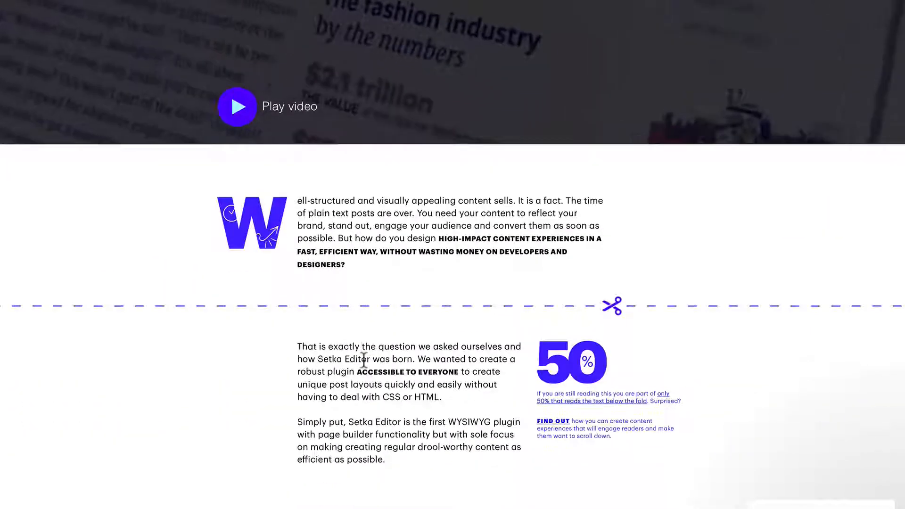
scroll("down", 3)
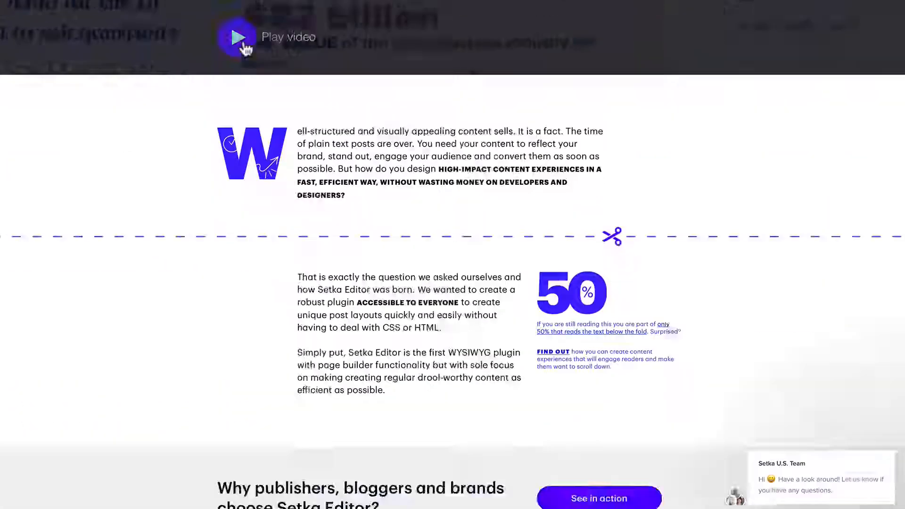
left_click(236, 37)
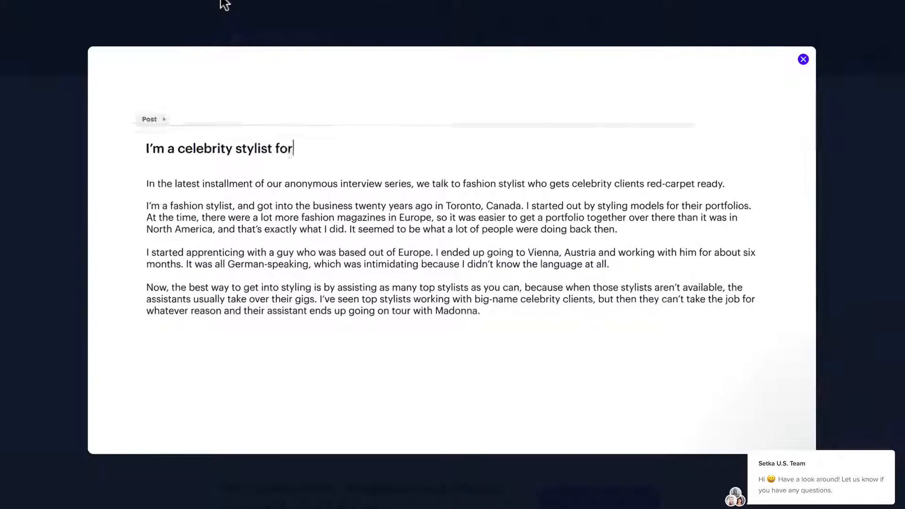
left_click(229, 133)
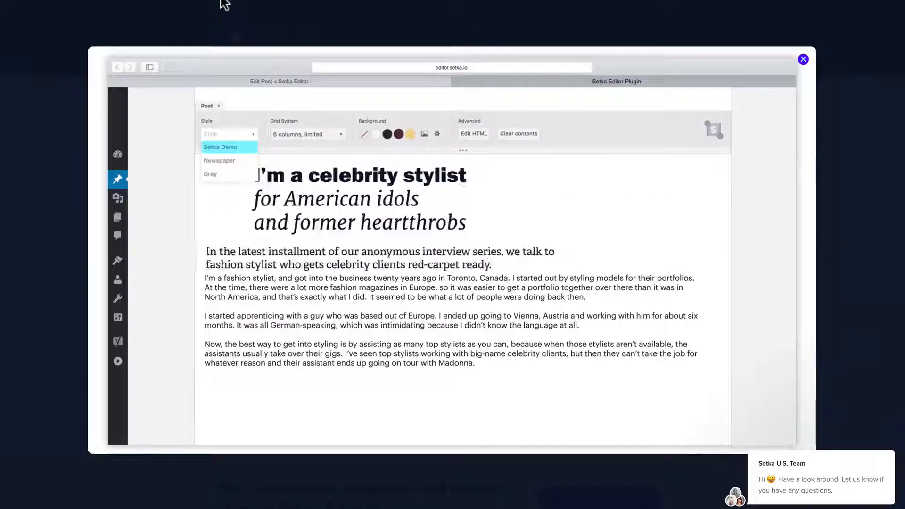
left_click(219, 159)
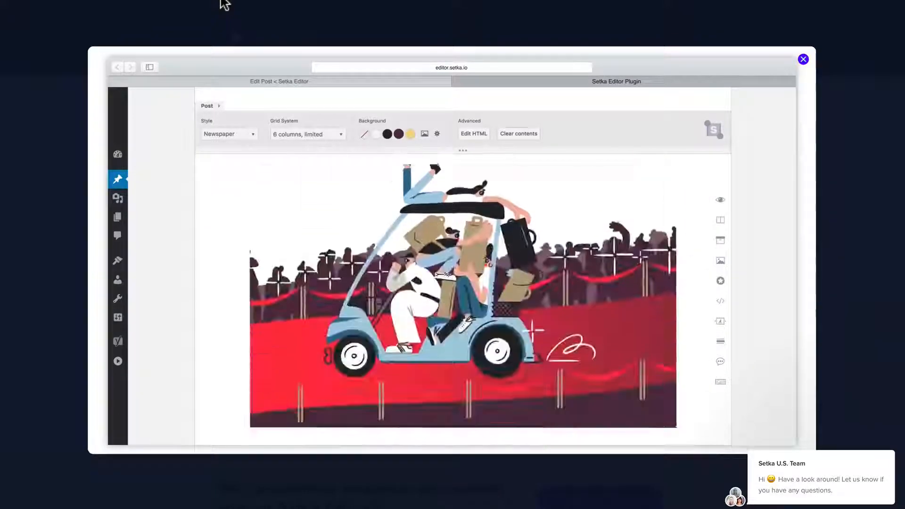
- Browse further down the site and open the Help Center
scroll("down", 3)
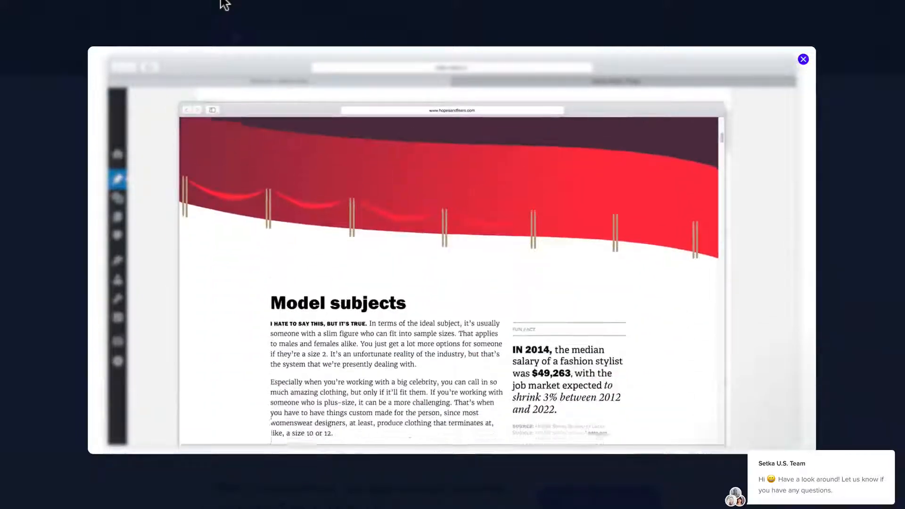
scroll("down", 3)
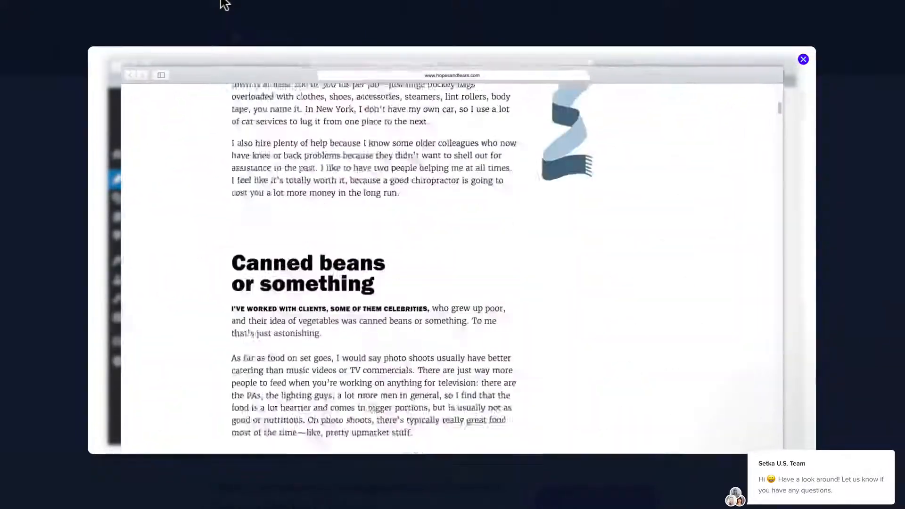
scroll("up", 3)
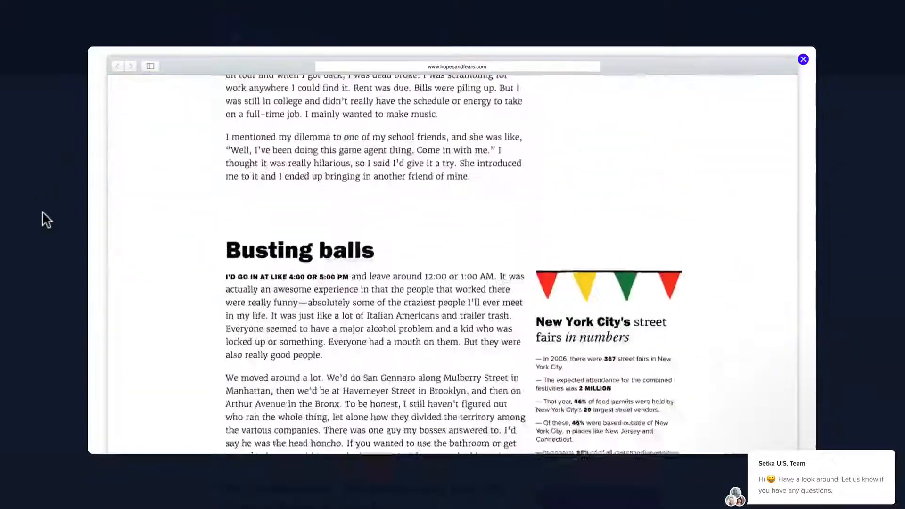
scroll("down", 3)
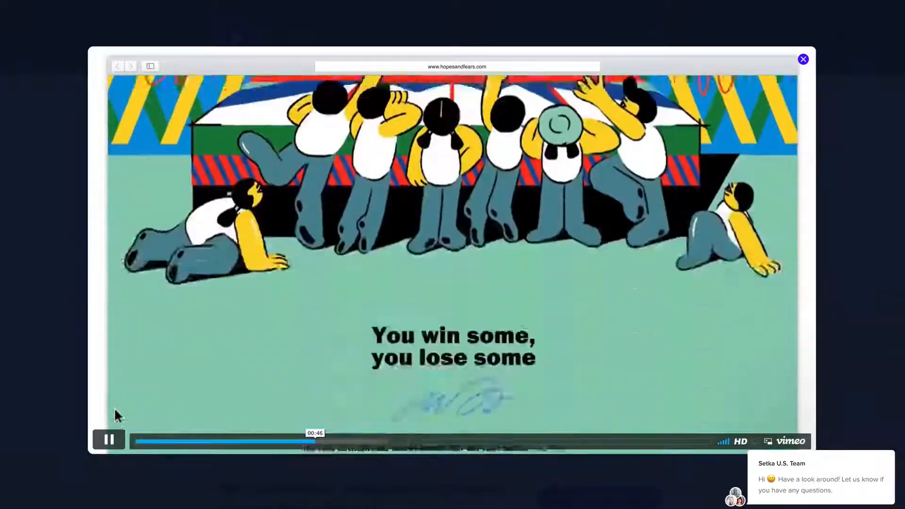
left_click(801, 59)
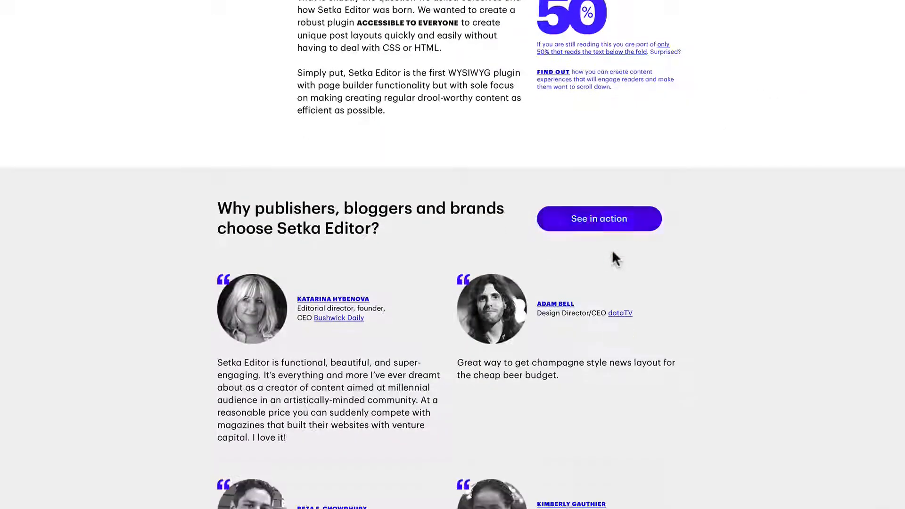
scroll("down", 3)
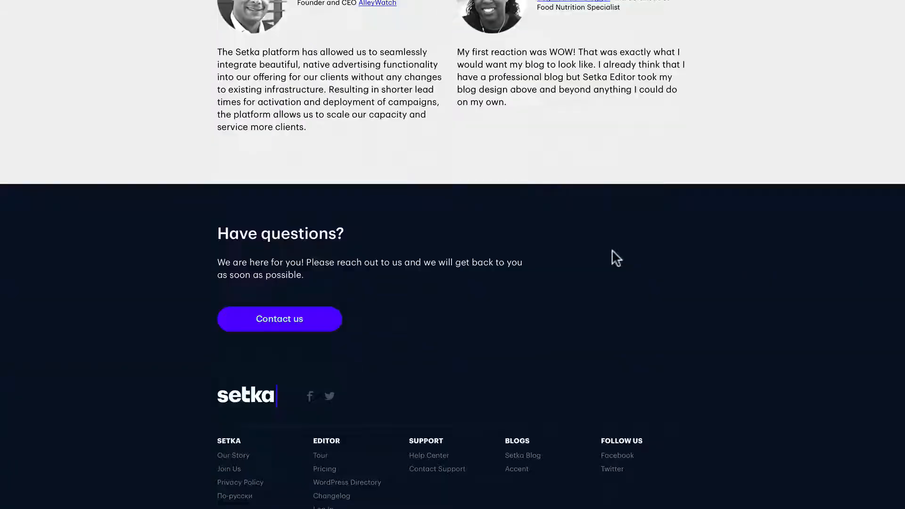
mouse_move(424, 458)
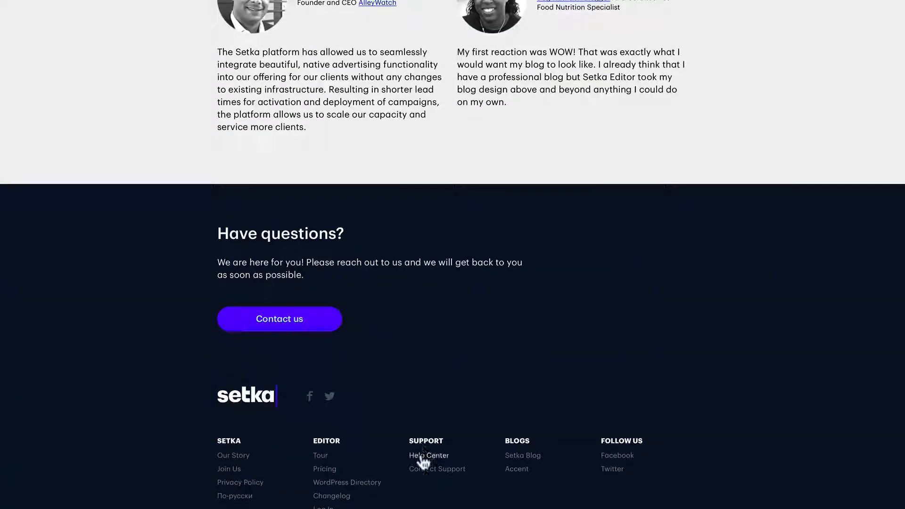
left_click(429, 455)
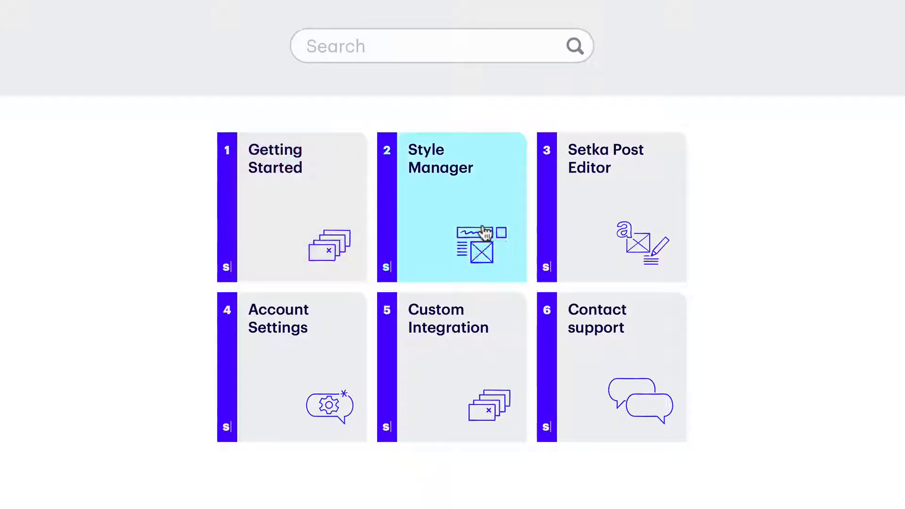
mouse_move(343, 380)
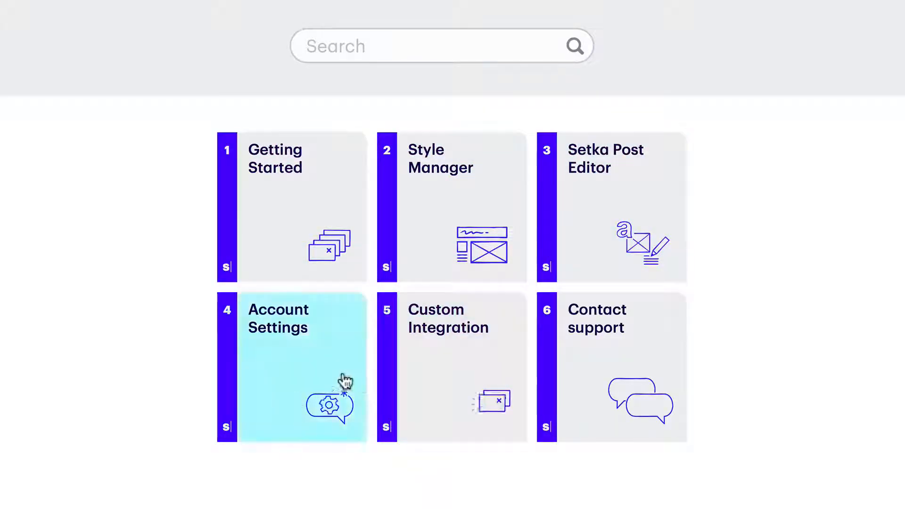
mouse_move(620, 407)
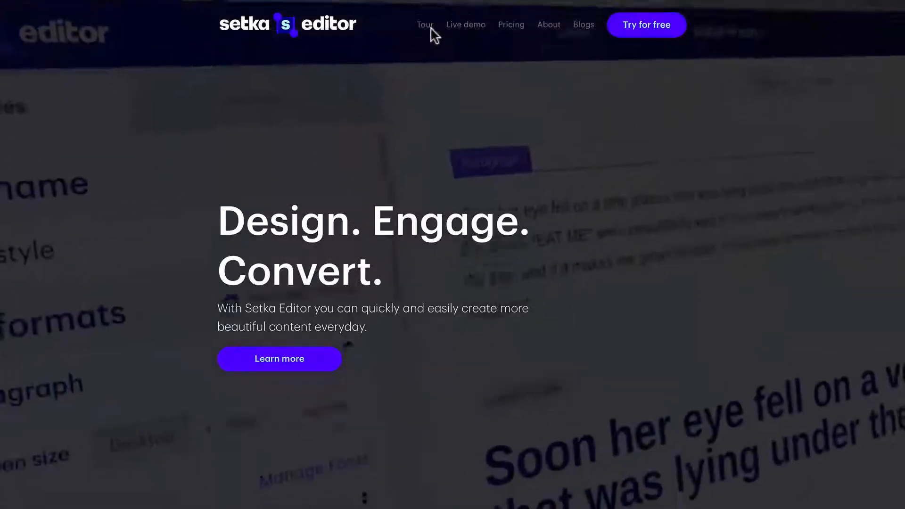
- Open the live demo, start the quick tour, and advance to text styles
left_click(465, 24)
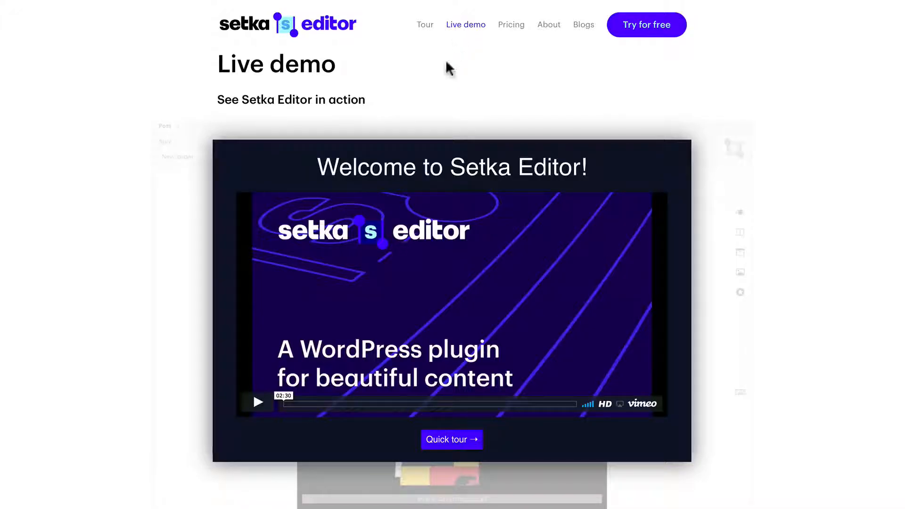
mouse_move(655, 352)
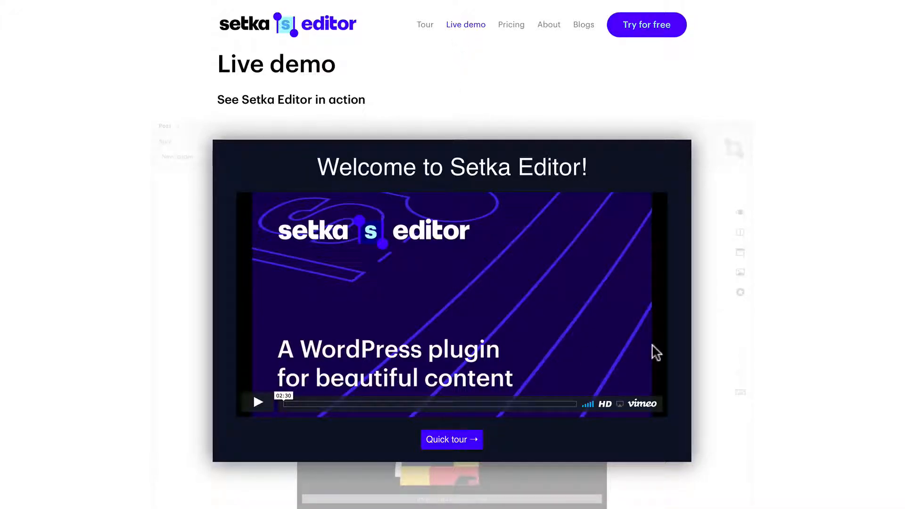
left_click(451, 440)
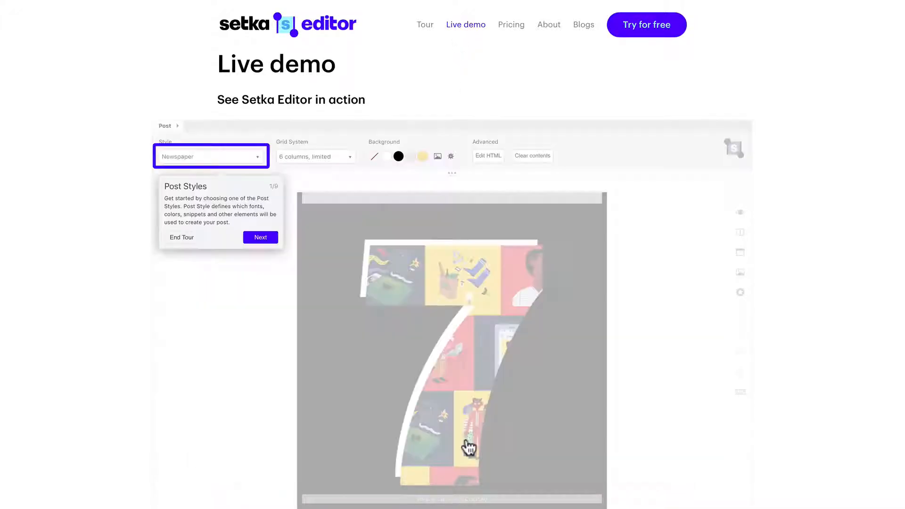
mouse_move(243, 245)
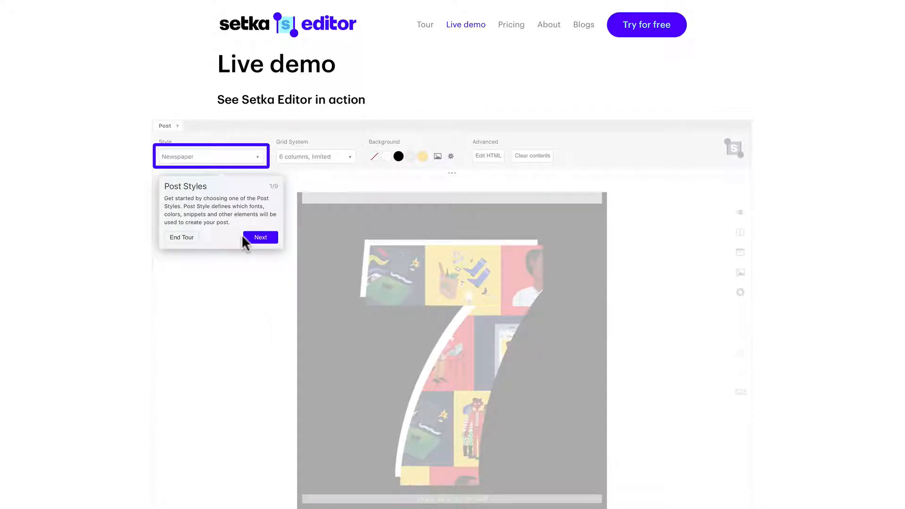
left_click(260, 237)
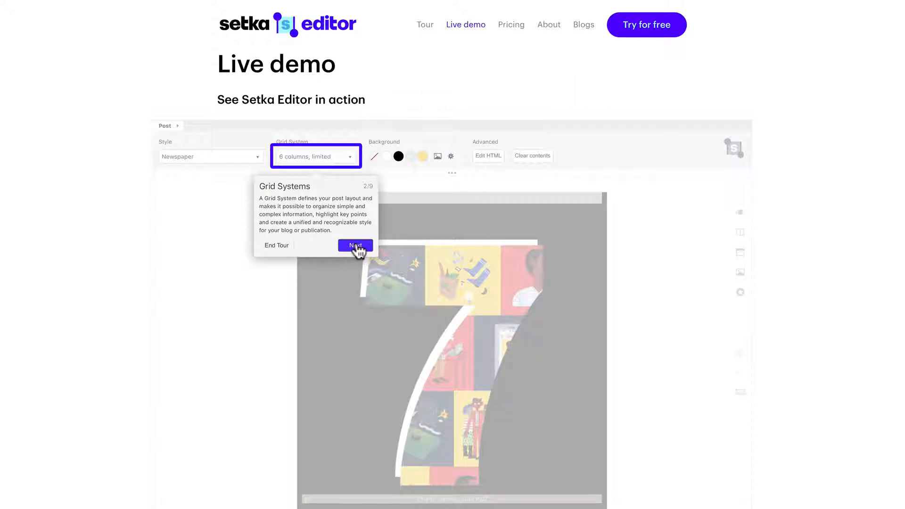
left_click(354, 245)
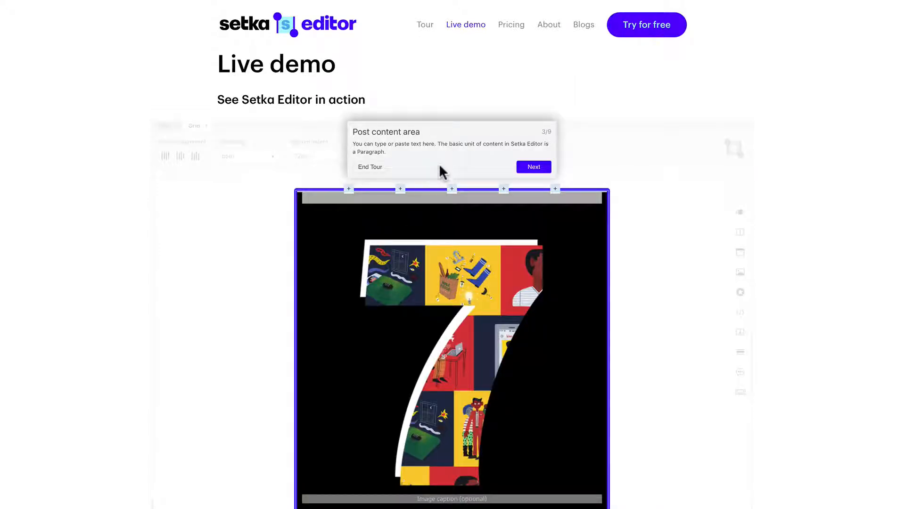
left_click(532, 167)
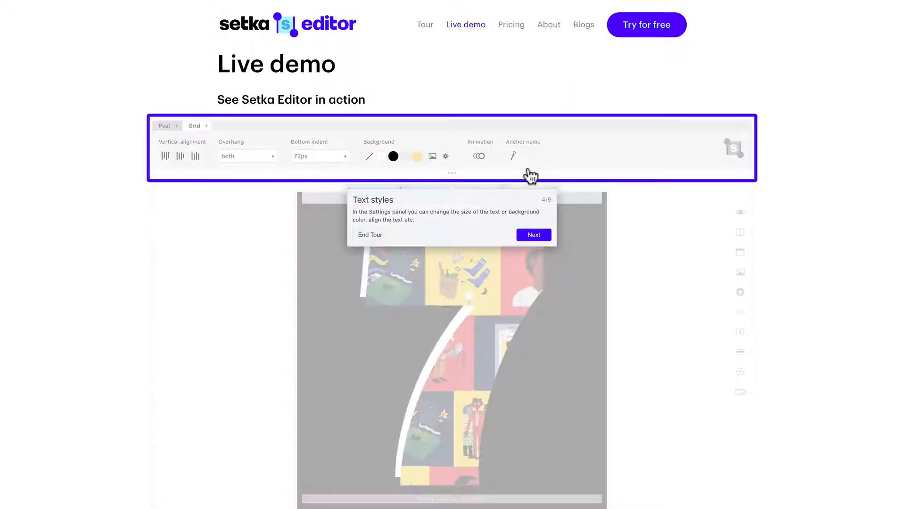
mouse_move(506, 234)
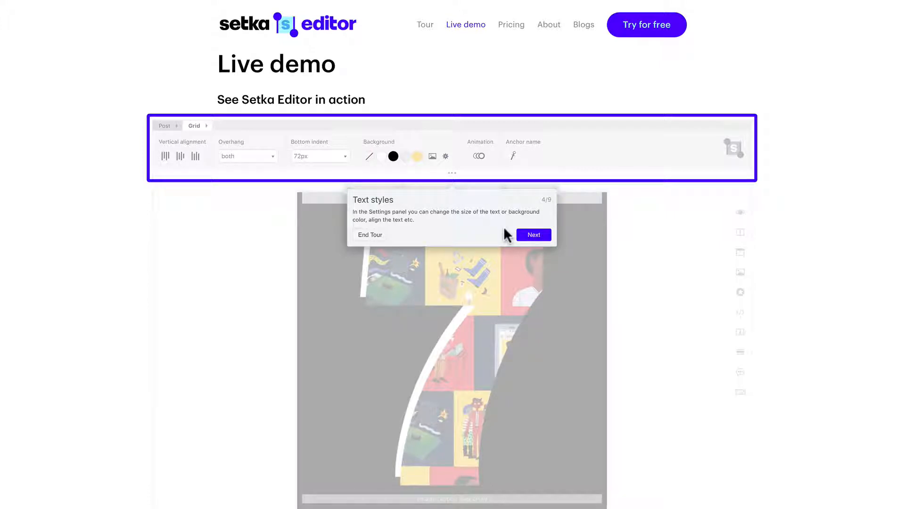
- Step the tour through animation, post elements, shortcuts and preview to the final step
left_click(533, 234)
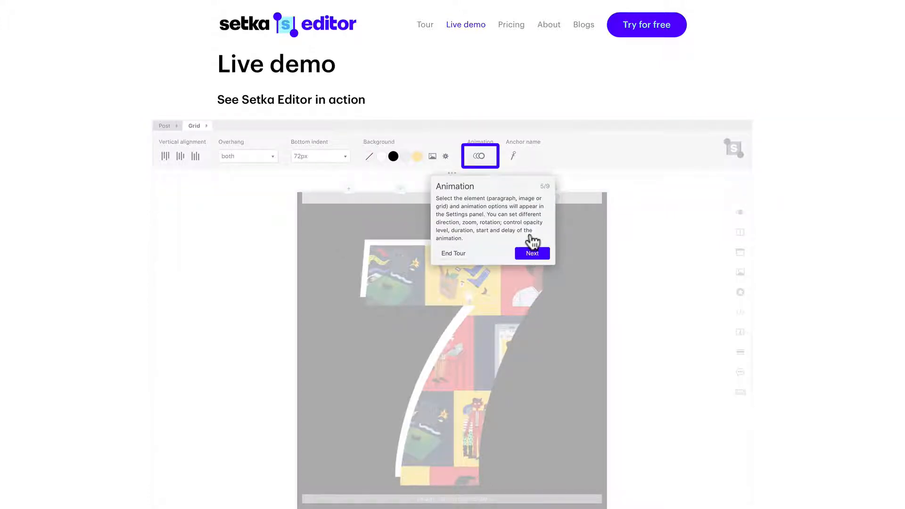
left_click(531, 252)
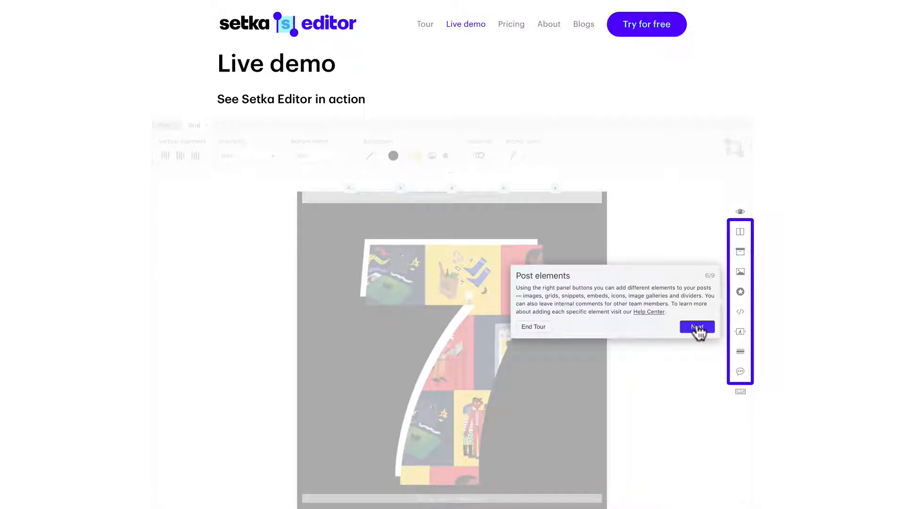
left_click(696, 326)
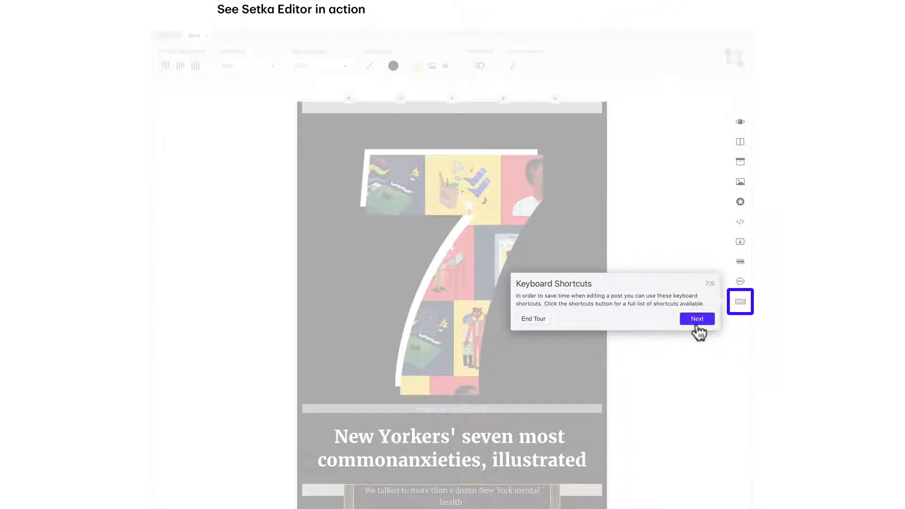
left_click(696, 319)
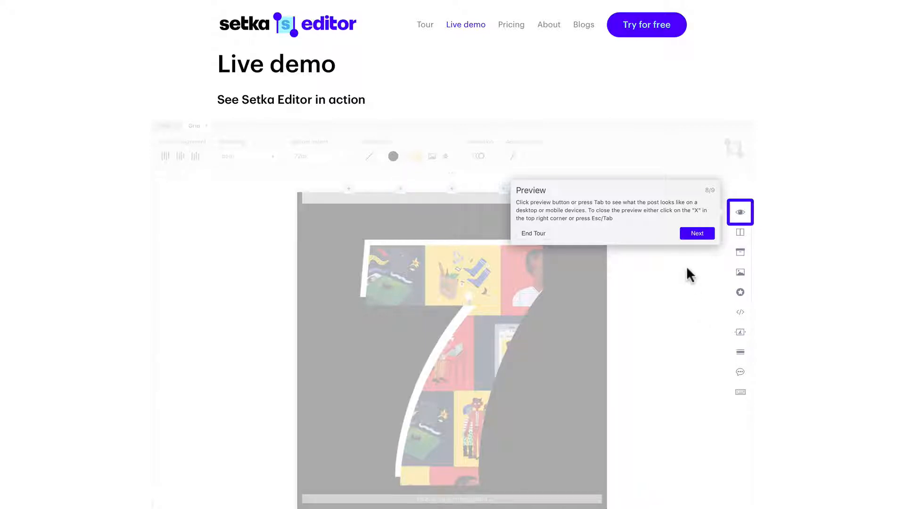
left_click(696, 233)
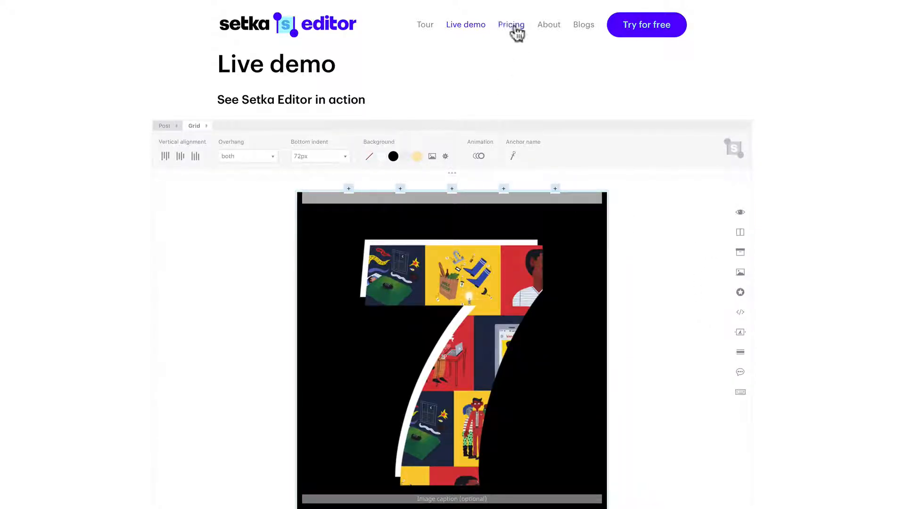
- Scroll through the Pricing page's plan comparison, then open the About page
left_click(511, 24)
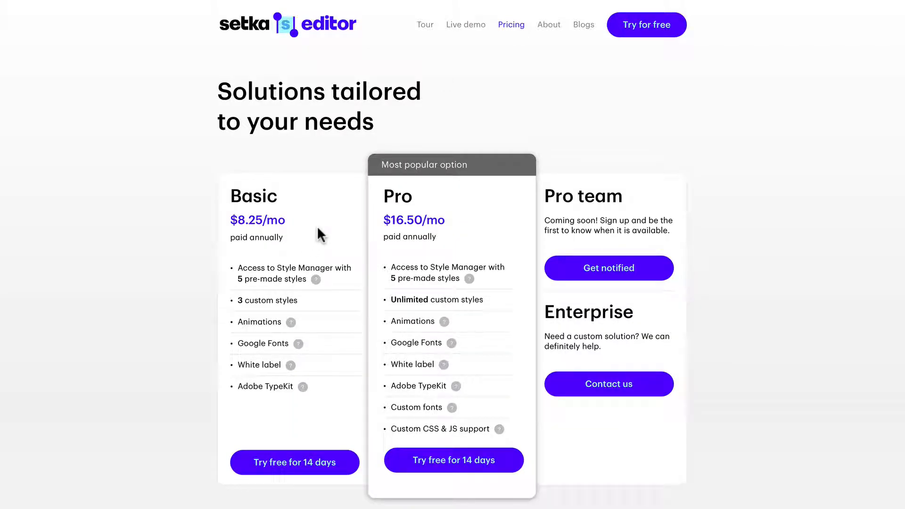
mouse_move(475, 227)
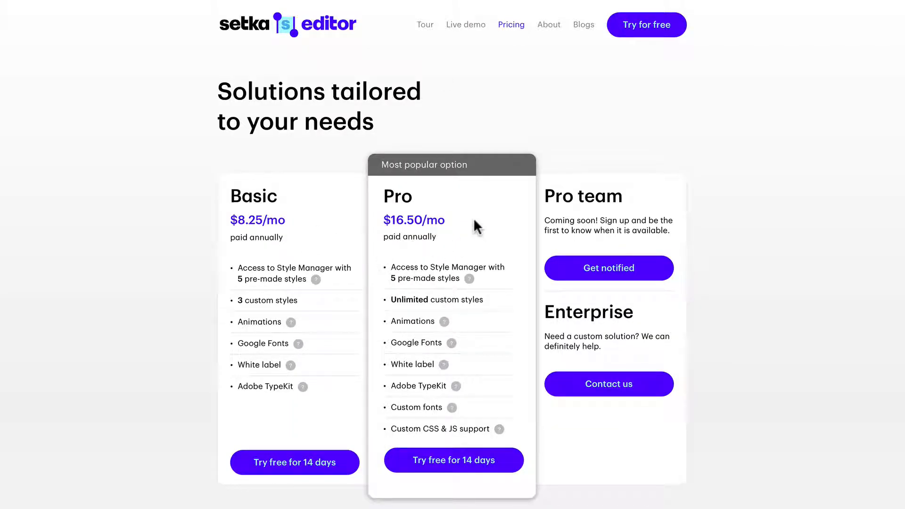
mouse_move(527, 245)
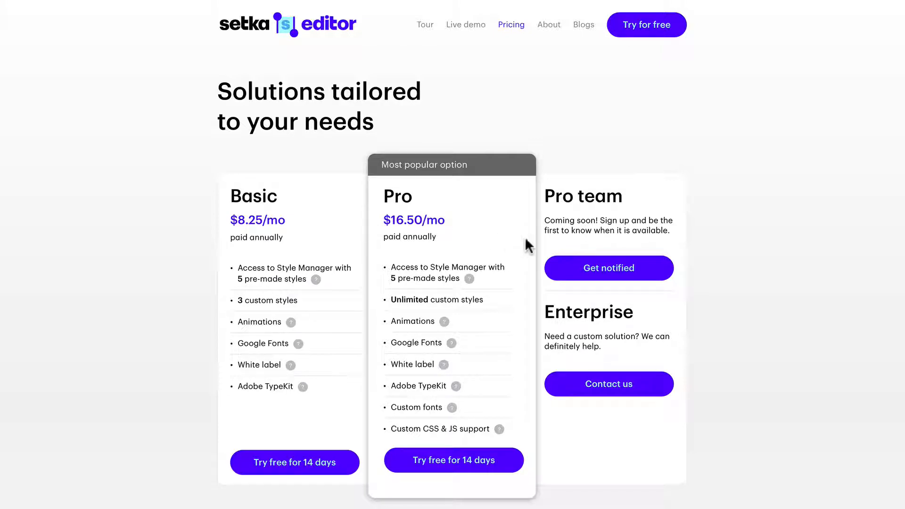
mouse_move(634, 339)
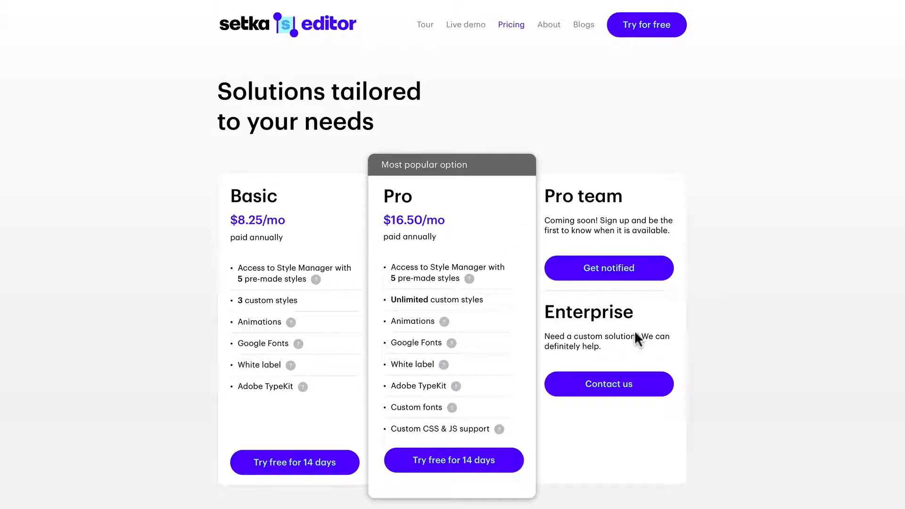
scroll("down", 3)
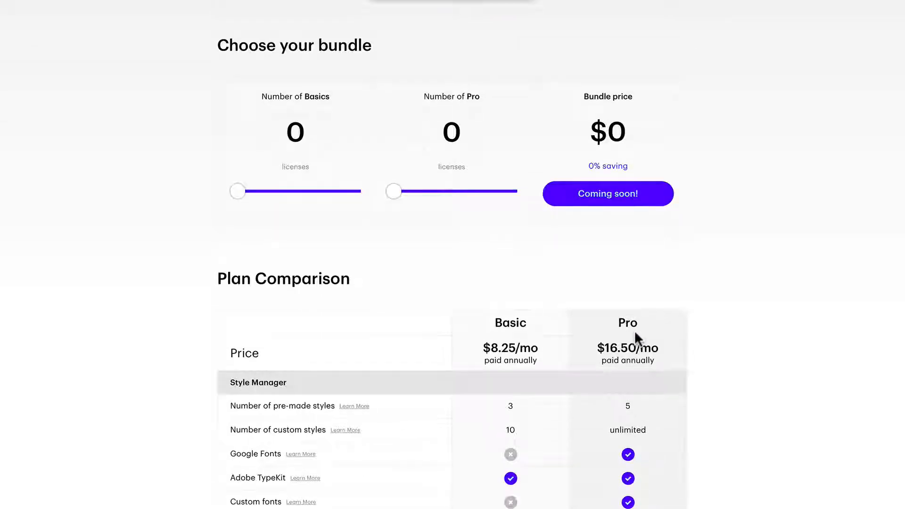
scroll("down", 3)
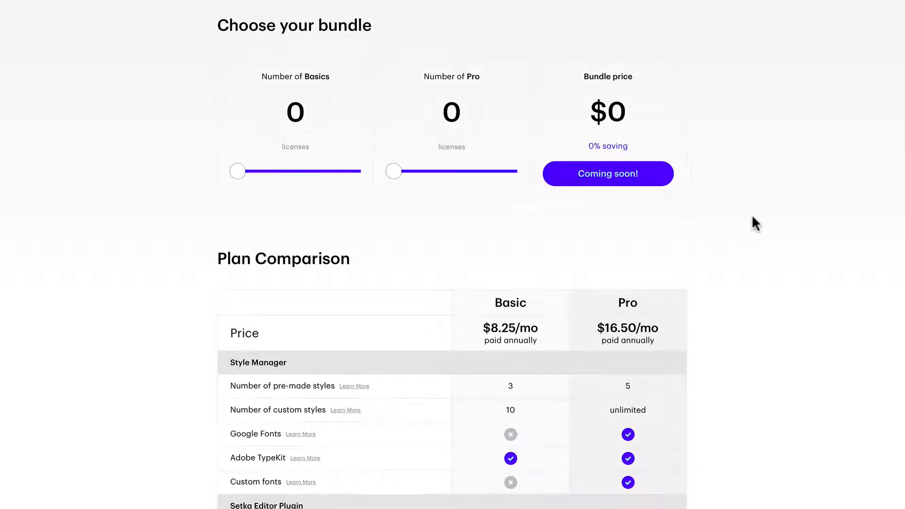
scroll("down", 3)
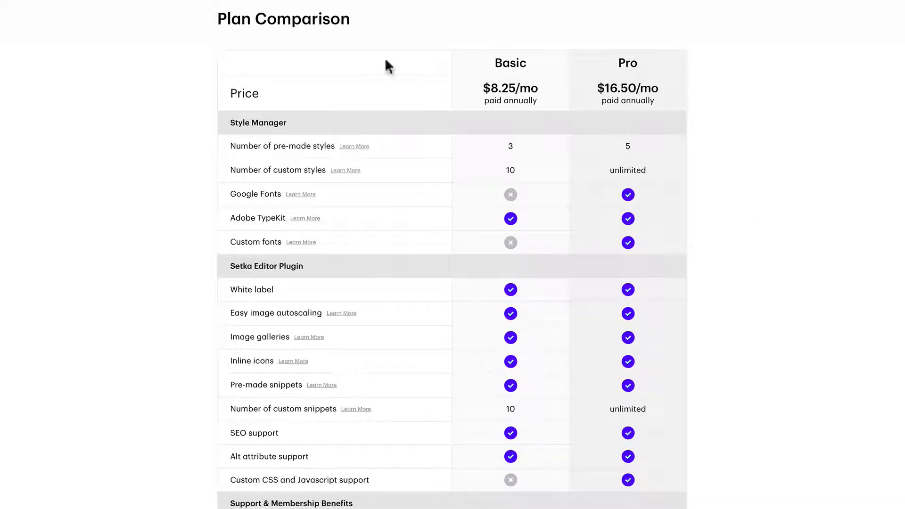
mouse_move(167, 268)
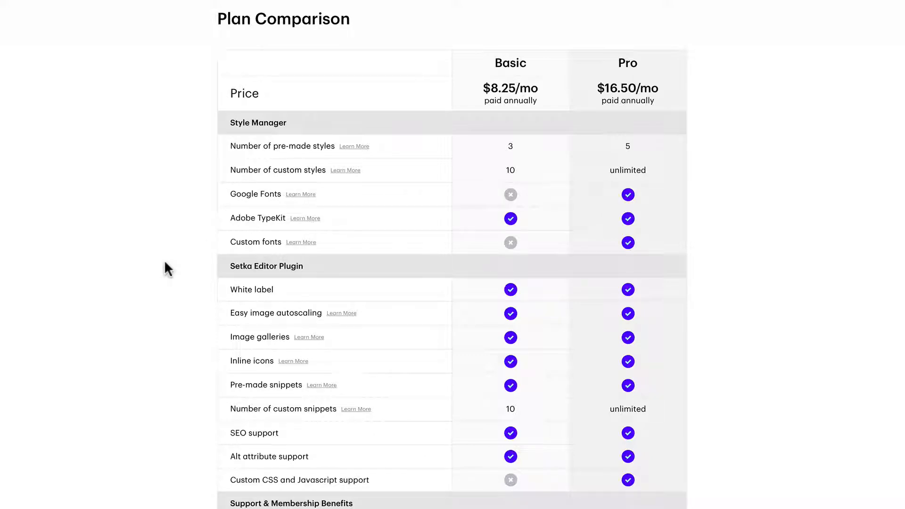
scroll("down", 3)
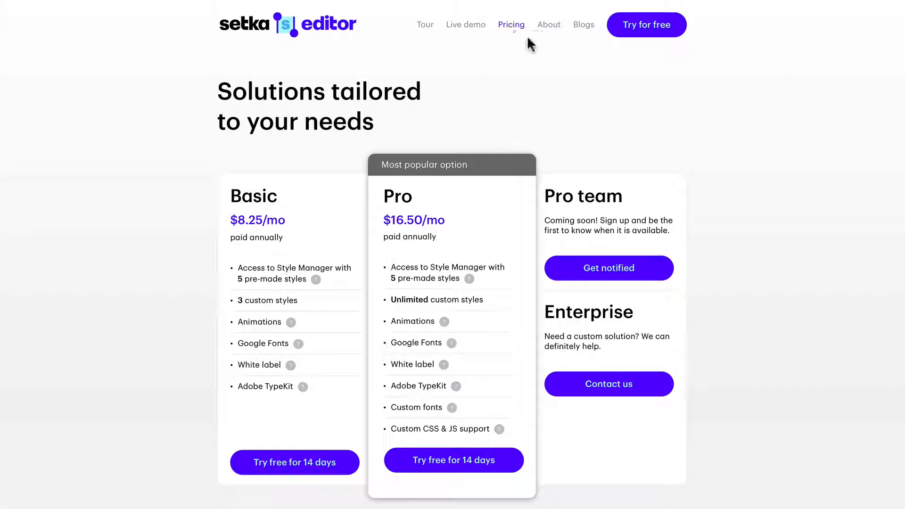
left_click(547, 24)
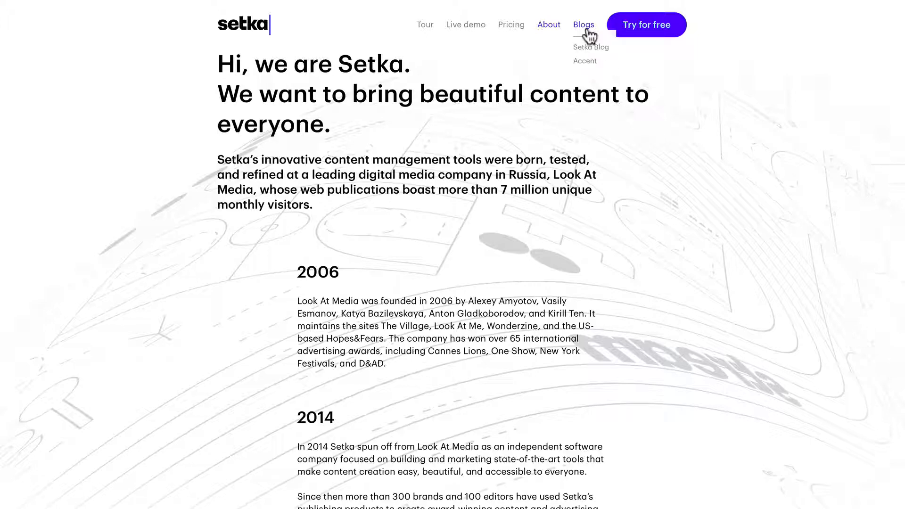
left_click(589, 47)
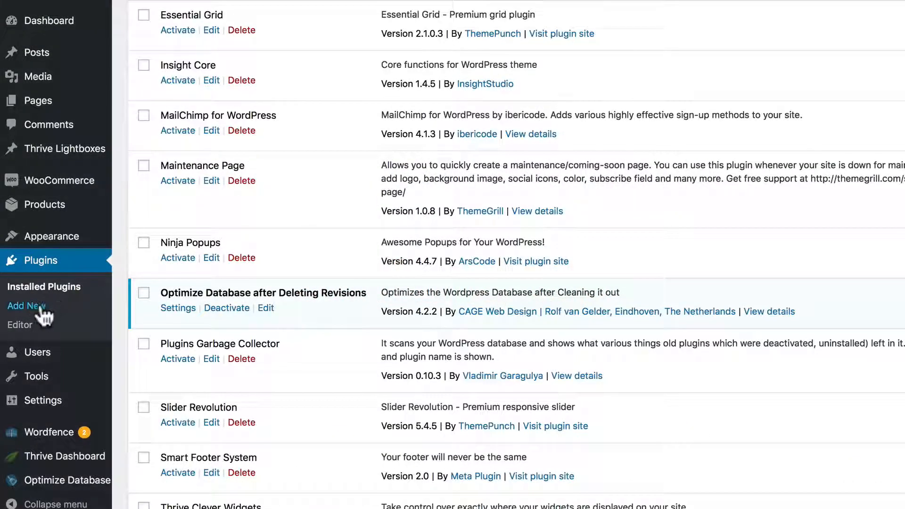
- Upload setka-editor.1.7.9.zip through Add New > Upload Plugin and install it
left_click(26, 306)
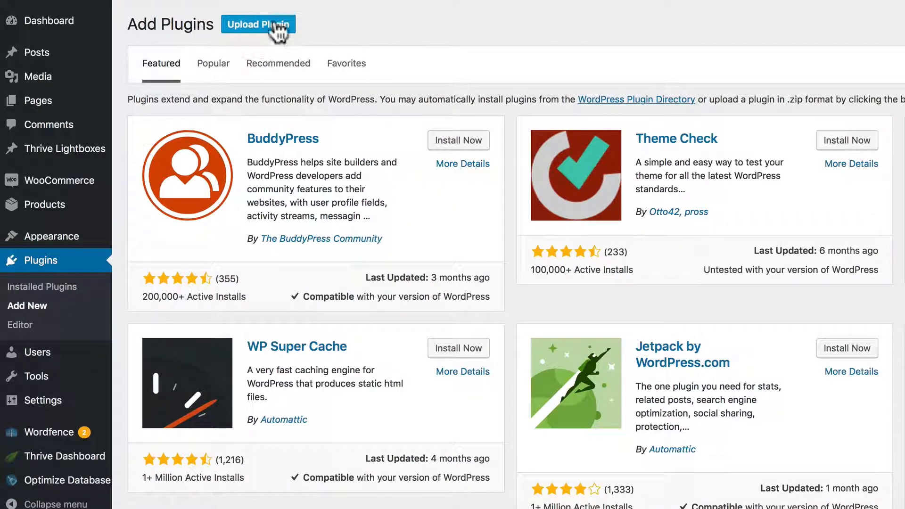
left_click(258, 24)
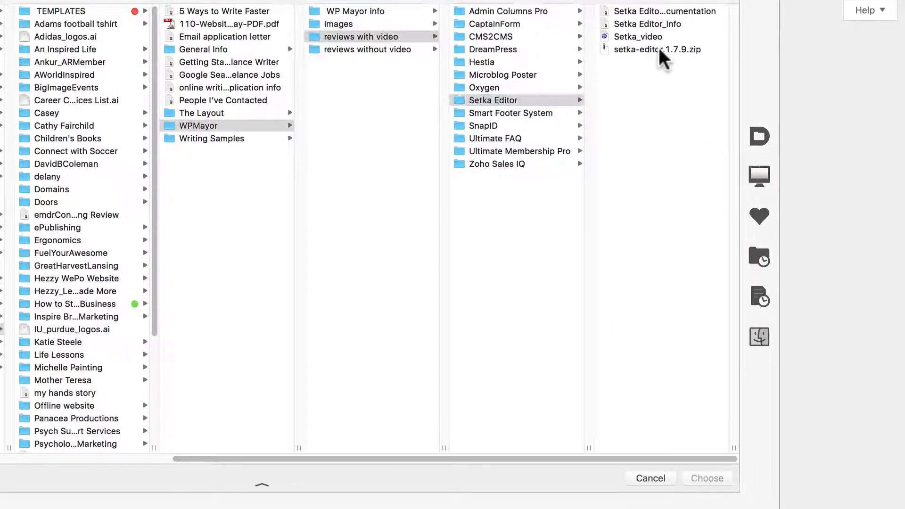
left_click(706, 478)
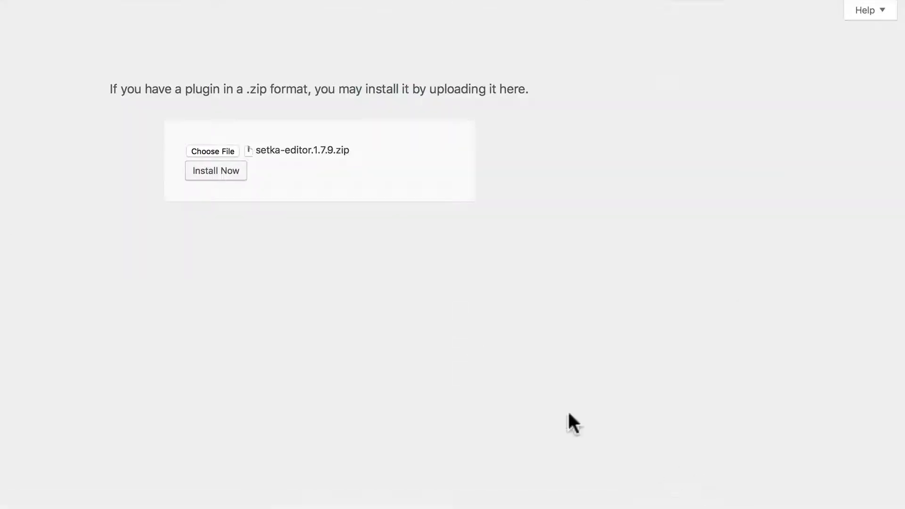
left_click(215, 170)
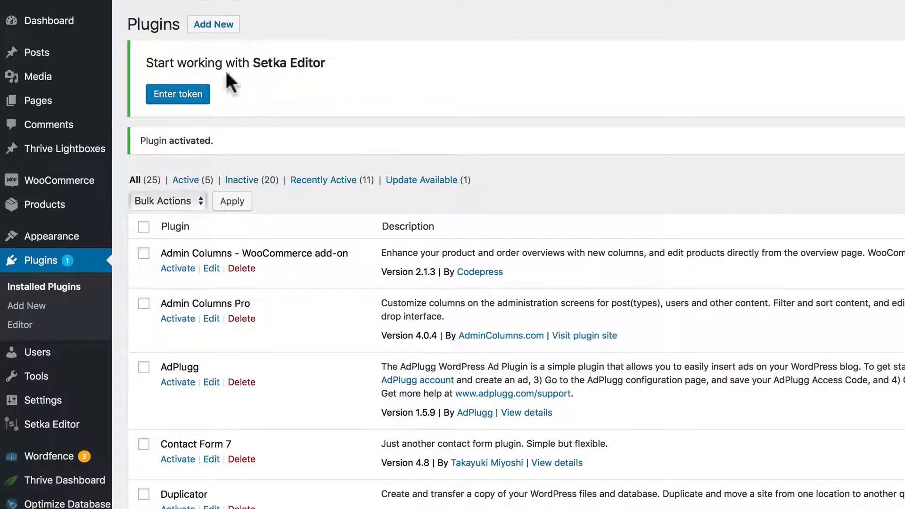
left_click(177, 93)
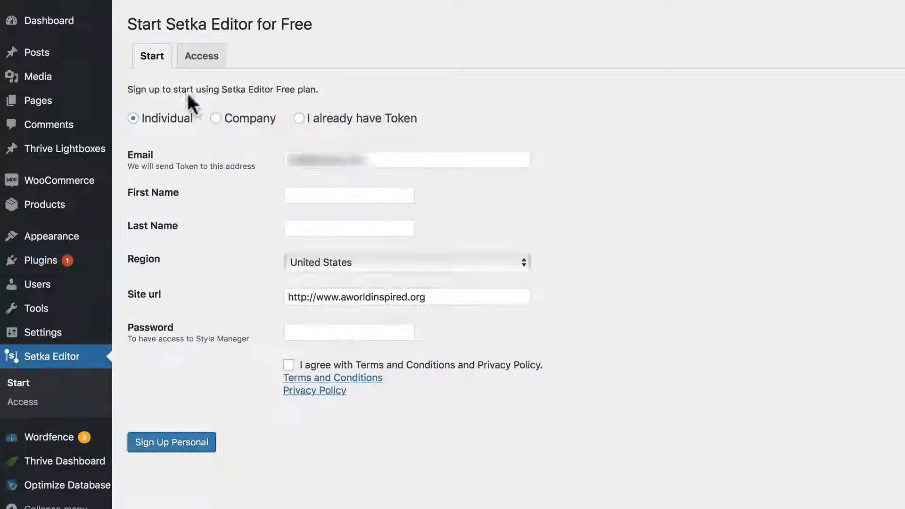
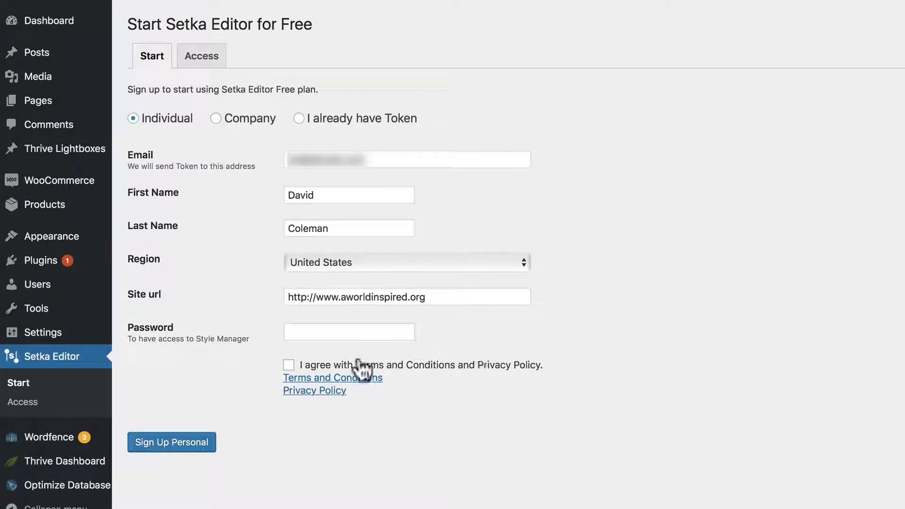
left_click(288, 365)
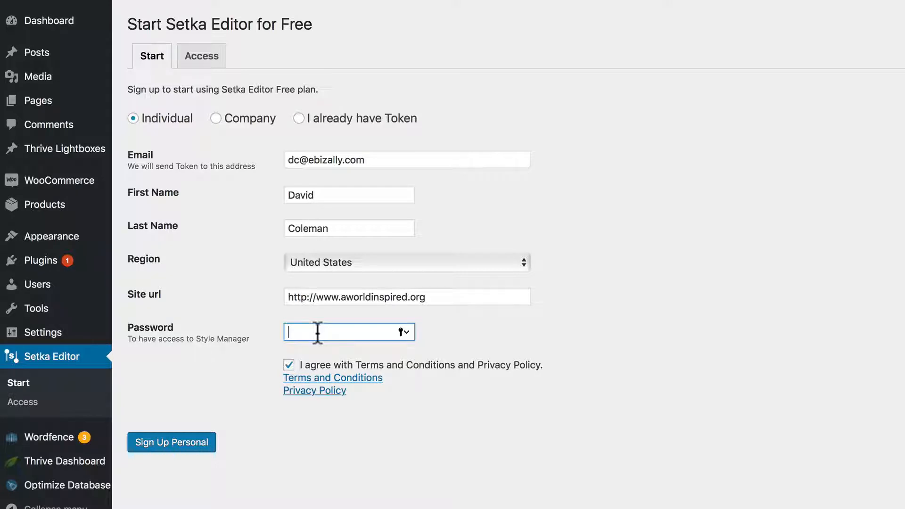
type("password")
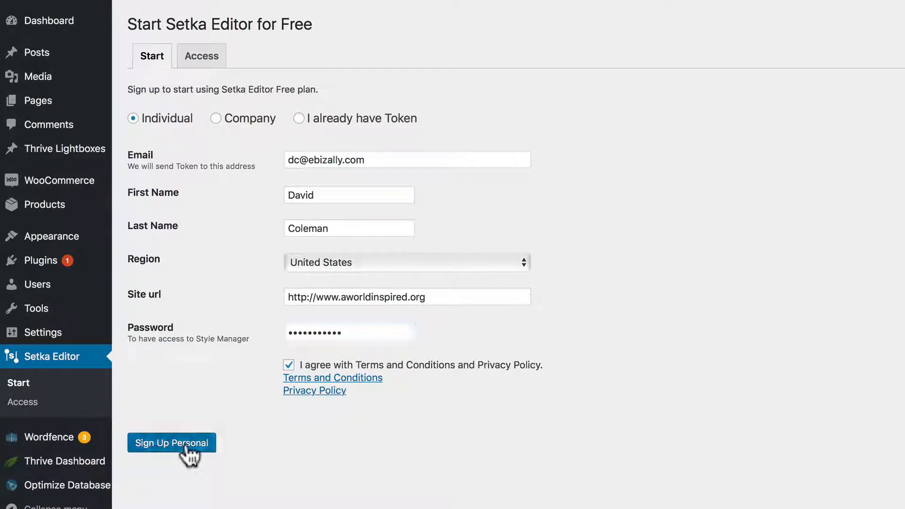
left_click(171, 443)
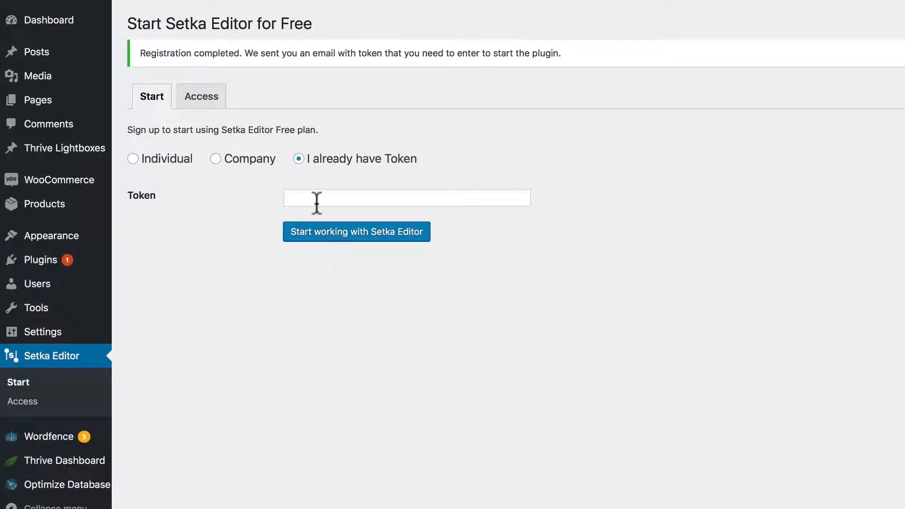
- Enter the activation token and scroll through the enabled post types and user roles
left_click(356, 231)
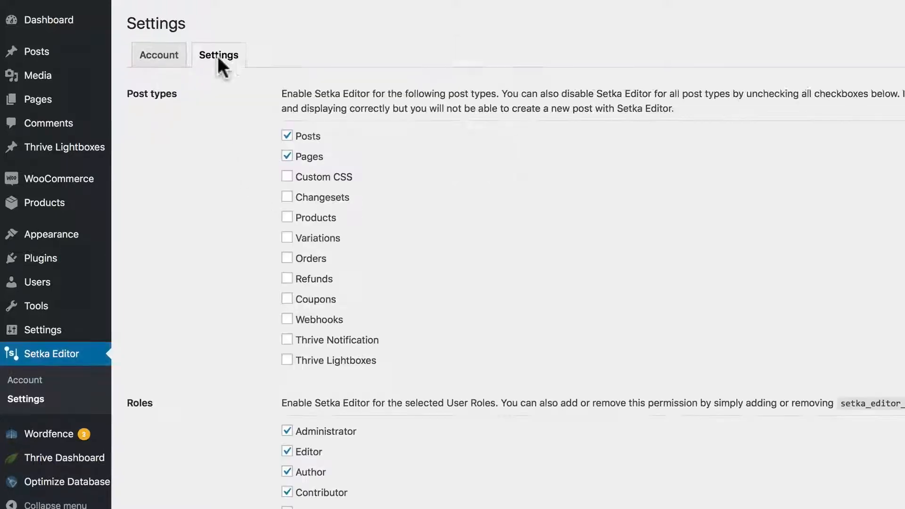
scroll("down", 3)
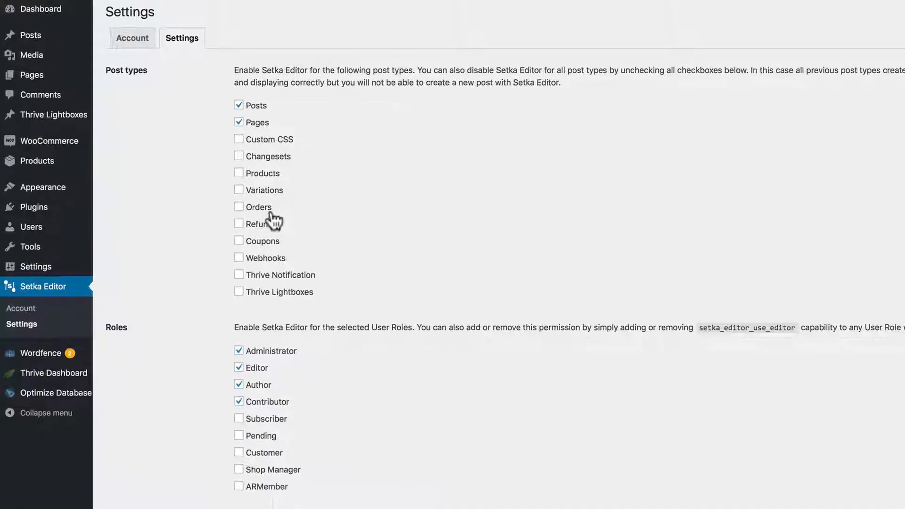
mouse_move(318, 295)
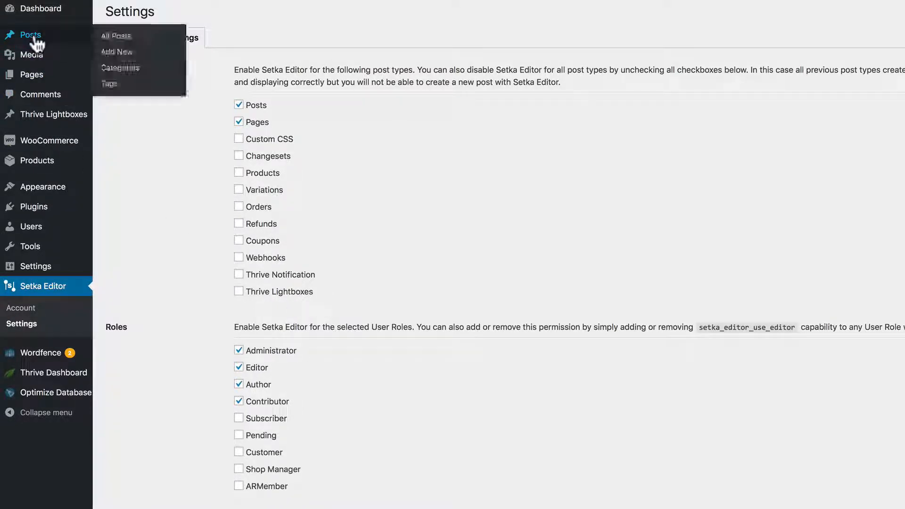
- Create a new post titled 'Setka Test Post' and switch it to Setka Editor
left_click(116, 51)
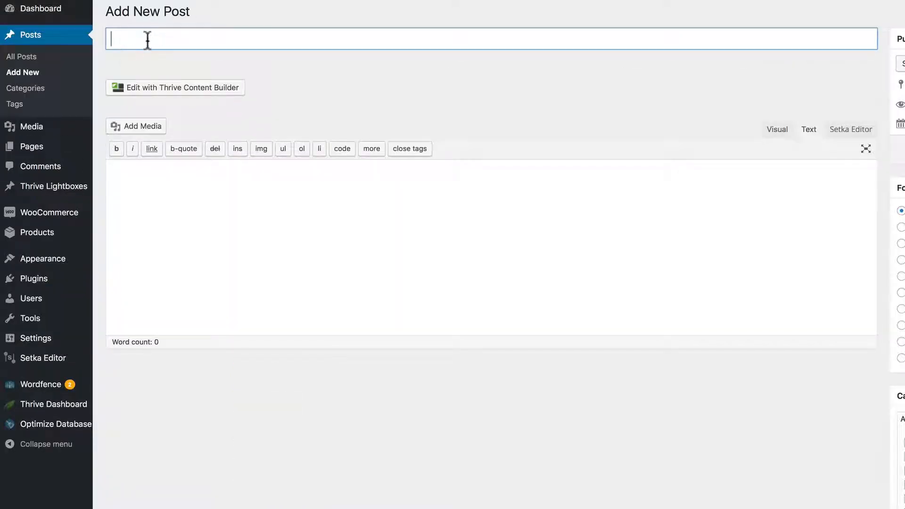
type("Setka Tes")
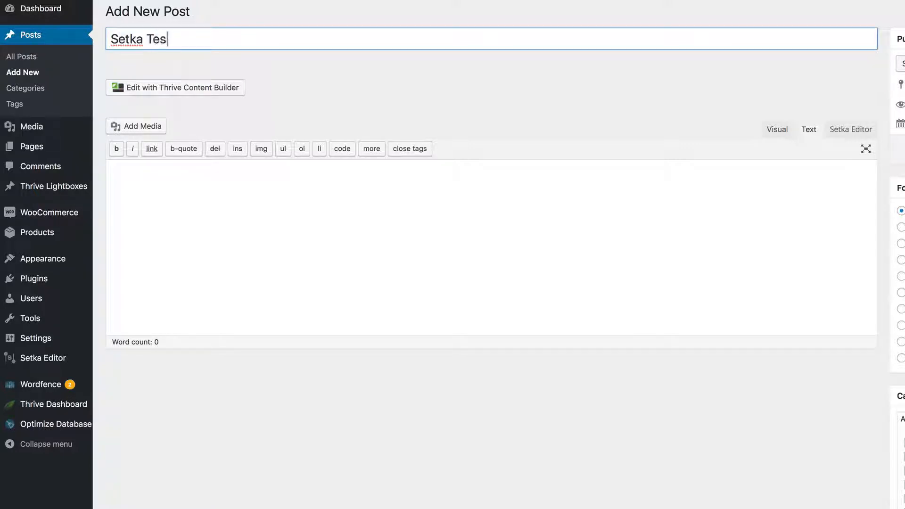
type("t Post")
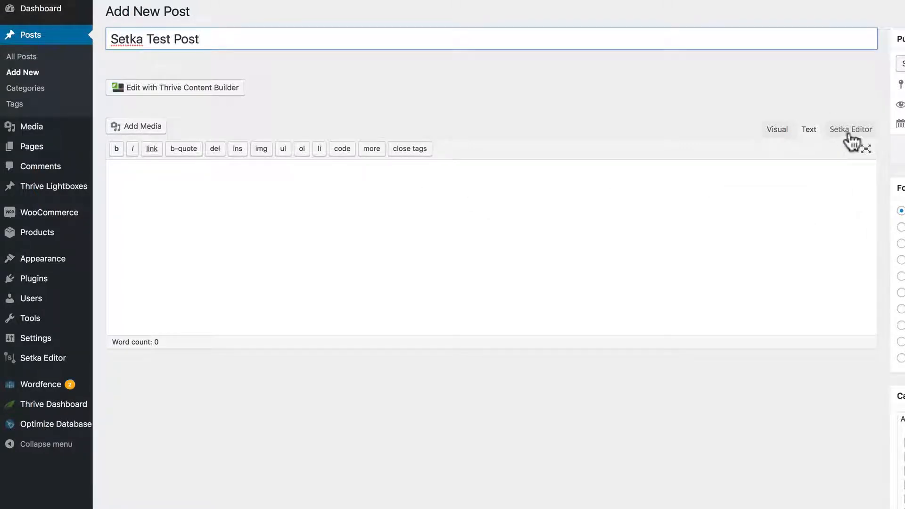
left_click(848, 129)
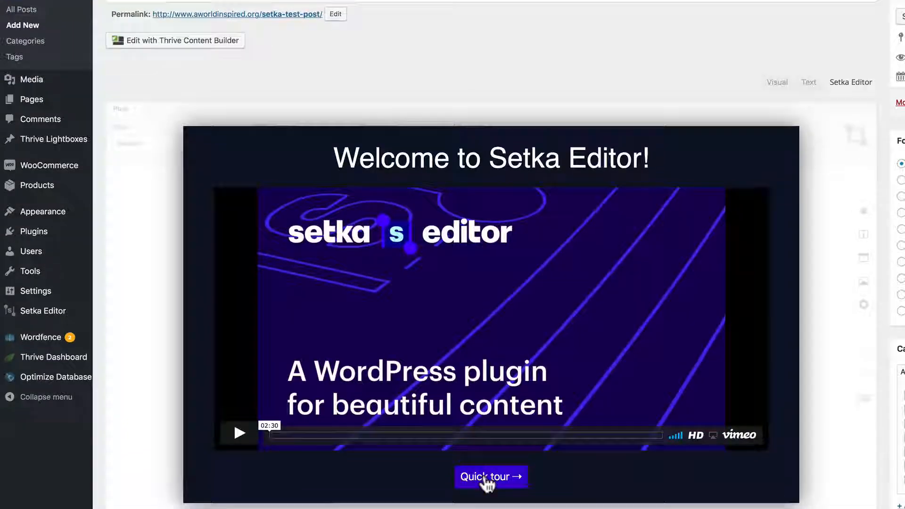
- Step the Setka Editor tour from grid systems through preview to its final step, then end it
left_click(491, 476)
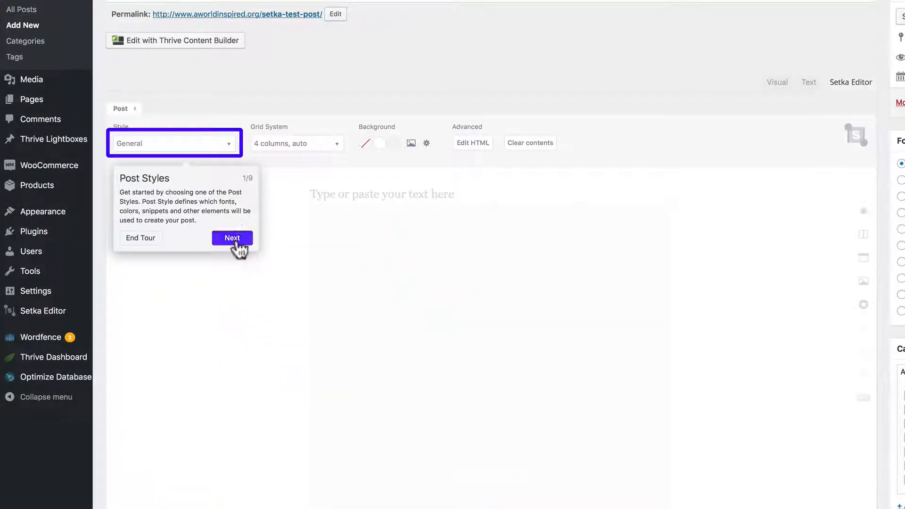
left_click(231, 237)
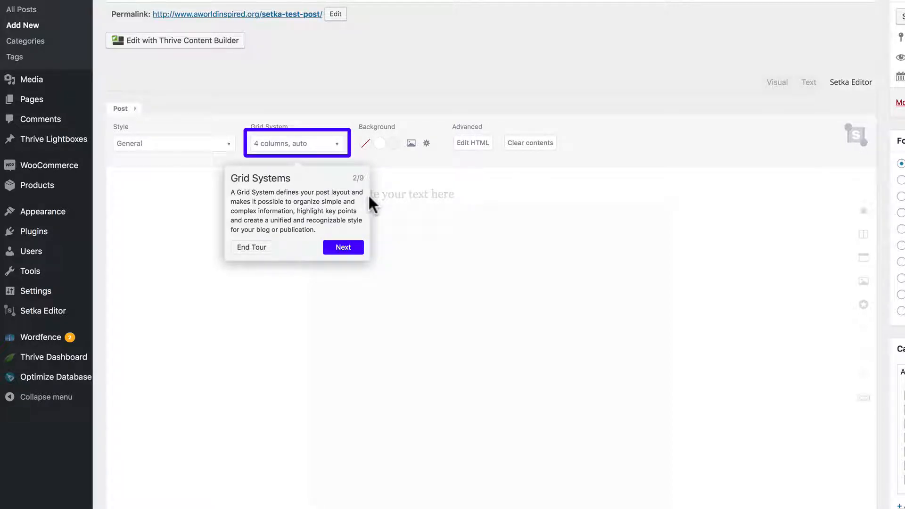
mouse_move(363, 229)
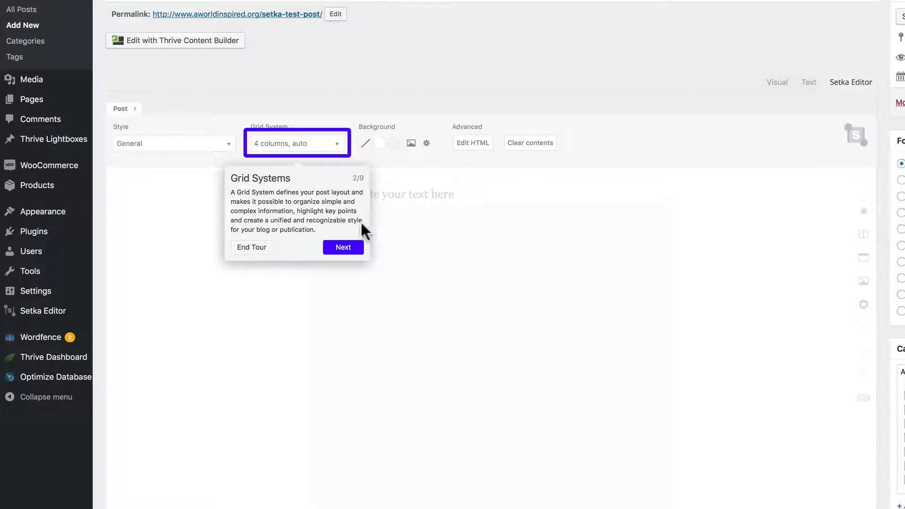
left_click(342, 247)
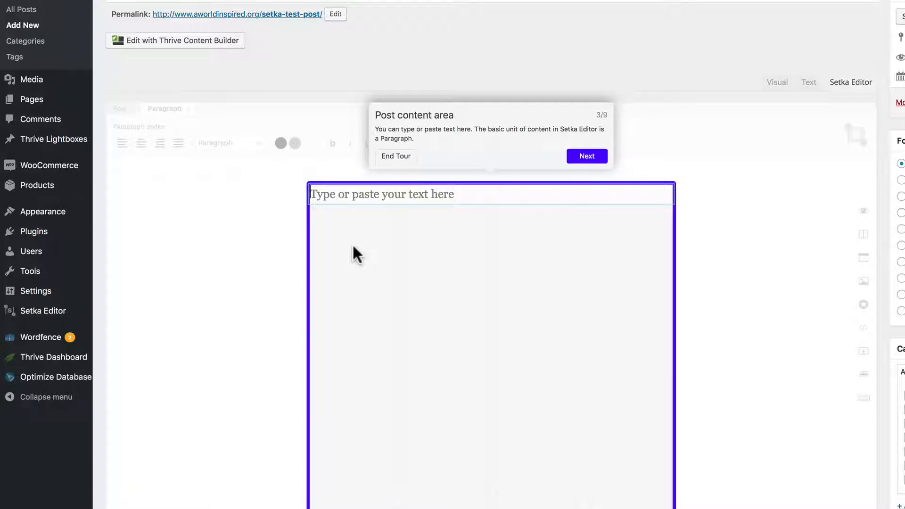
left_click(586, 156)
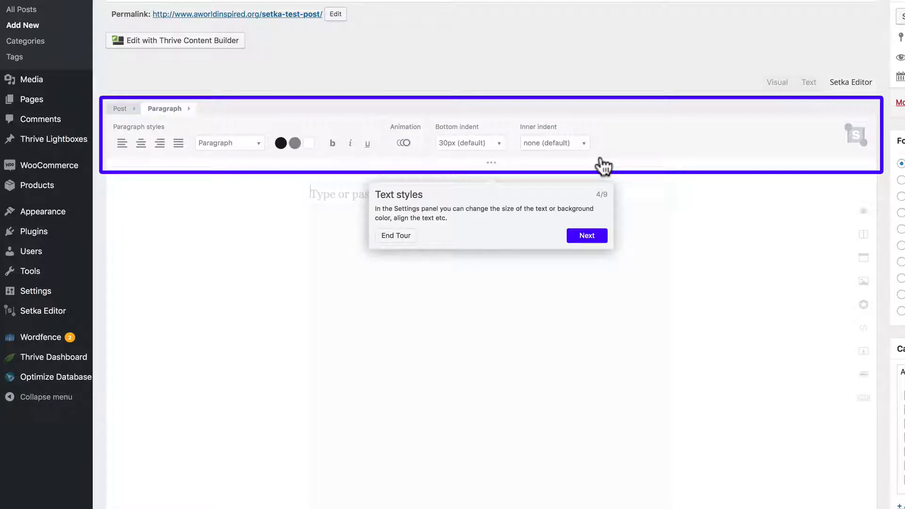
left_click(585, 236)
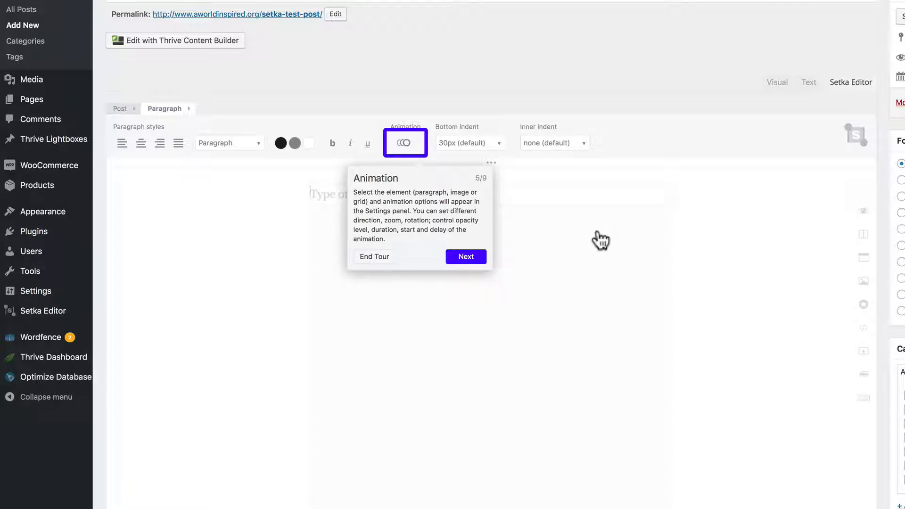
left_click(466, 256)
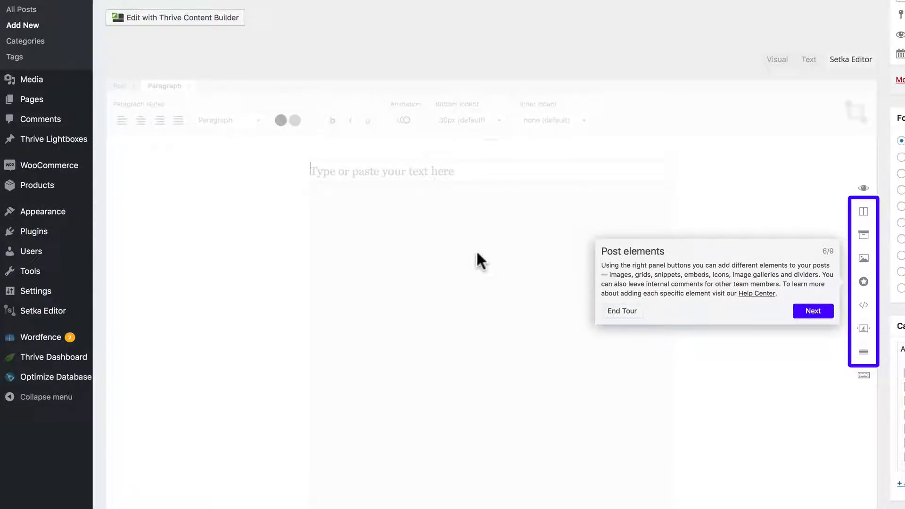
left_click(812, 311)
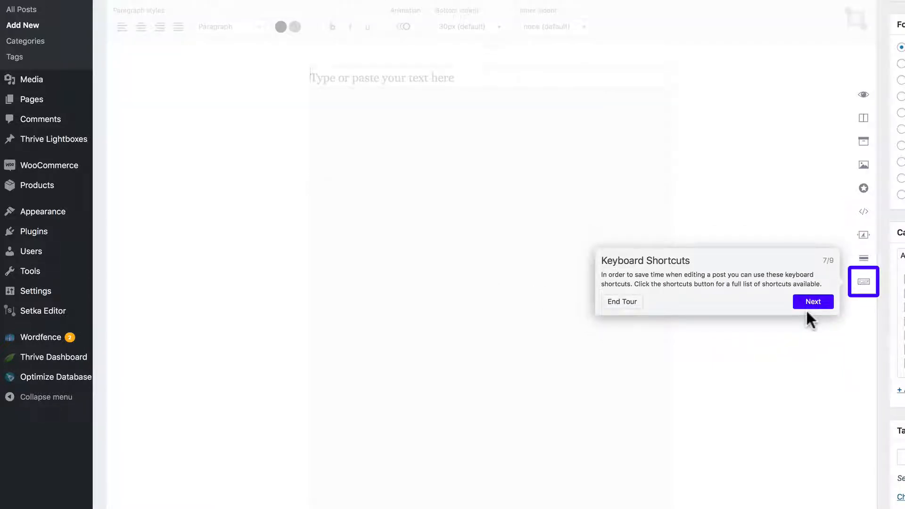
left_click(812, 301)
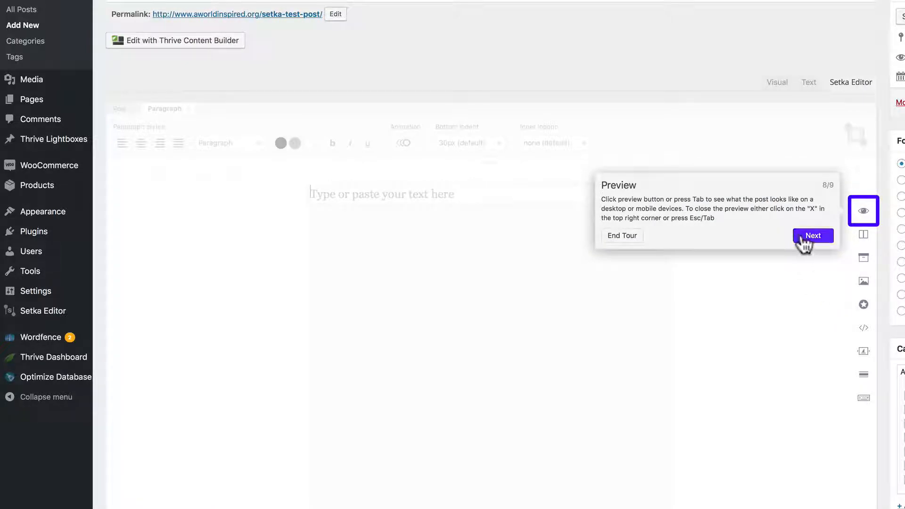
left_click(812, 236)
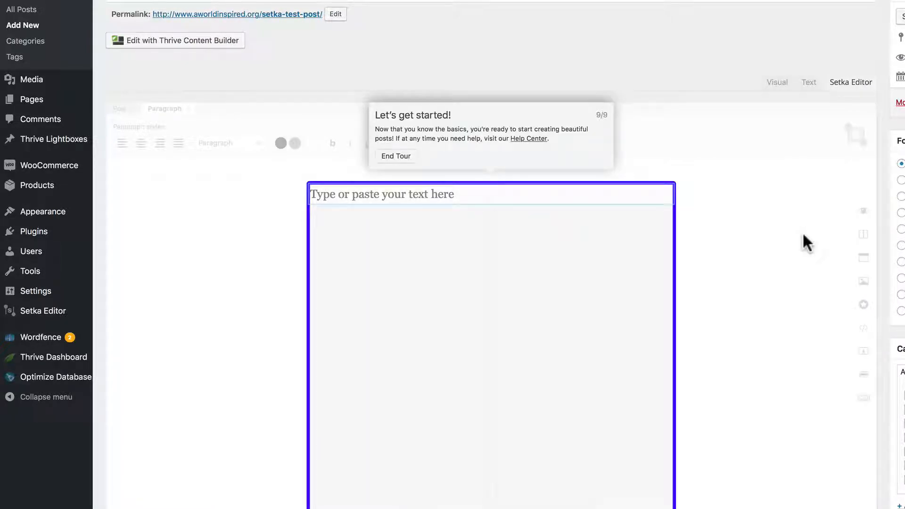
left_click(396, 156)
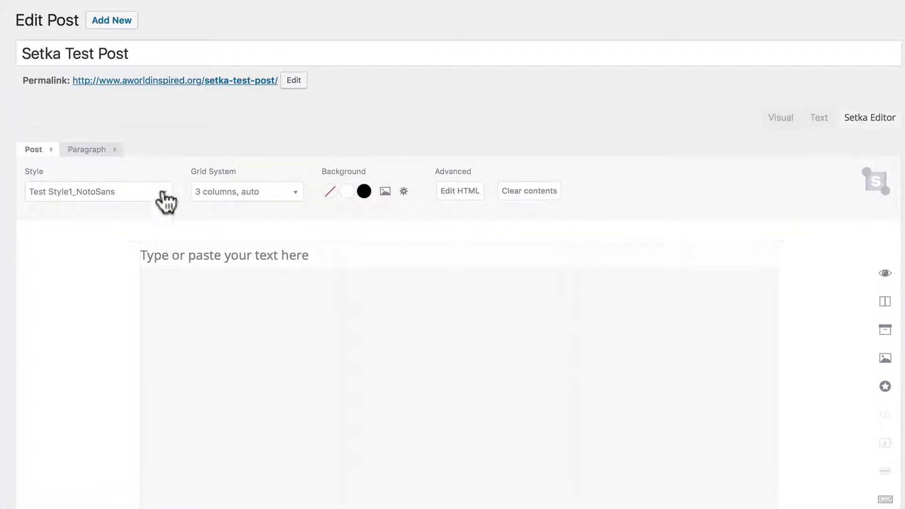
- Log in to the Setka Editor account and view Post styles, Grid Systems, then Post styles again
left_click(869, 118)
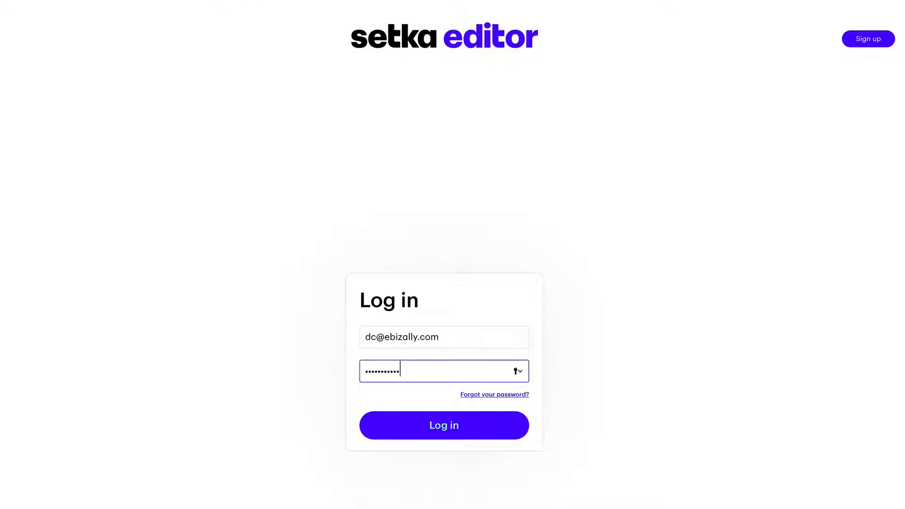
left_click(443, 425)
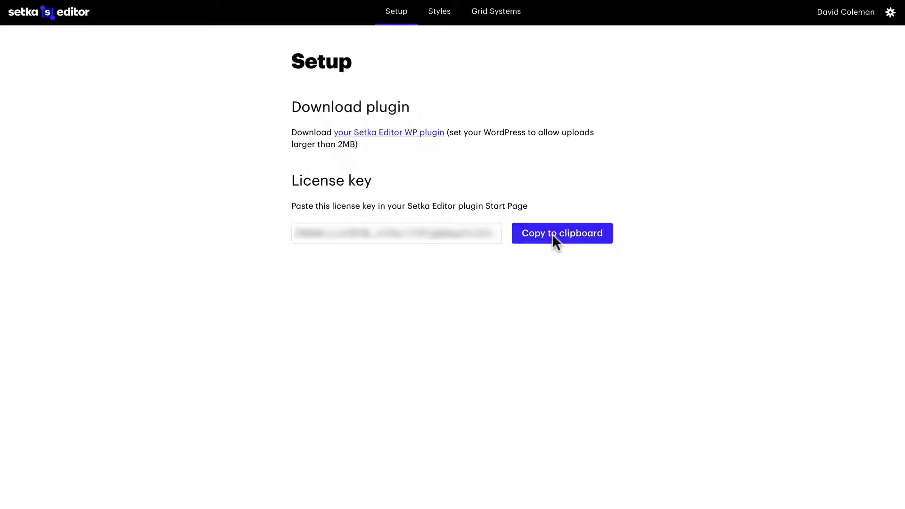
left_click(439, 11)
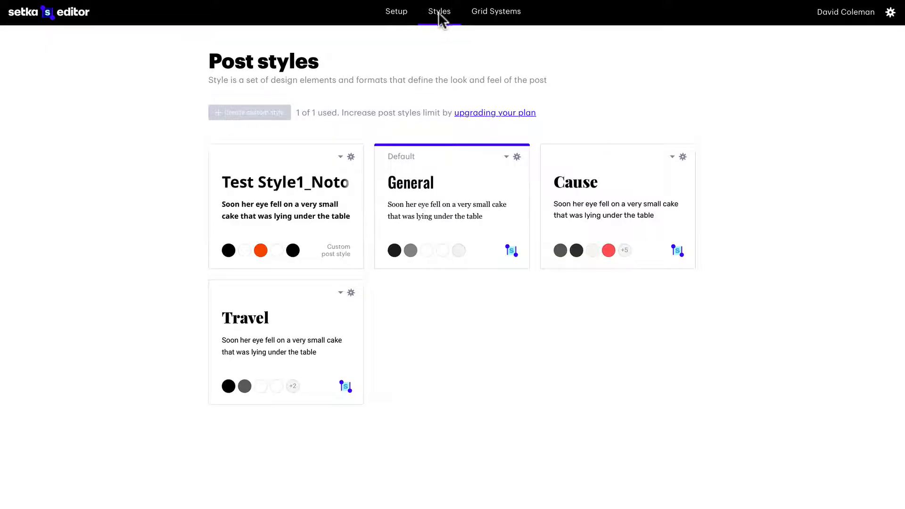
mouse_move(514, 121)
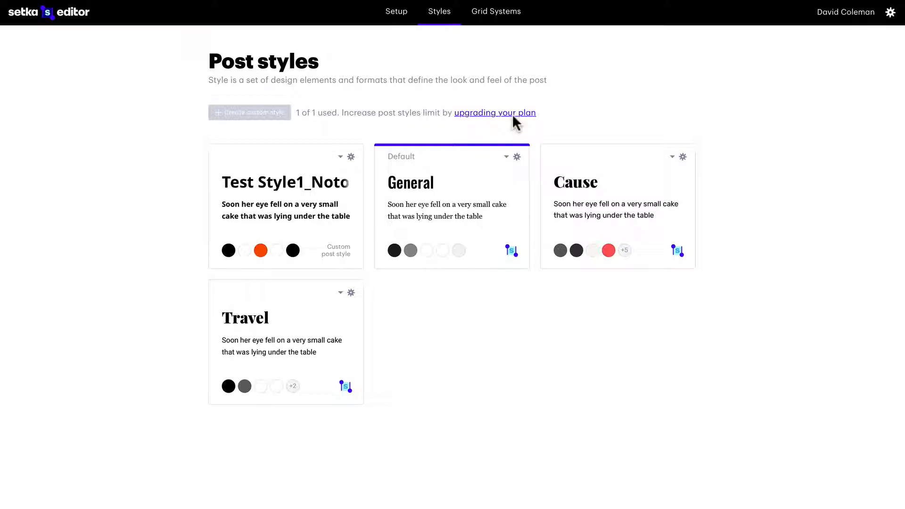
left_click(496, 11)
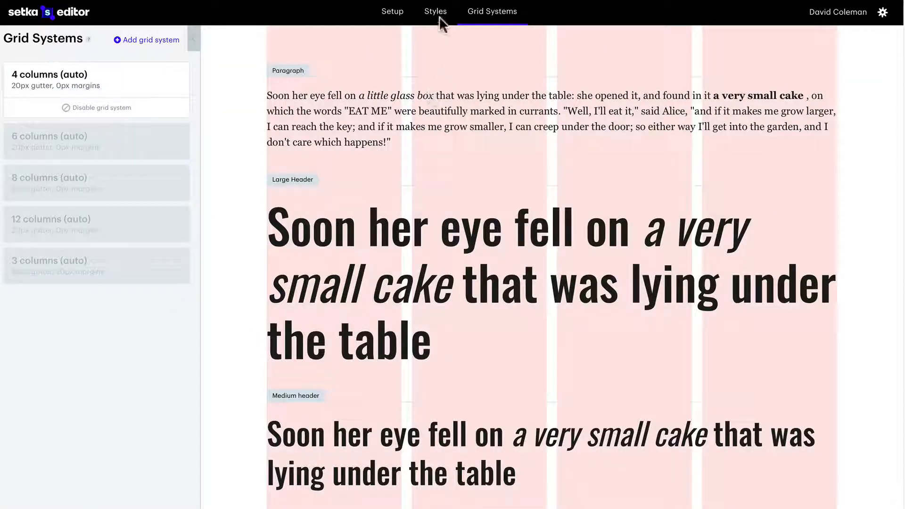
left_click(435, 10)
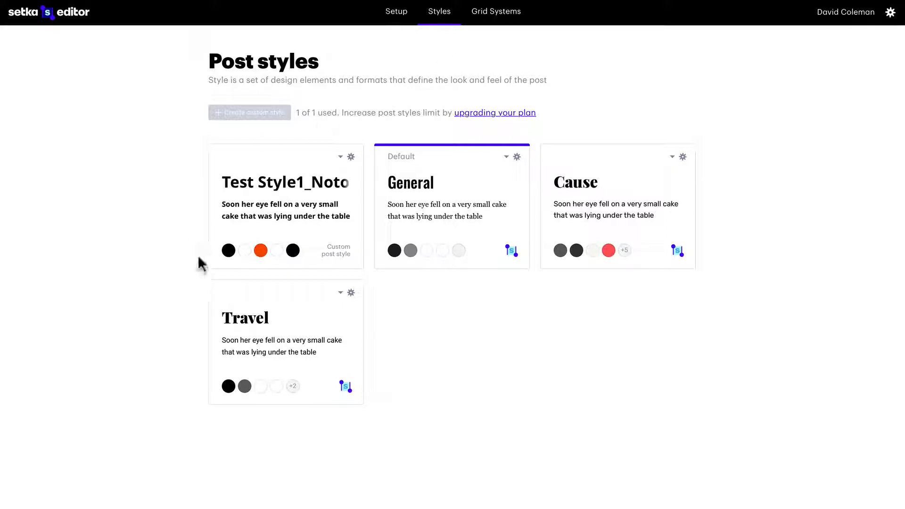
mouse_move(275, 165)
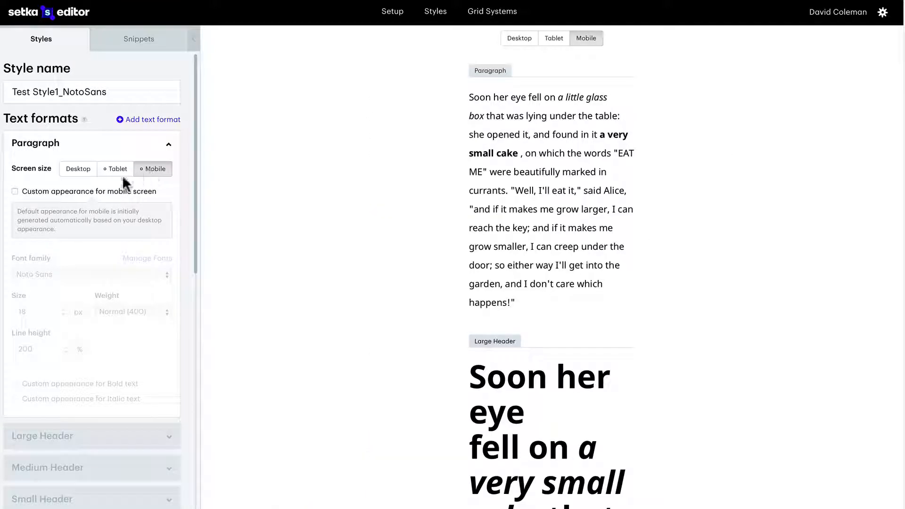
- Preview Paragraph at Desktop size, keep Noto Sans, enable Bold, then expand Large Header and Anton H1
left_click(78, 169)
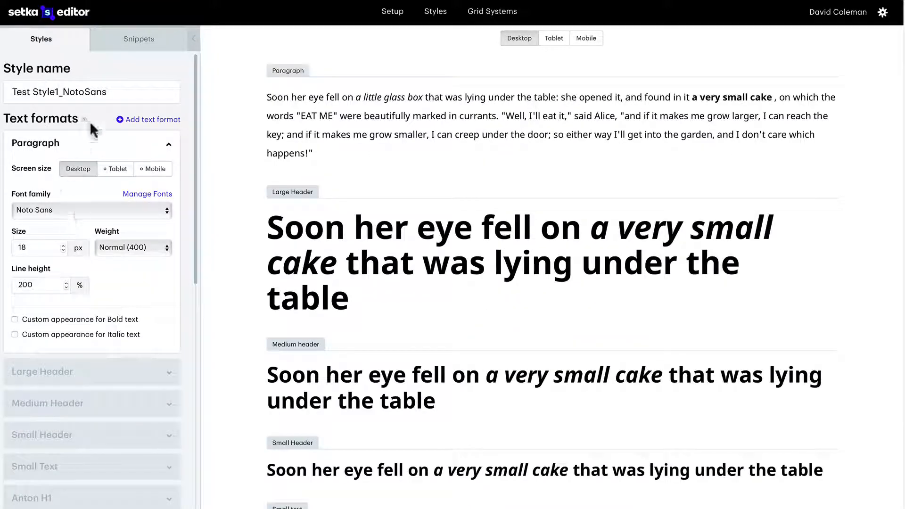
left_click(90, 209)
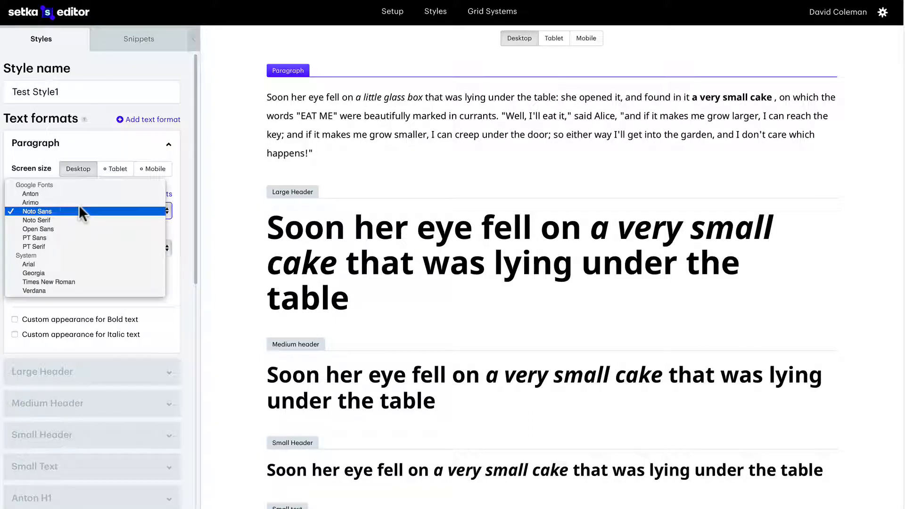
left_click(38, 211)
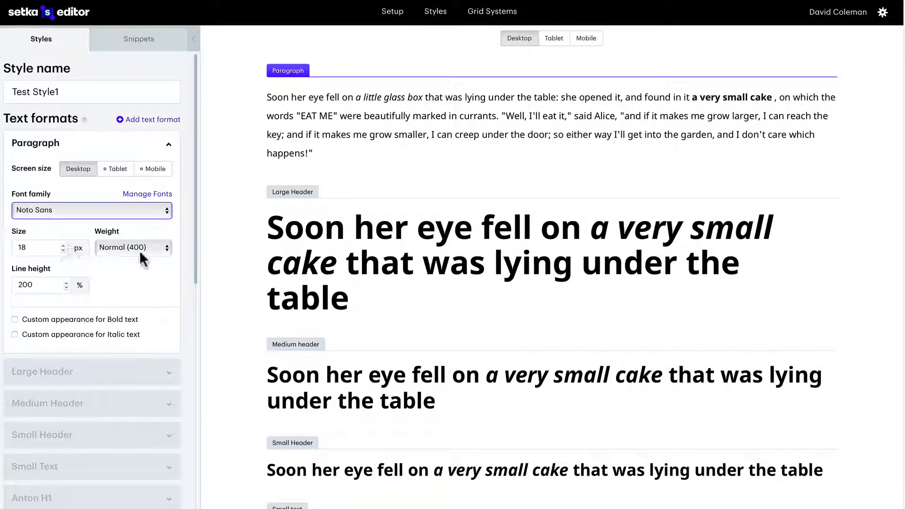
left_click(15, 319)
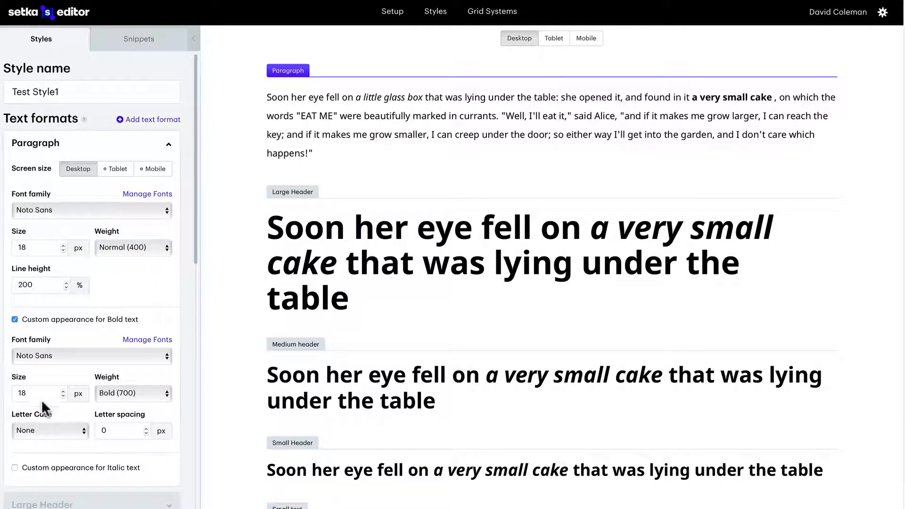
left_click(13, 318)
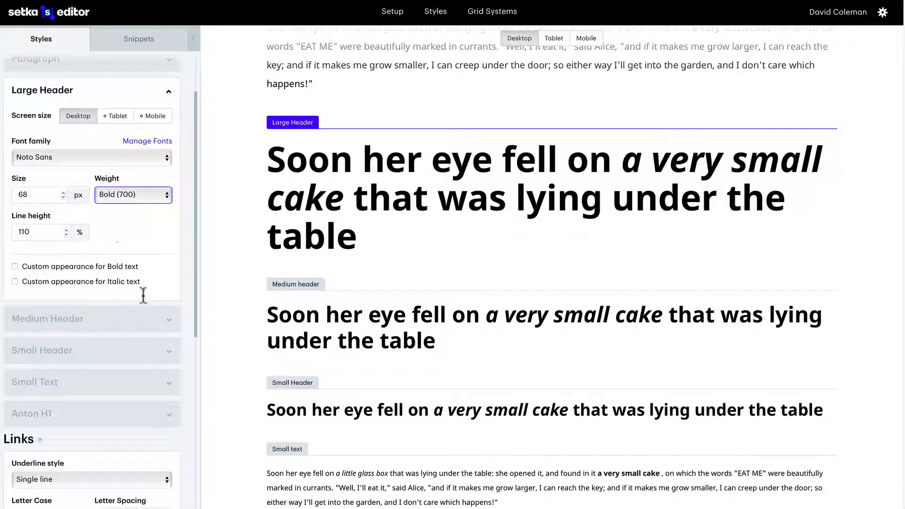
left_click(91, 318)
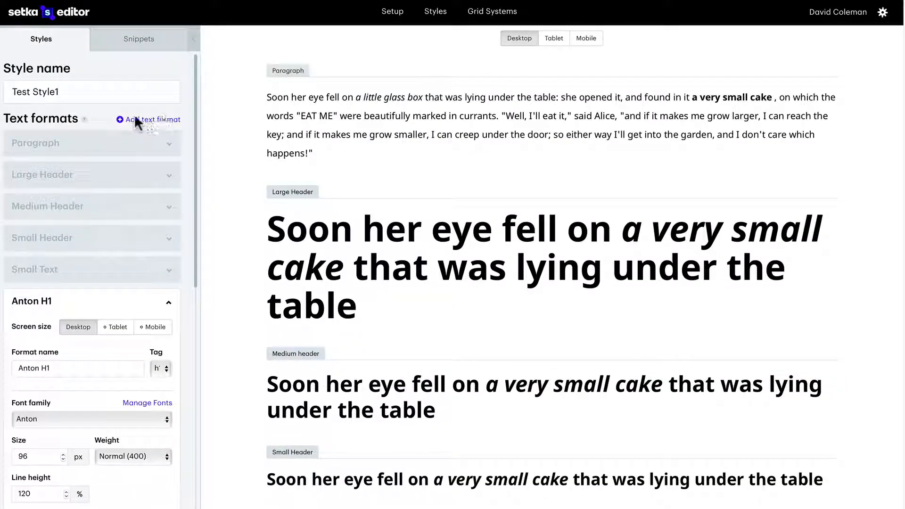
- Give Test Style1 a #da7f44 link hover colour and a new #98adc7 background colour
scroll("down", 3)
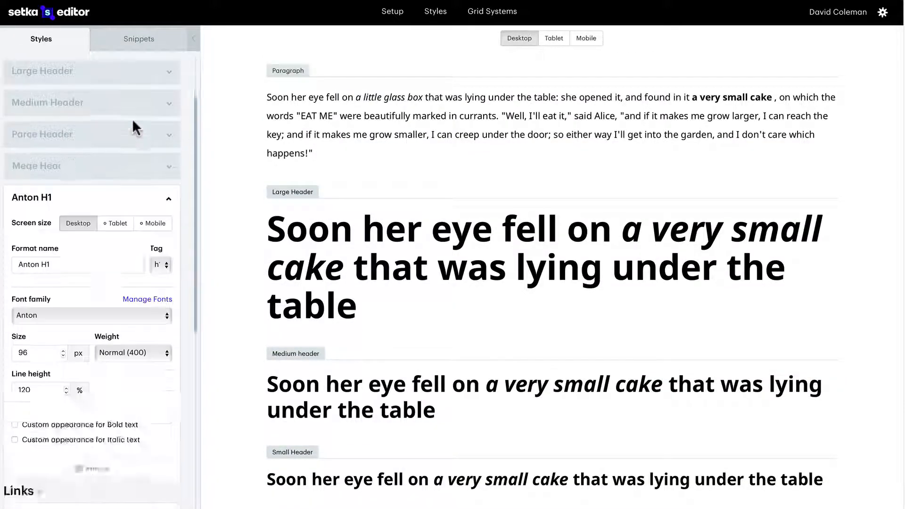
scroll("down", 3)
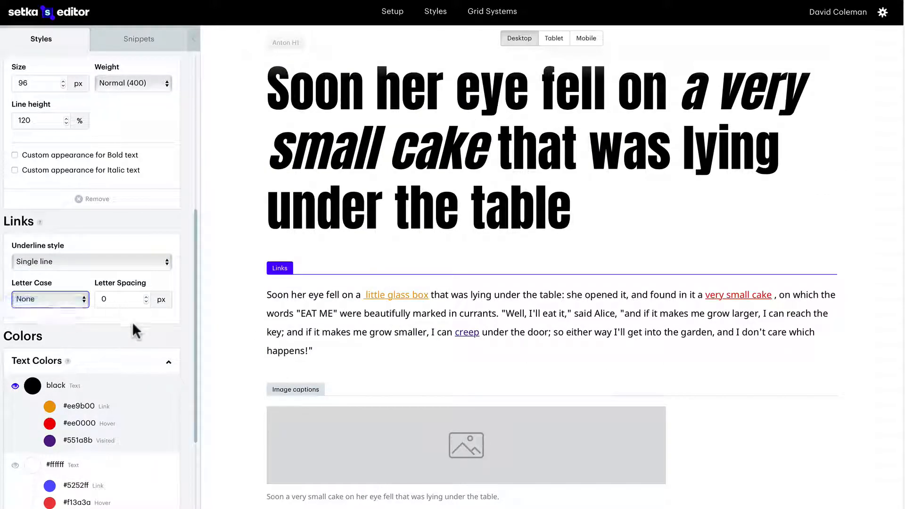
scroll("down", 3)
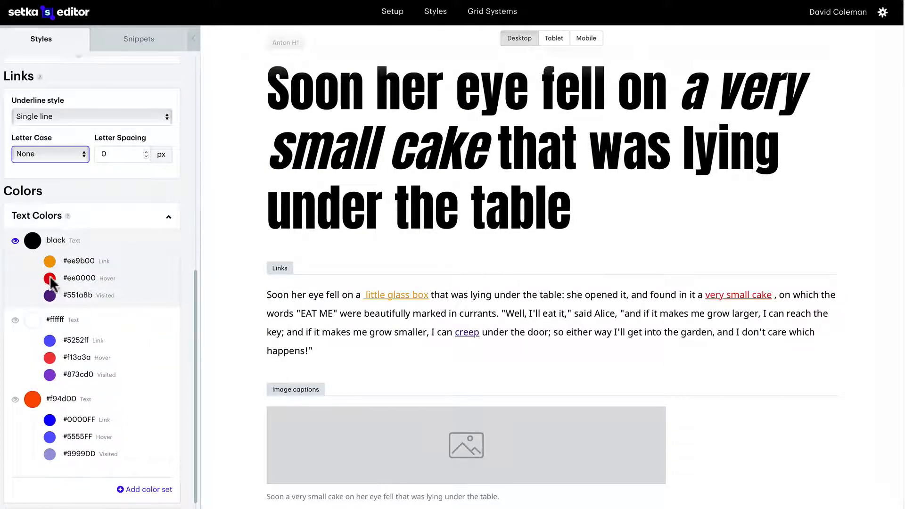
left_click(49, 278)
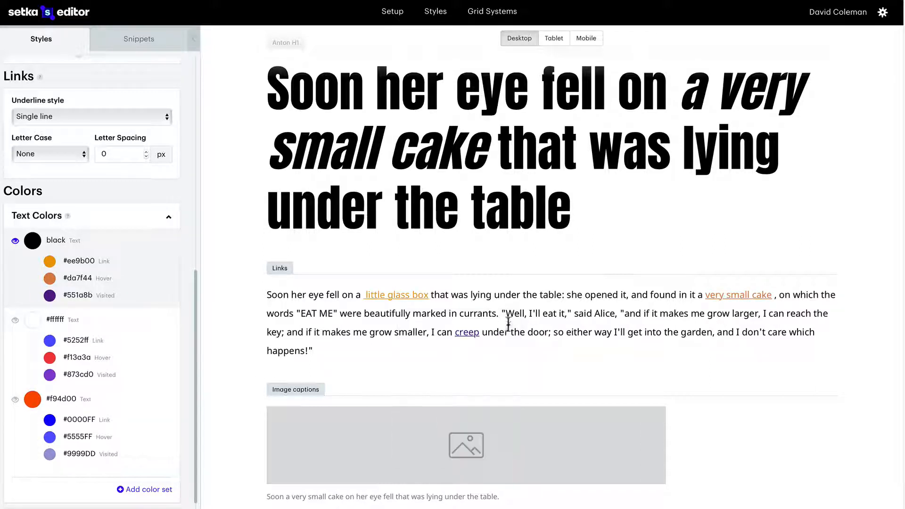
scroll("down", 3)
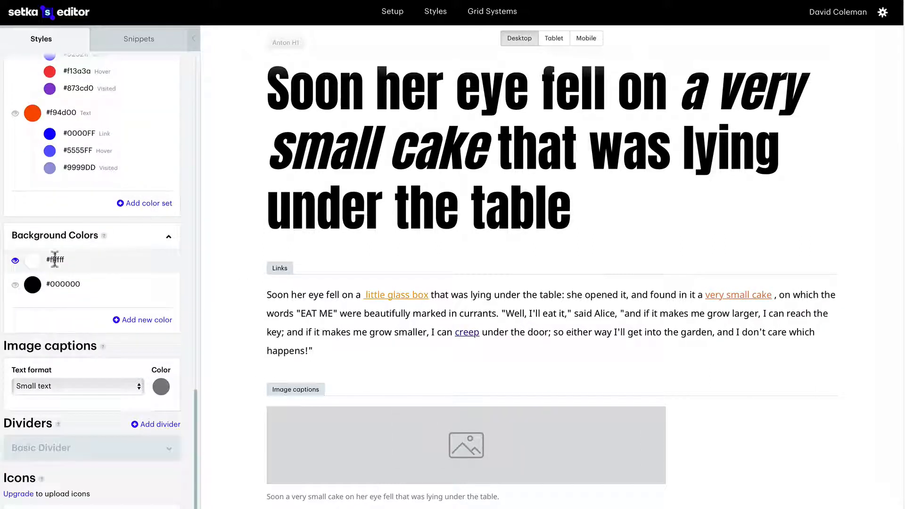
left_click(147, 319)
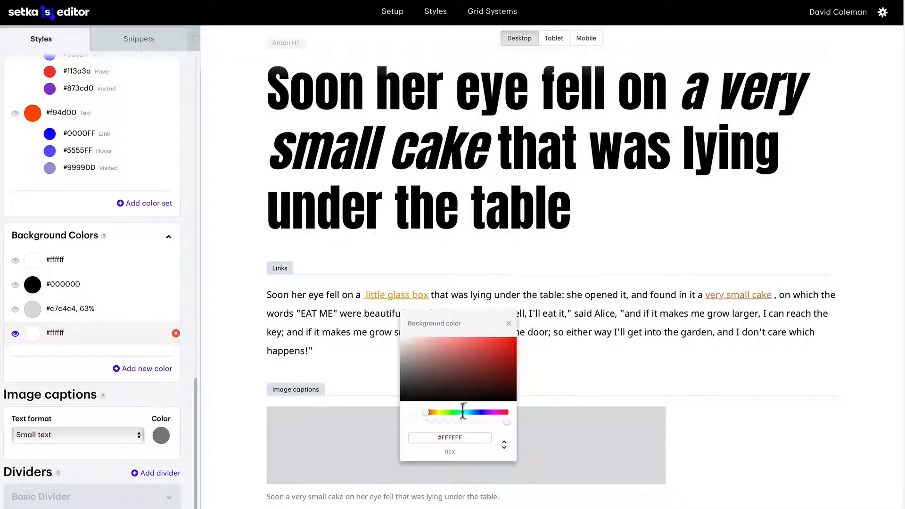
left_click(460, 366)
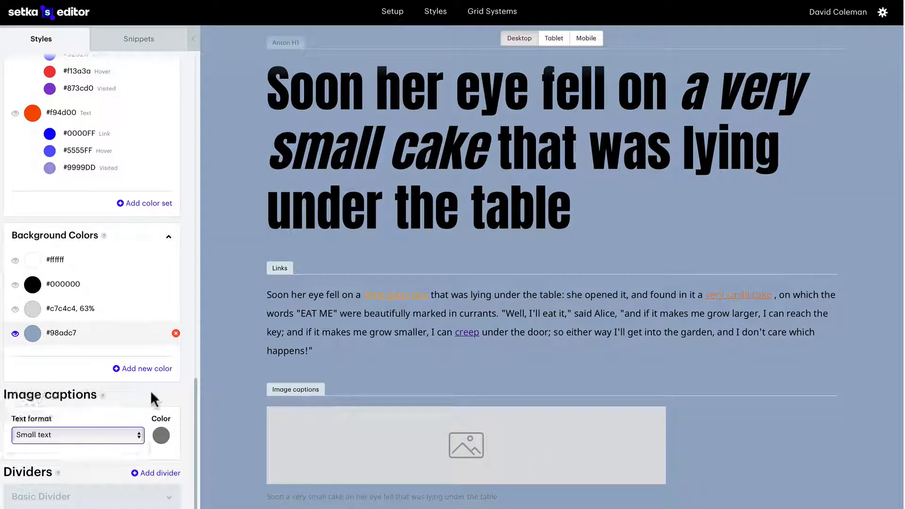
scroll("down", 3)
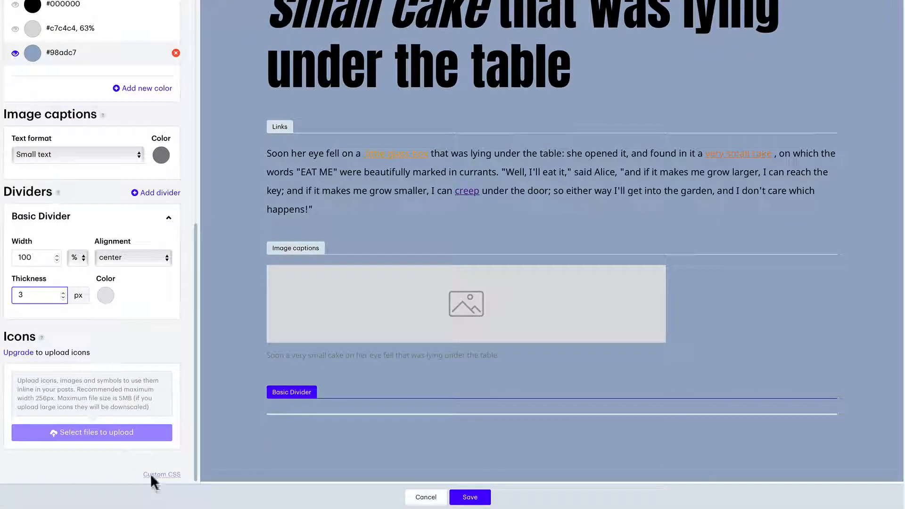
- Save the edited Test Style1, overwriting the existing style
left_click(469, 497)
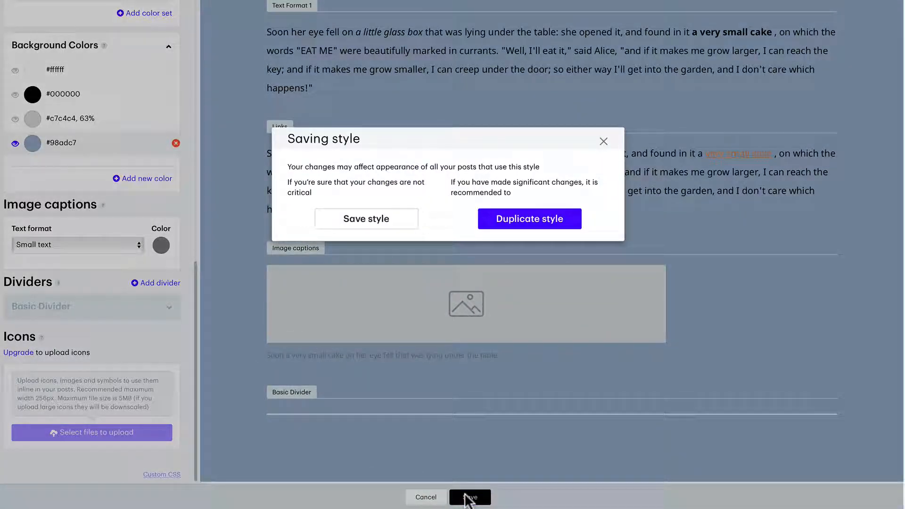
mouse_move(426, 218)
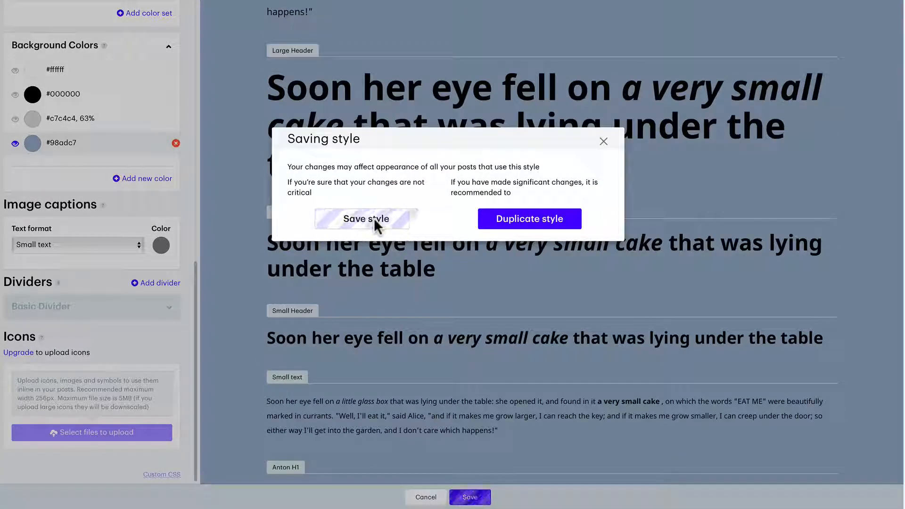
left_click(364, 218)
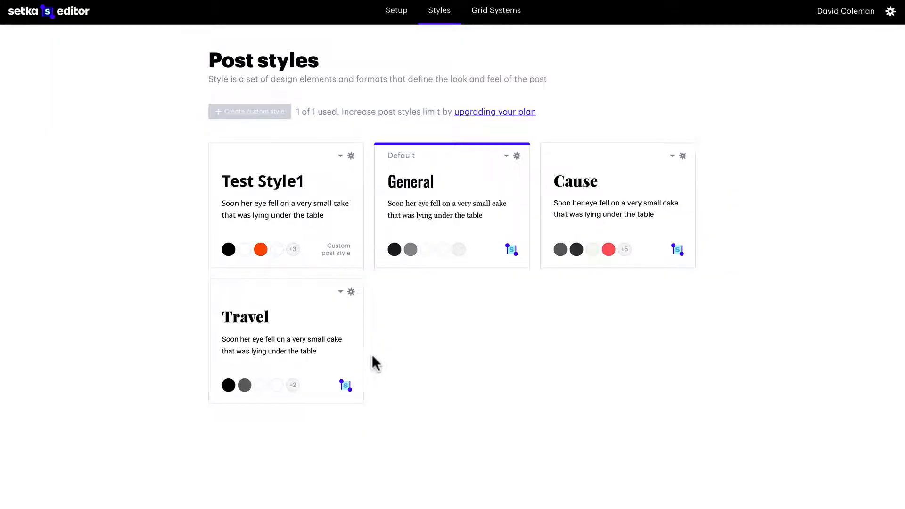
mouse_move(444, 113)
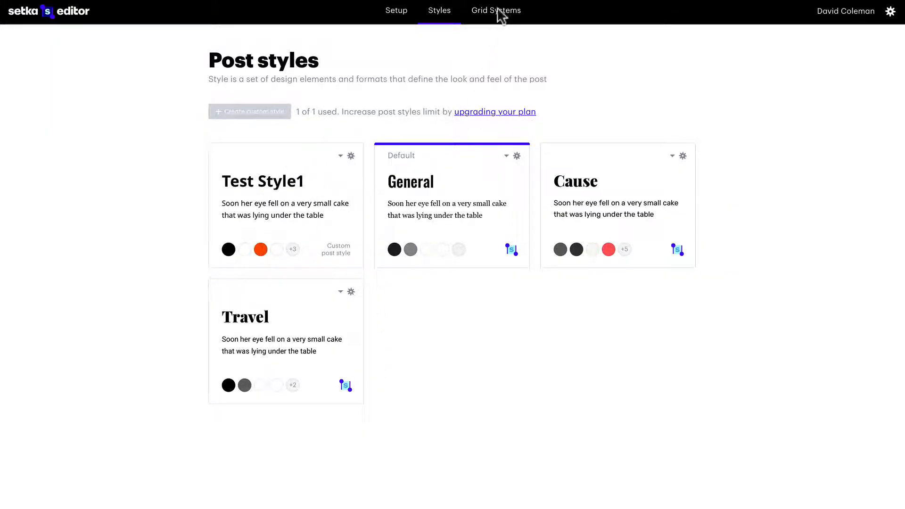
- Create an auto-width 2-column grid system with 20 px gutter and 20 px horizontal margins
left_click(495, 10)
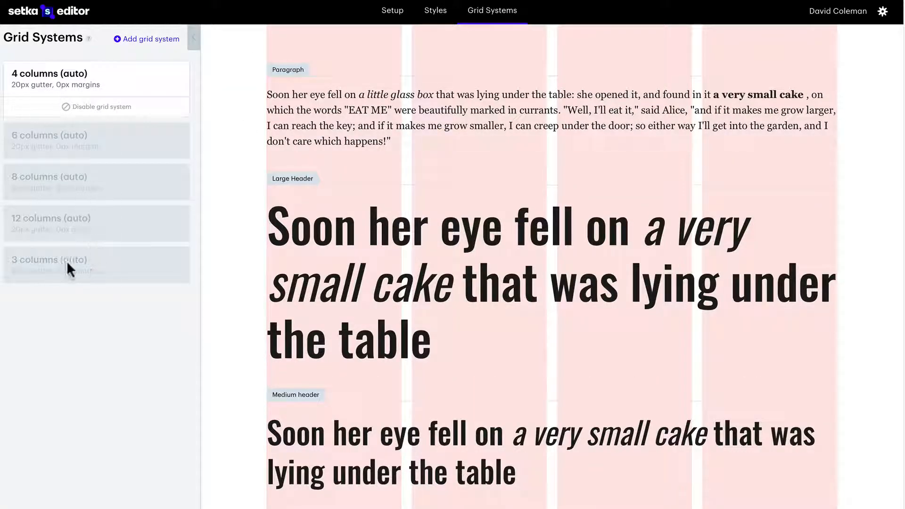
left_click(146, 39)
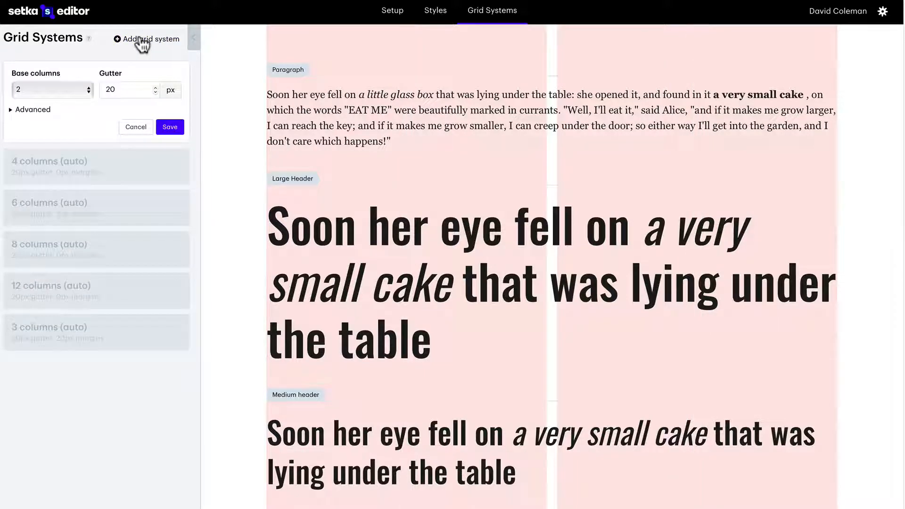
mouse_move(131, 99)
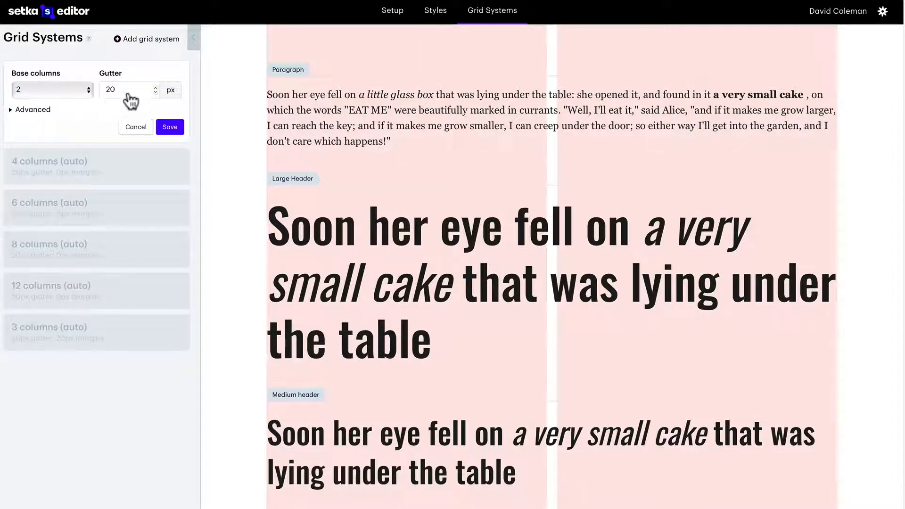
left_click(32, 109)
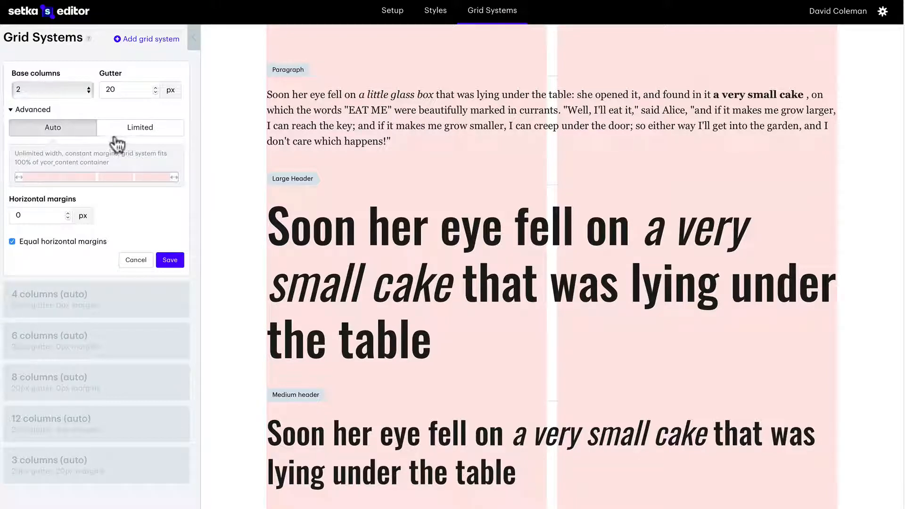
left_click(139, 128)
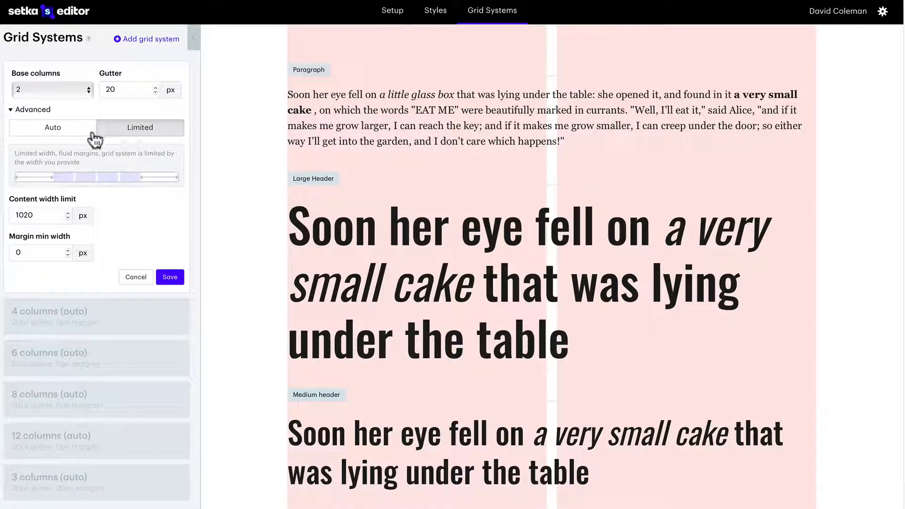
left_click(52, 128)
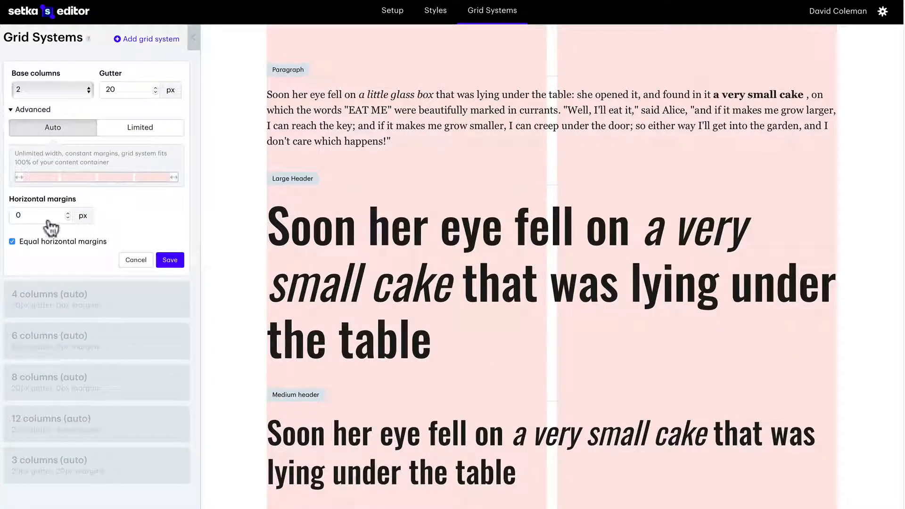
mouse_move(97, 259)
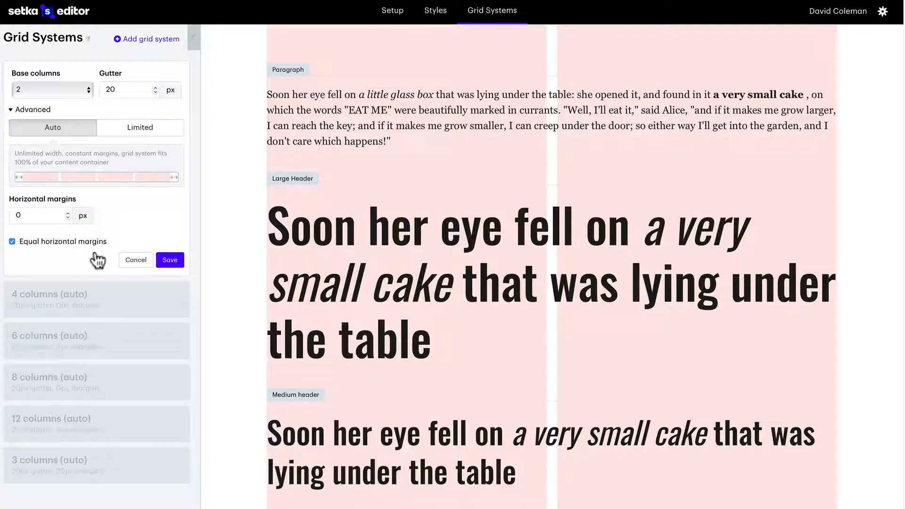
left_click(37, 216)
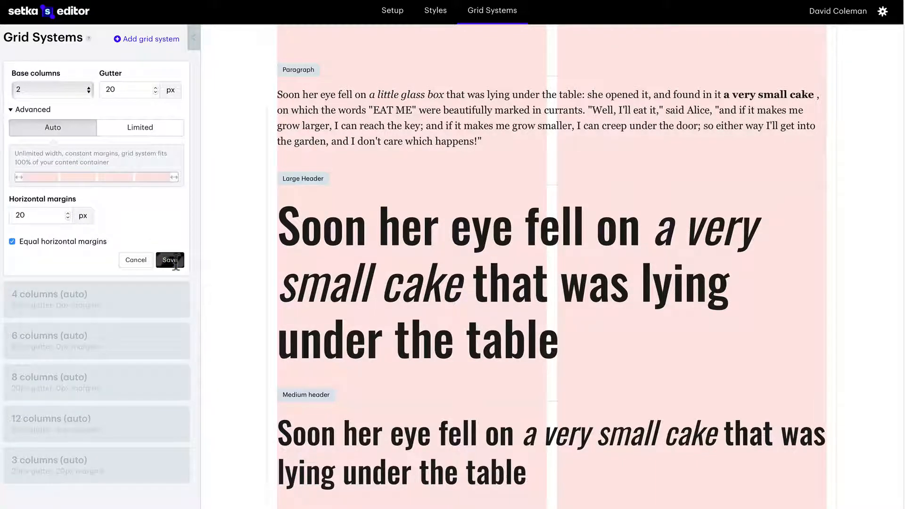
left_click(170, 259)
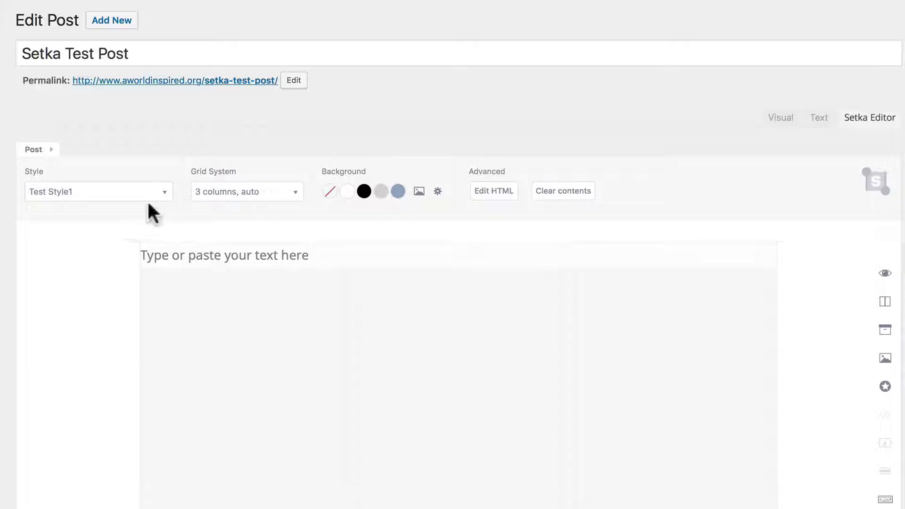
- Choose '6 columns, auto' as the post's grid system and accept the conversion warning
left_click(98, 191)
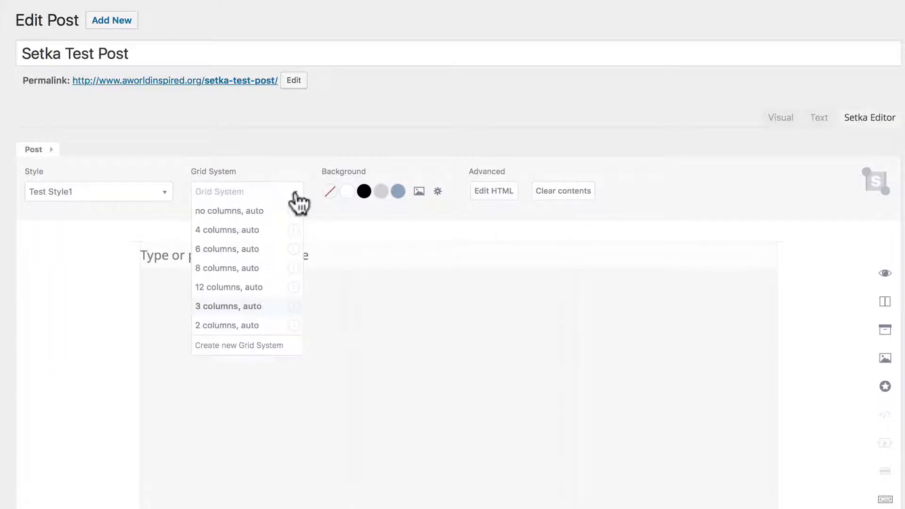
mouse_move(245, 245)
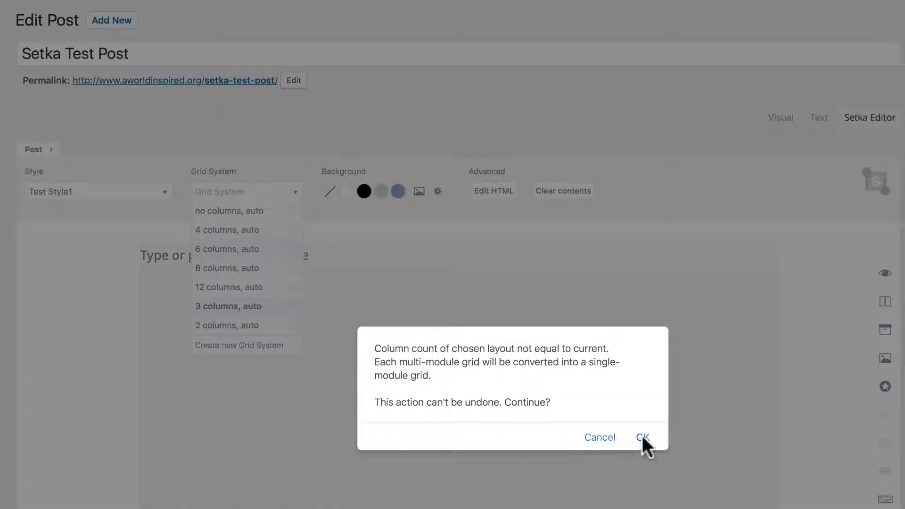
left_click(642, 437)
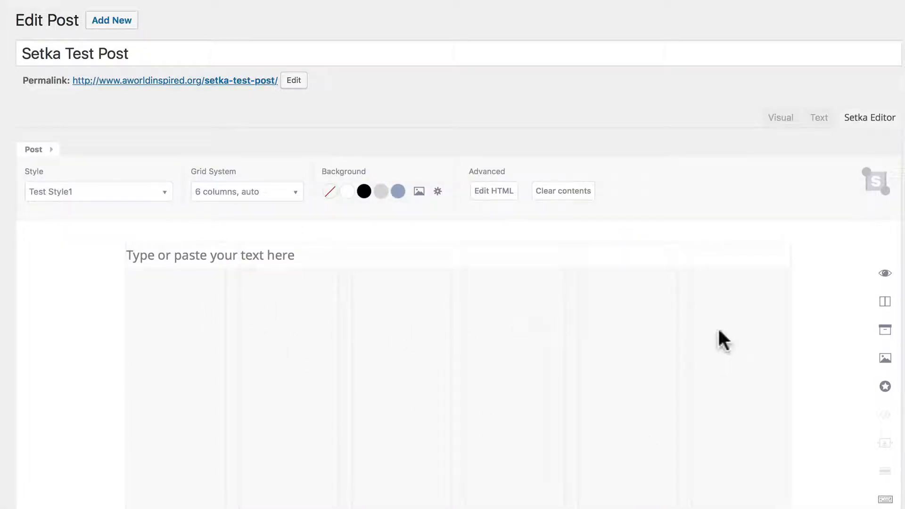
mouse_move(253, 262)
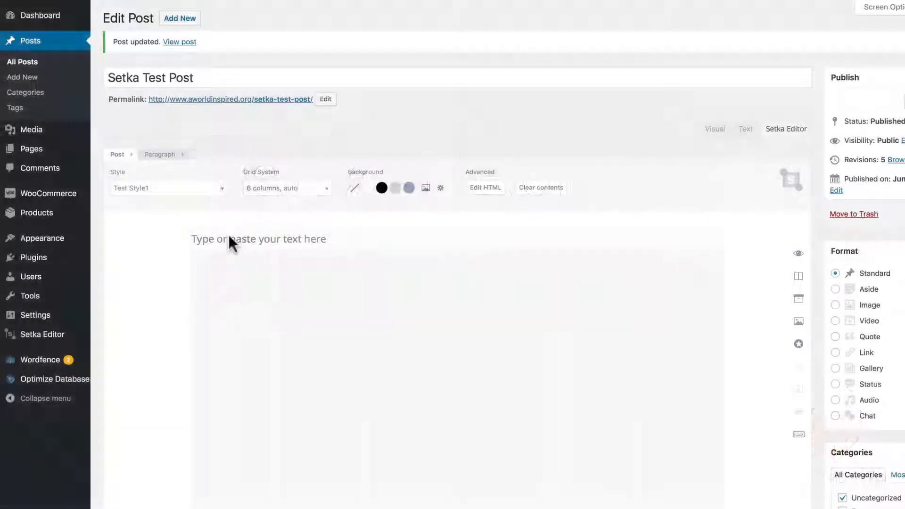
- Paste the lighthouse quotes as separate paragraphs and review them in preview
left_click(259, 239)
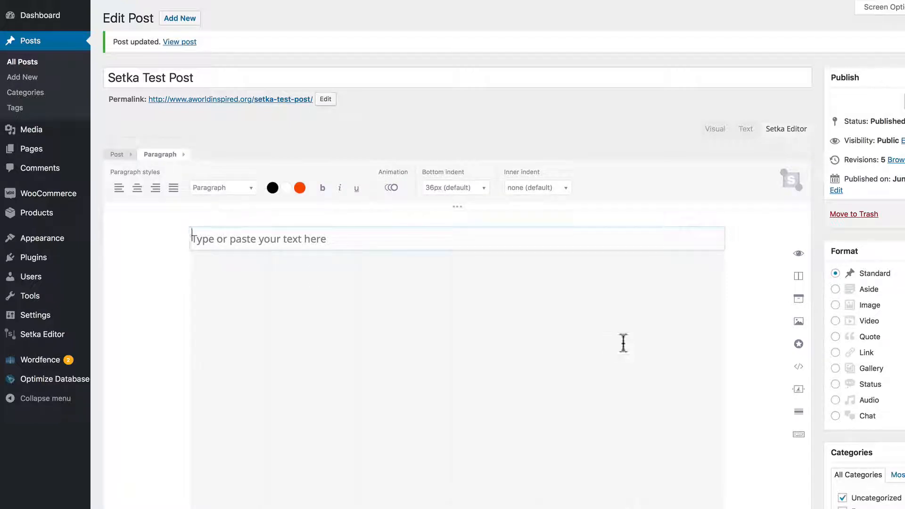
mouse_move(297, 227)
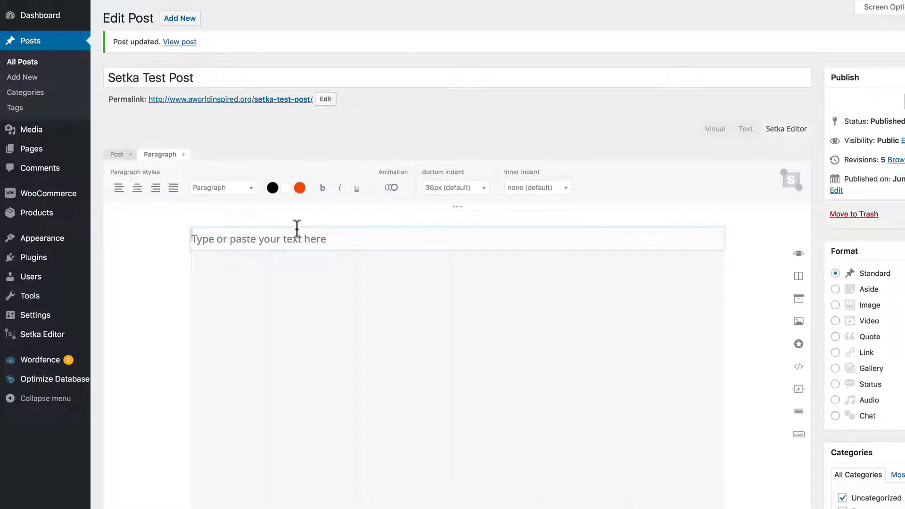
scroll("down", 3)
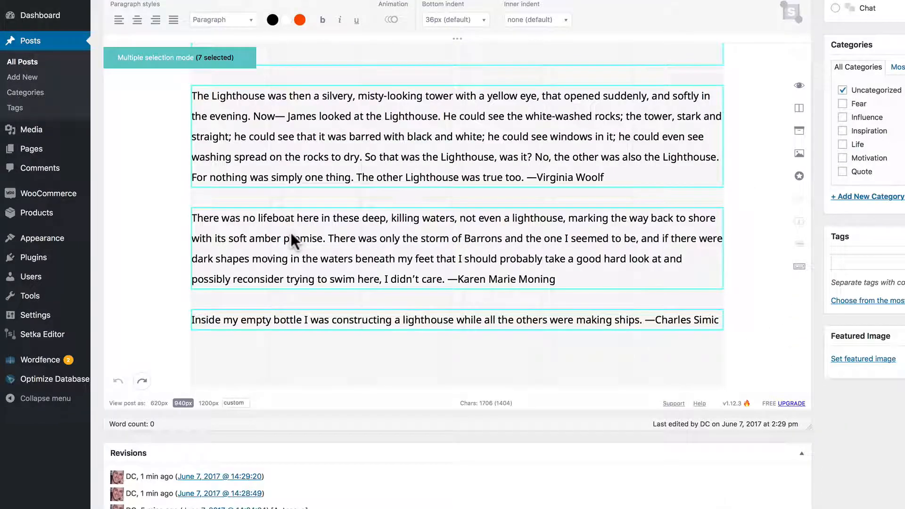
scroll("up", 3)
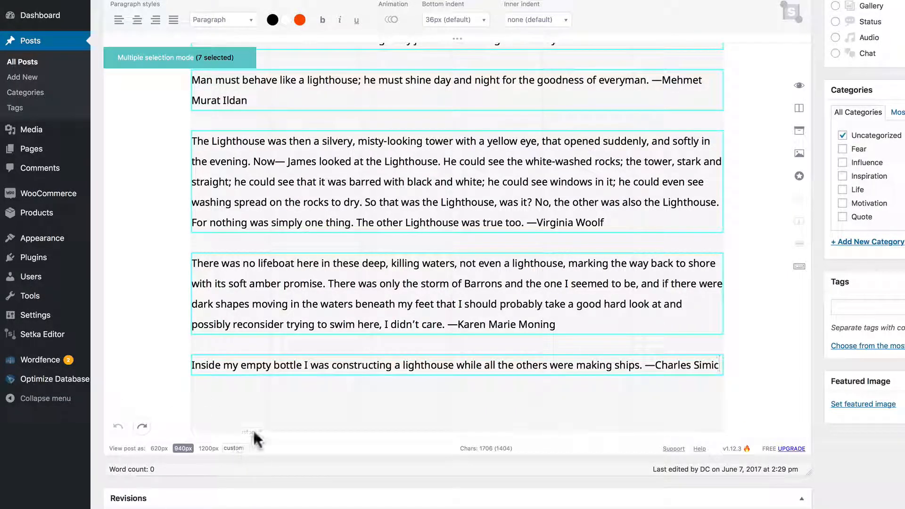
scroll("up", 3)
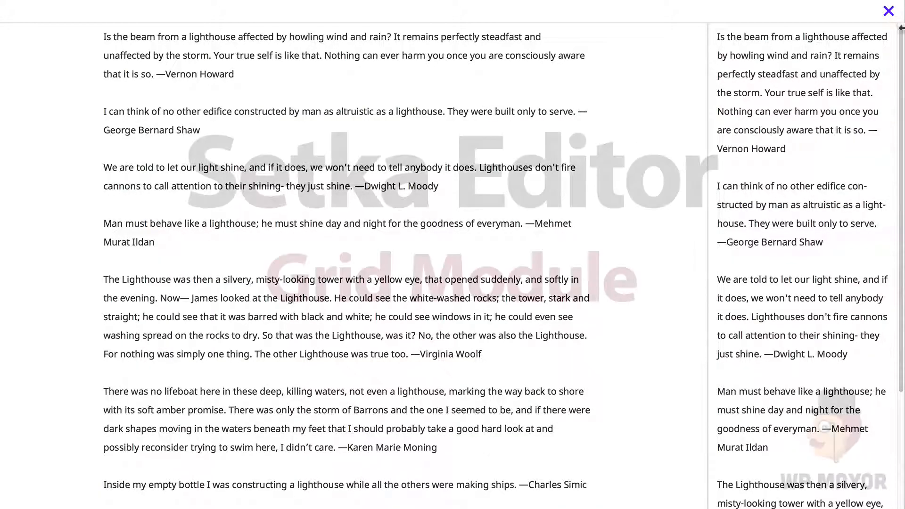
left_click(888, 11)
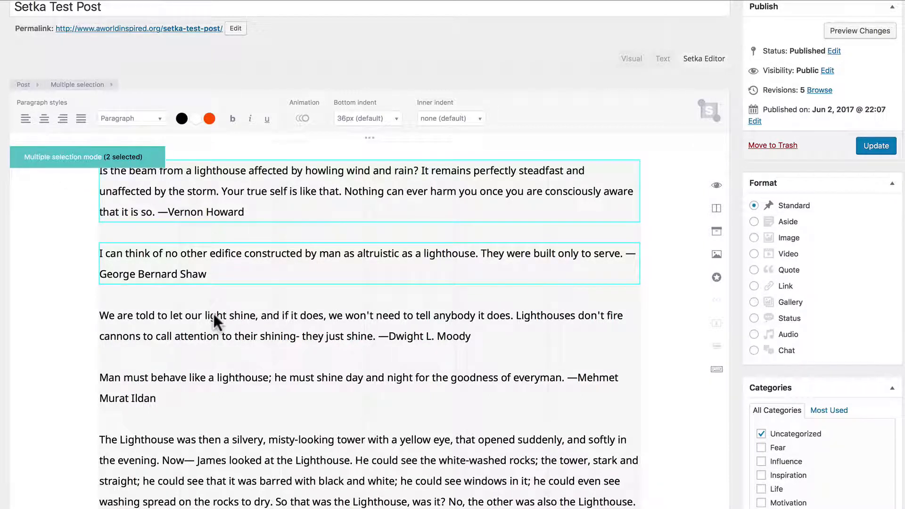
- Multi-select the seven quote paragraphs and wrap them in a two-column grid, quotes left
left_click(242, 377)
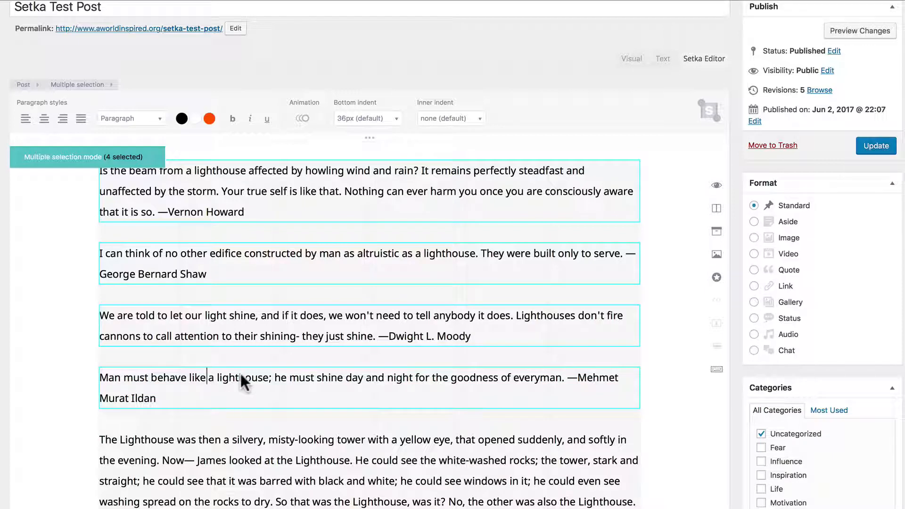
left_click(369, 460)
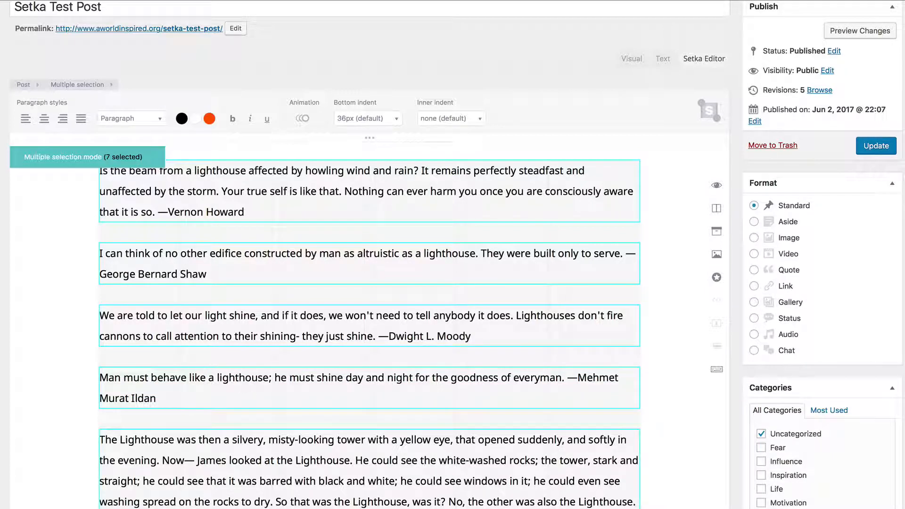
mouse_move(720, 216)
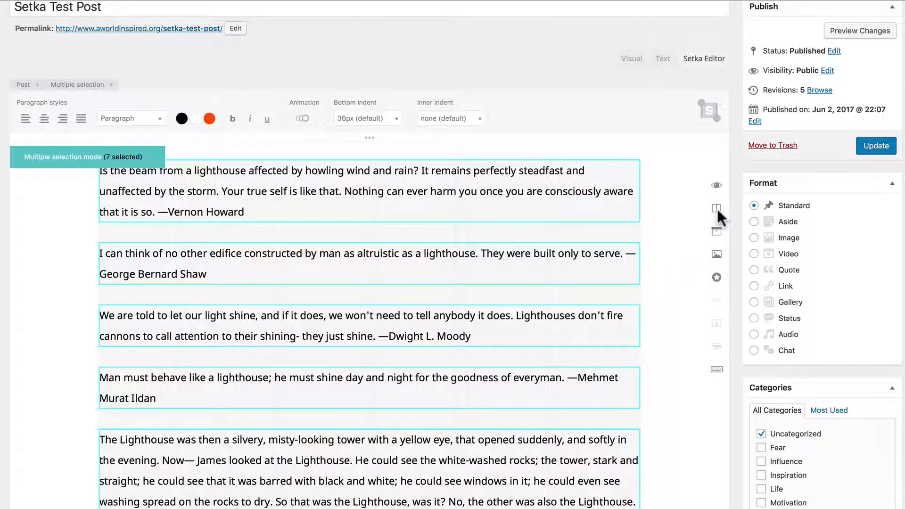
left_click(716, 208)
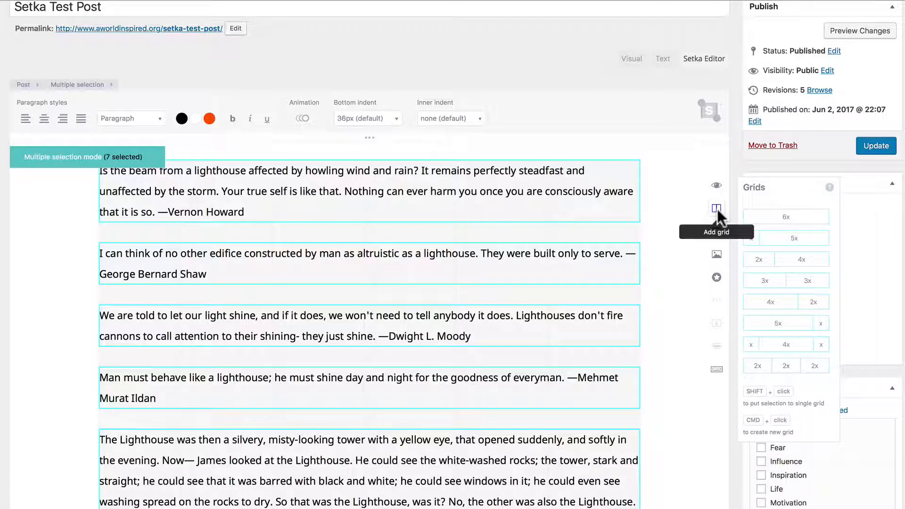
mouse_move(802, 263)
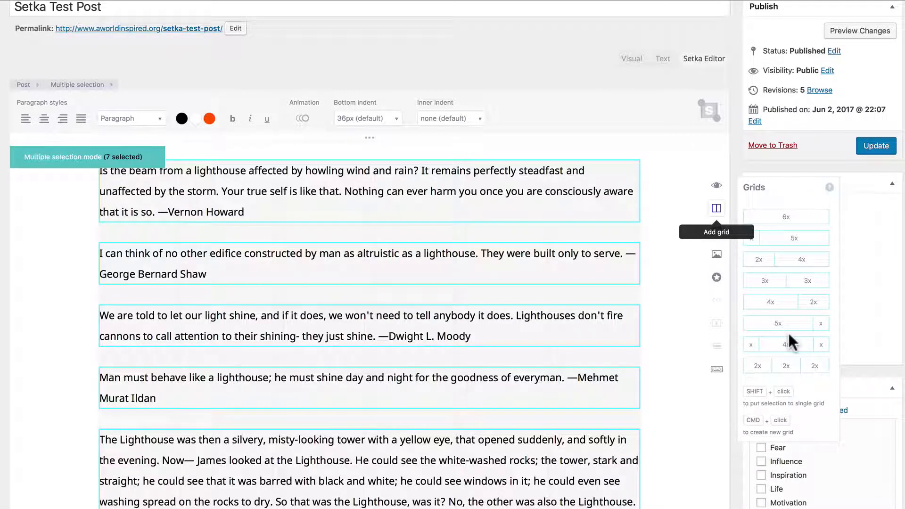
mouse_move(825, 411)
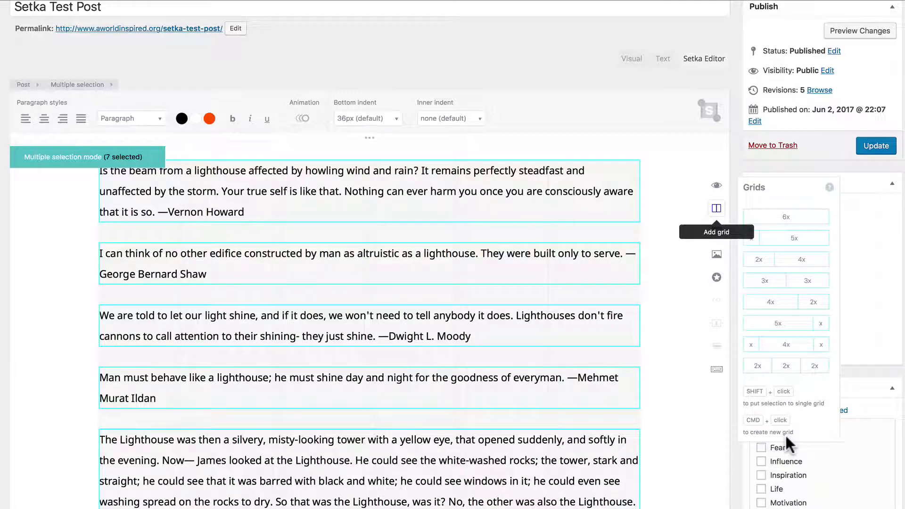
mouse_move(781, 288)
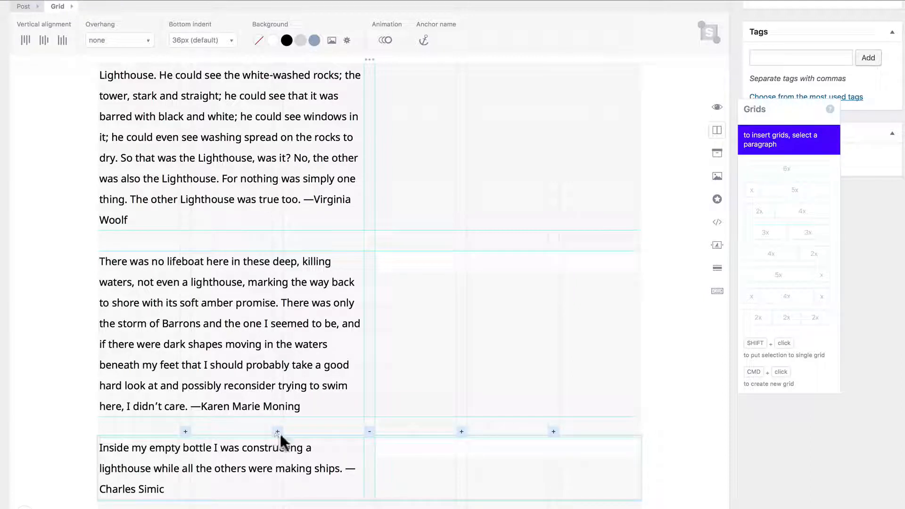
mouse_move(332, 496)
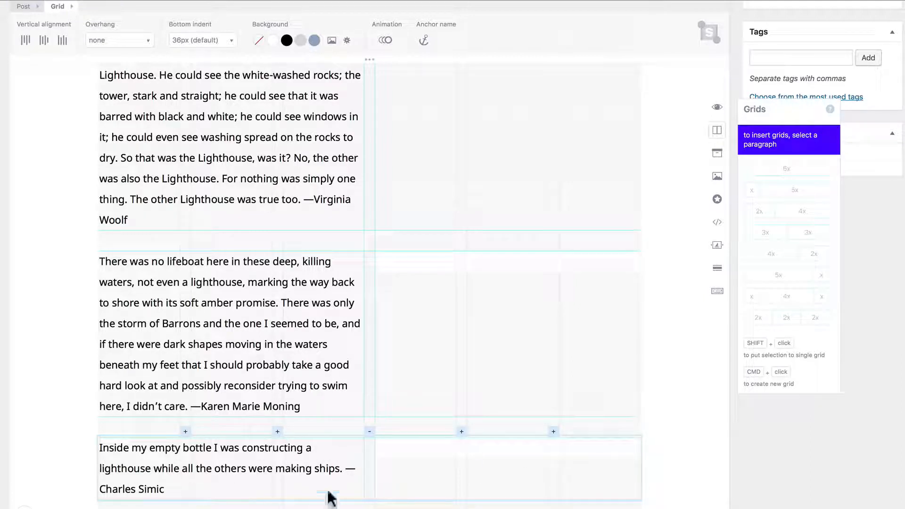
left_click(231, 334)
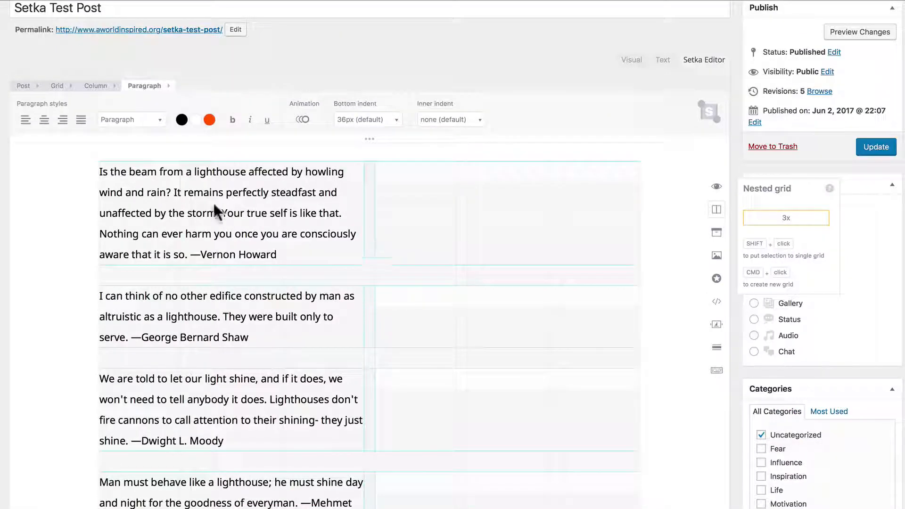
left_click(294, 399)
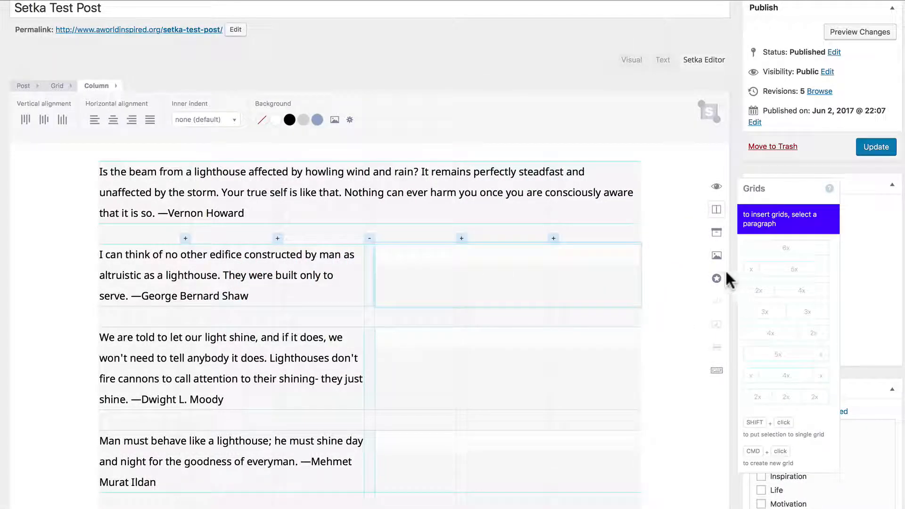
- Insert the texel night lighthouse photo captioned 'Night shot of a beautiful lighthouse.'
left_click(715, 255)
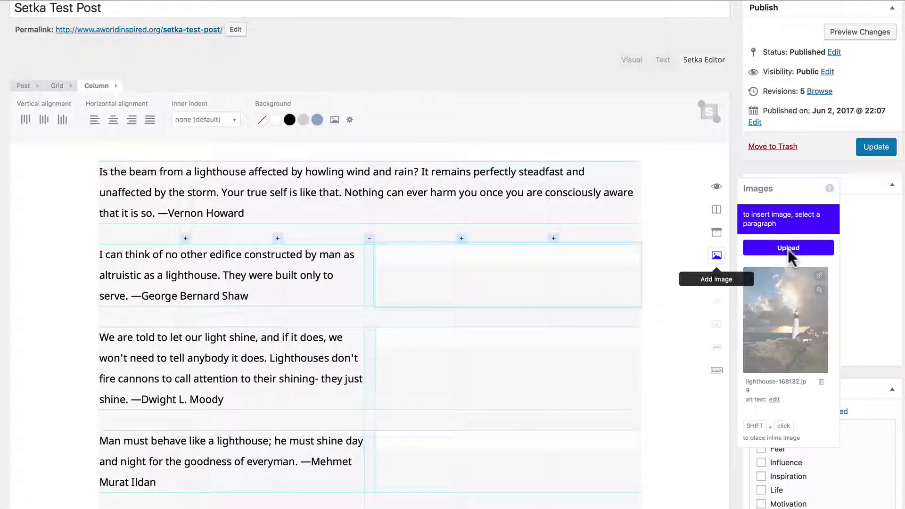
left_click(788, 247)
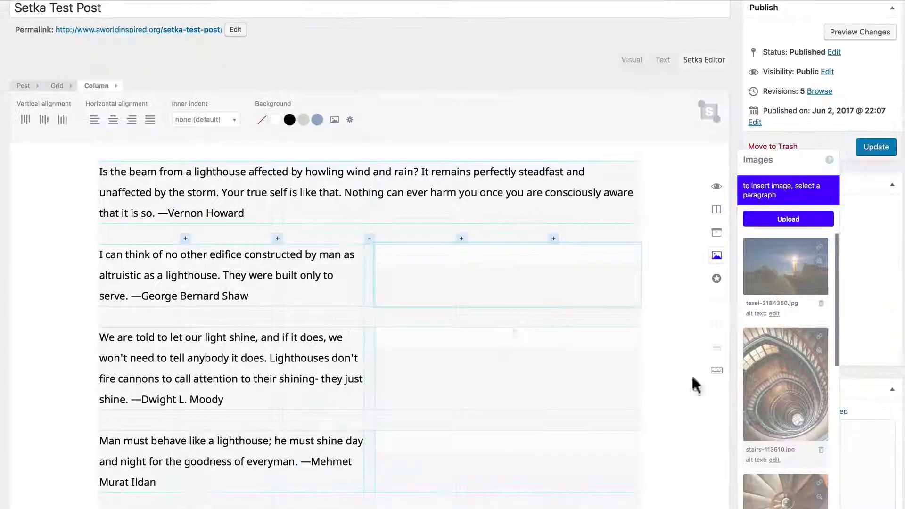
left_click(573, 260)
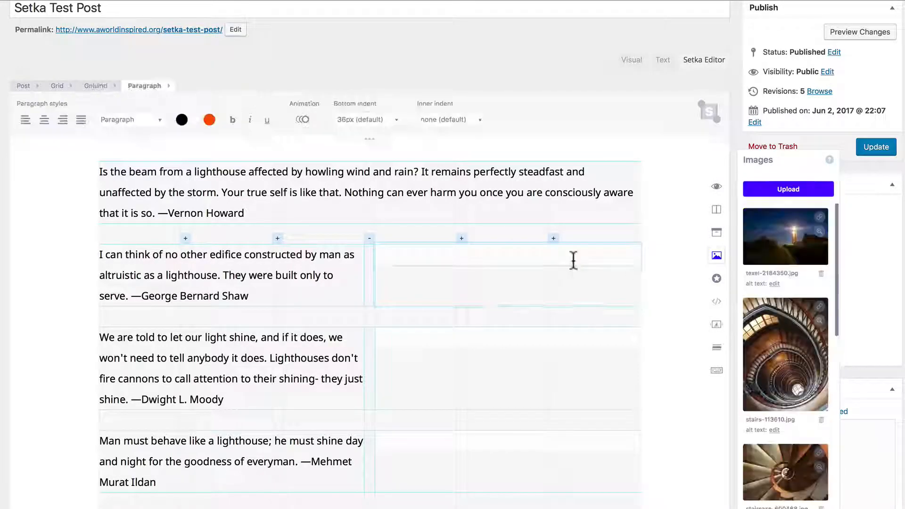
left_click(785, 236)
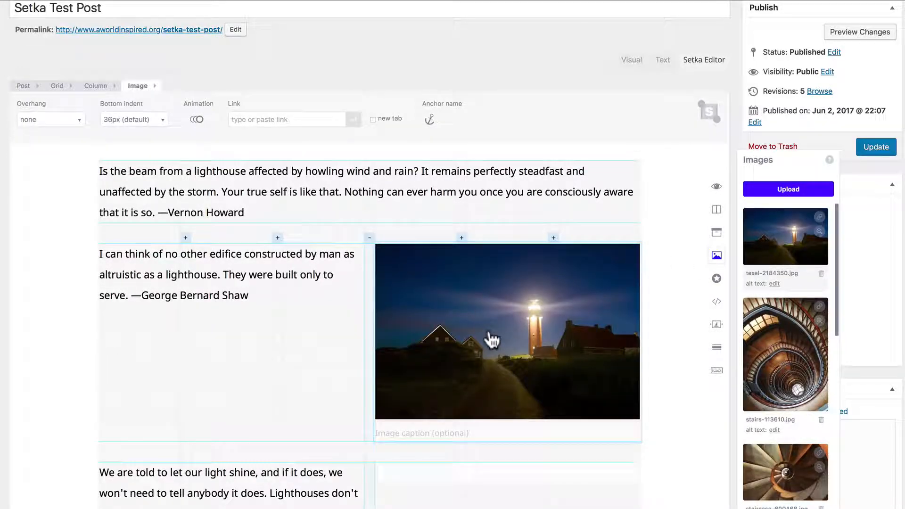
mouse_move(439, 439)
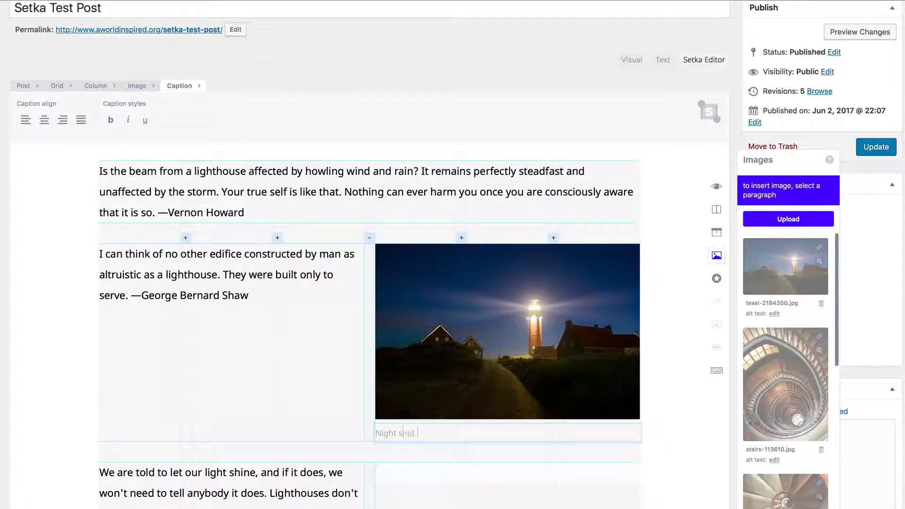
type("of a beautiful")
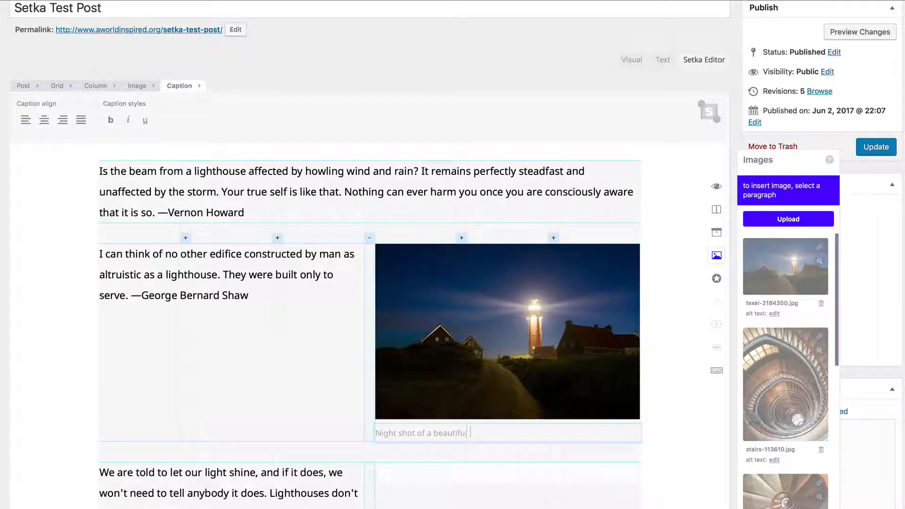
type("lighthouse.")
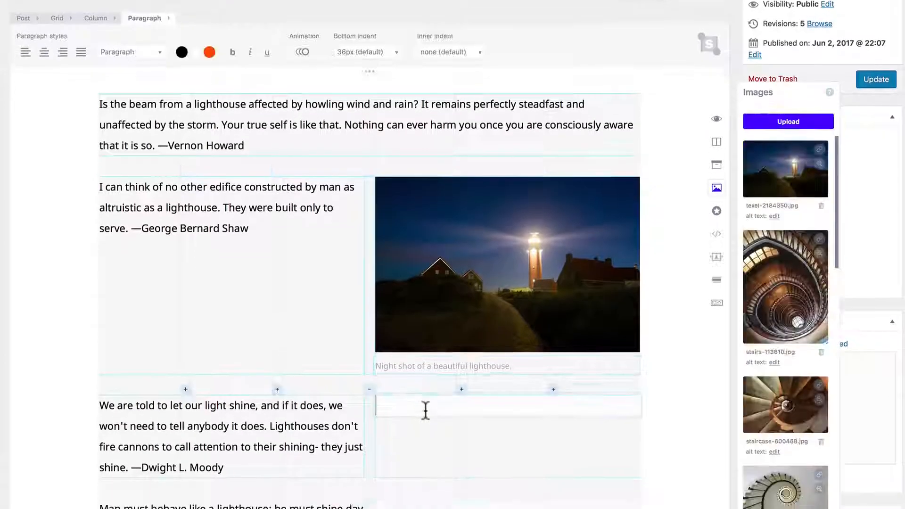
- Add a column beside the Moody quote
scroll("down", 3)
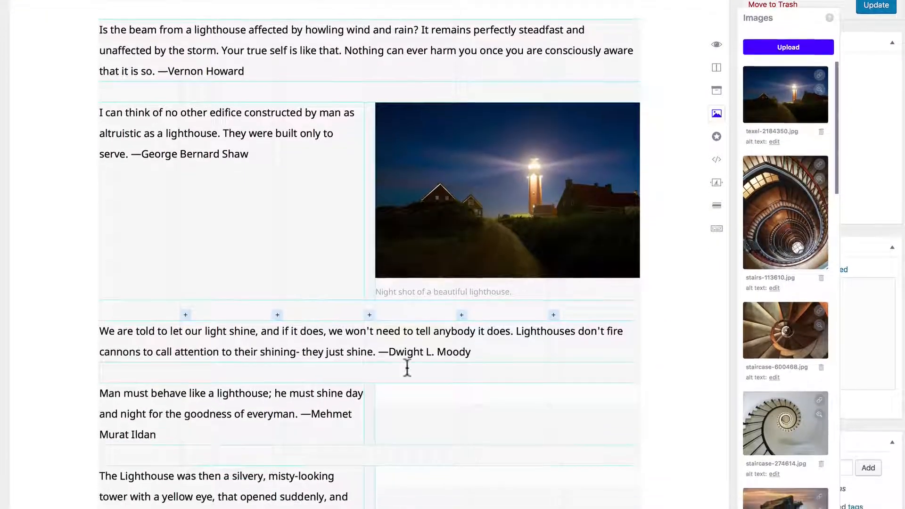
scroll("down", 3)
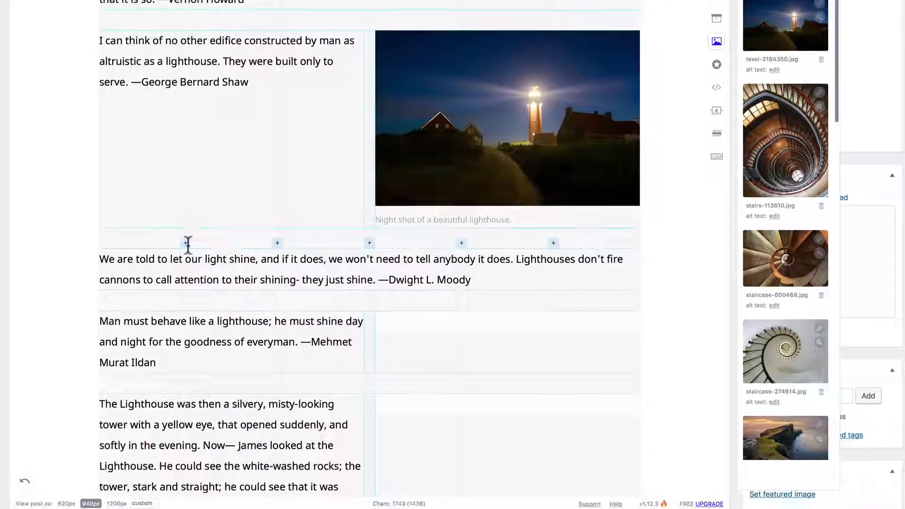
mouse_move(277, 242)
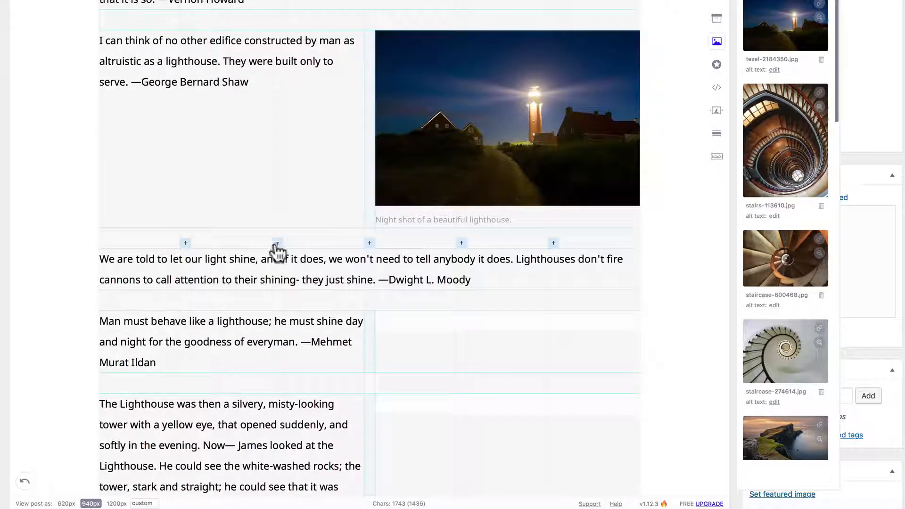
left_click(277, 242)
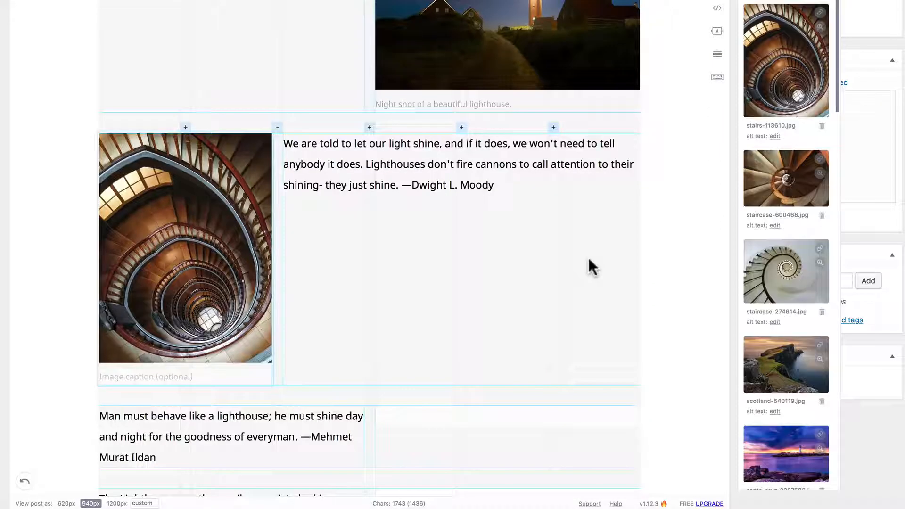
scroll("down", 3)
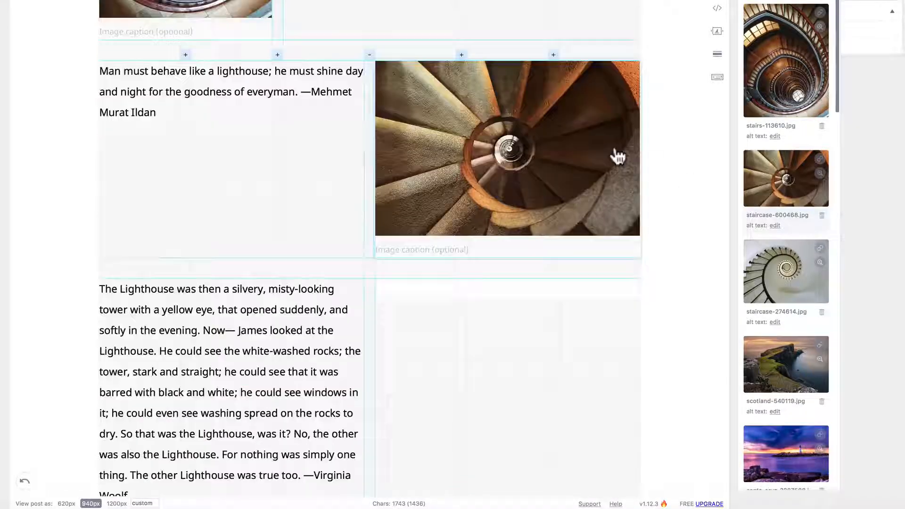
scroll("down", 3)
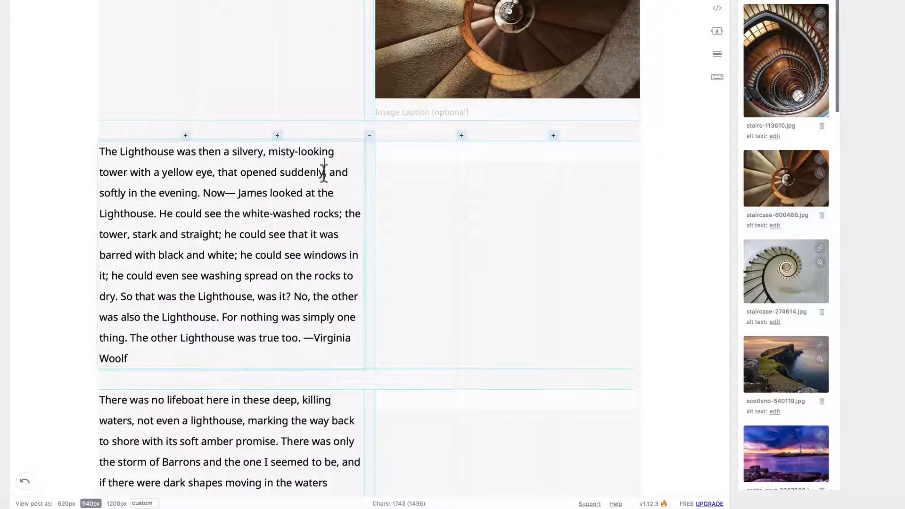
- Remove the Woolf row's empty columns and add the 'Inside my empty bottle' quote beside Moning
left_click(369, 135)
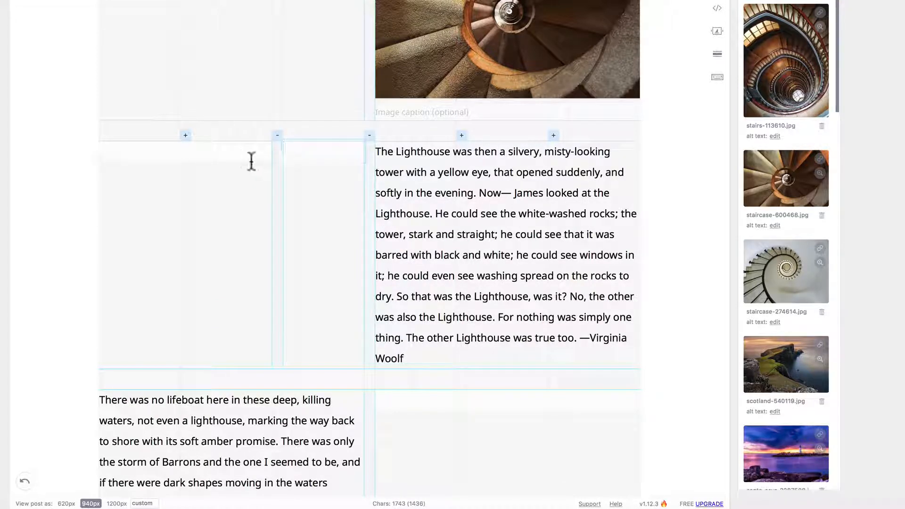
right_click(300, 156)
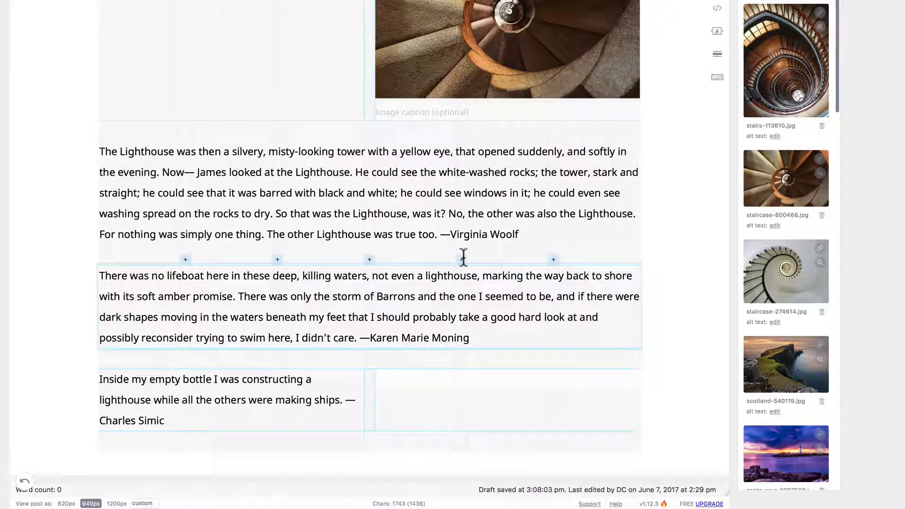
mouse_move(186, 259)
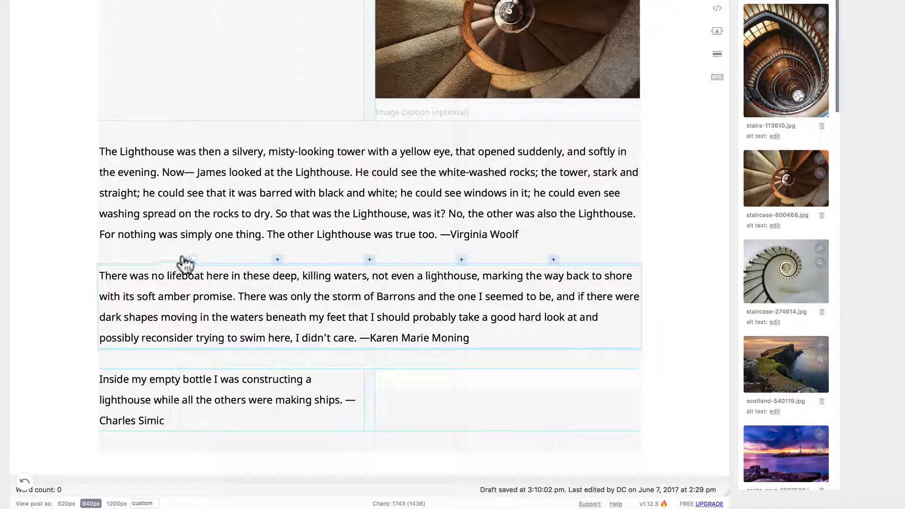
mouse_move(277, 265)
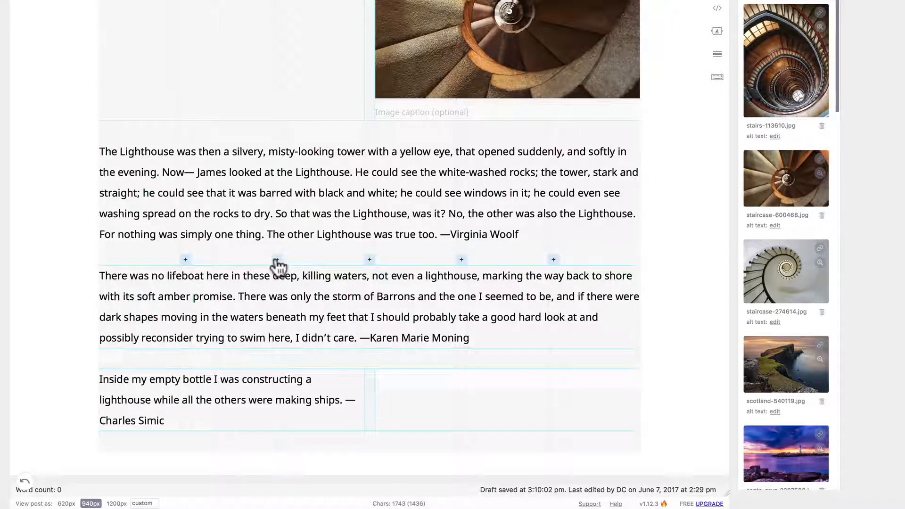
left_click(368, 260)
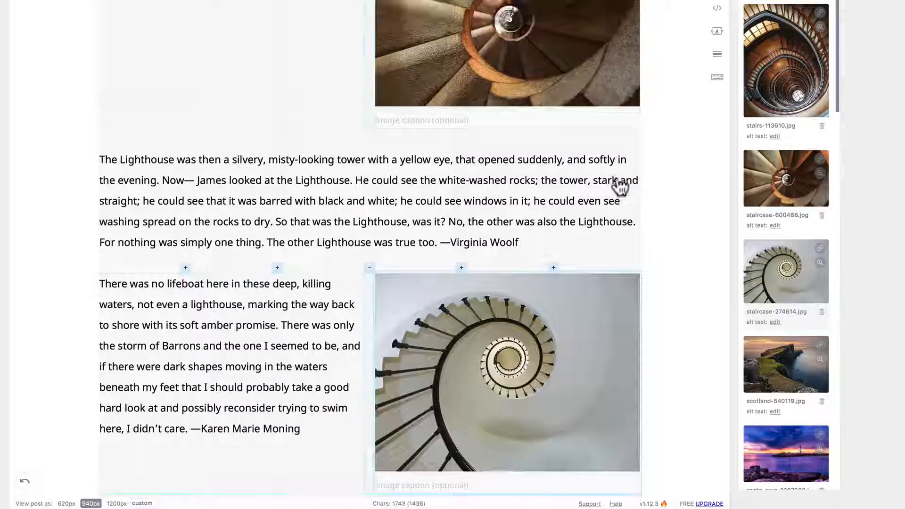
scroll("down", 3)
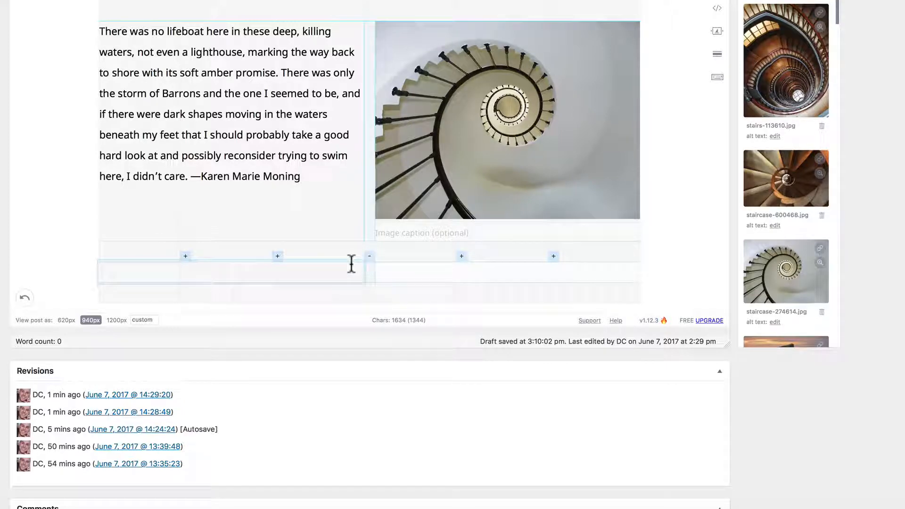
type("Inside my empty bottle I was constructing a lighthouse while all the others were making ships. — Charles Simic")
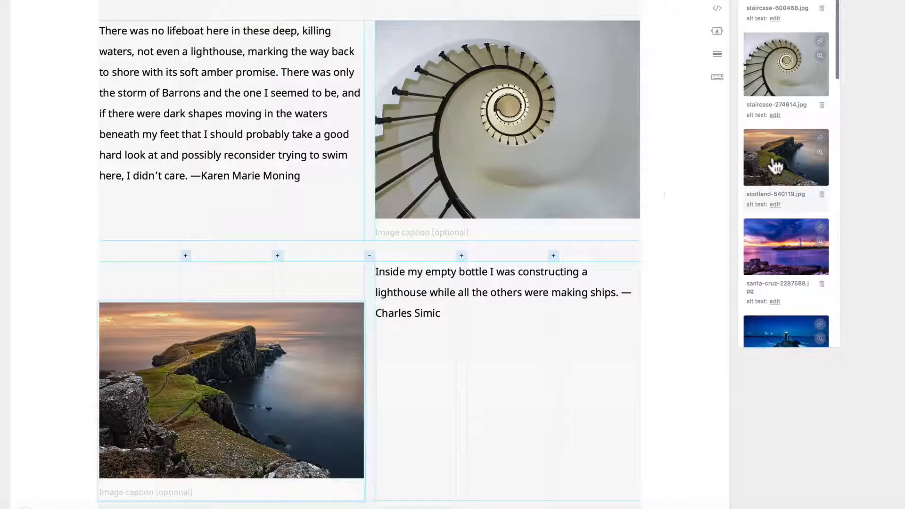
- Preview the post on desktop and mobile, then close the preview
scroll("down", 3)
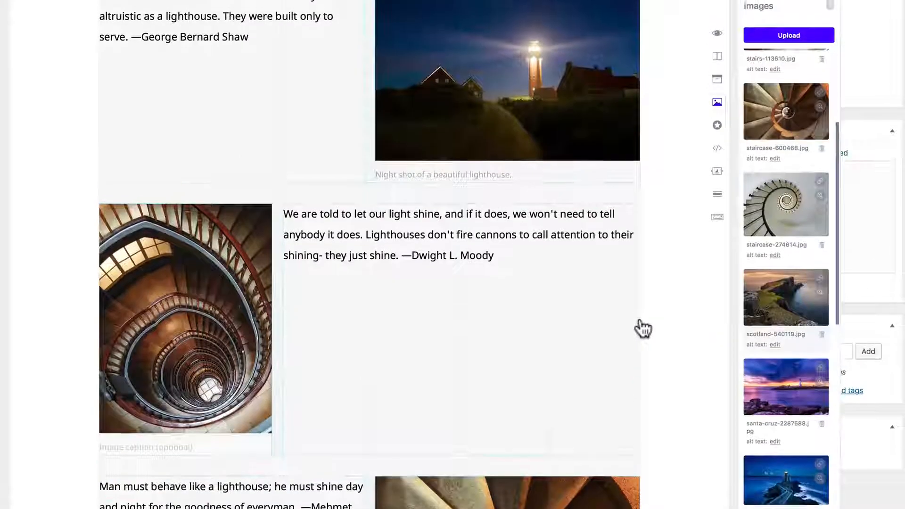
scroll("down", 3)
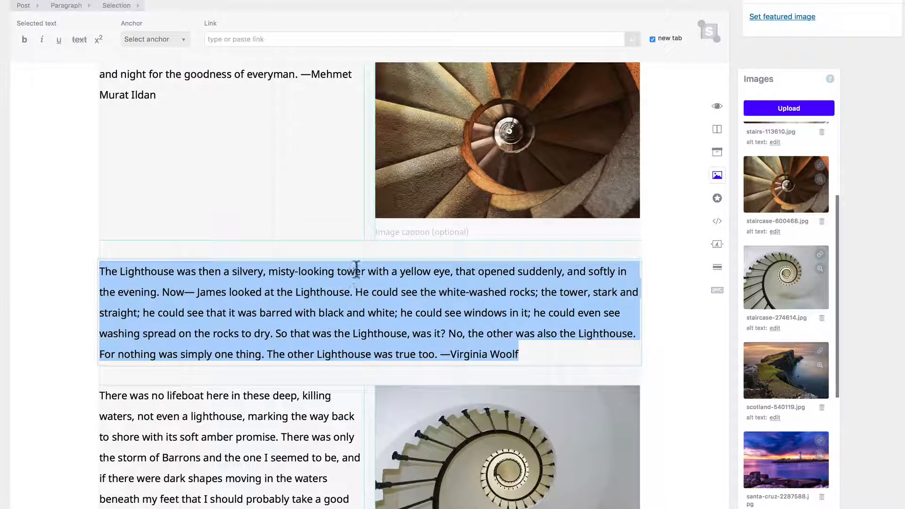
left_click(427, 313)
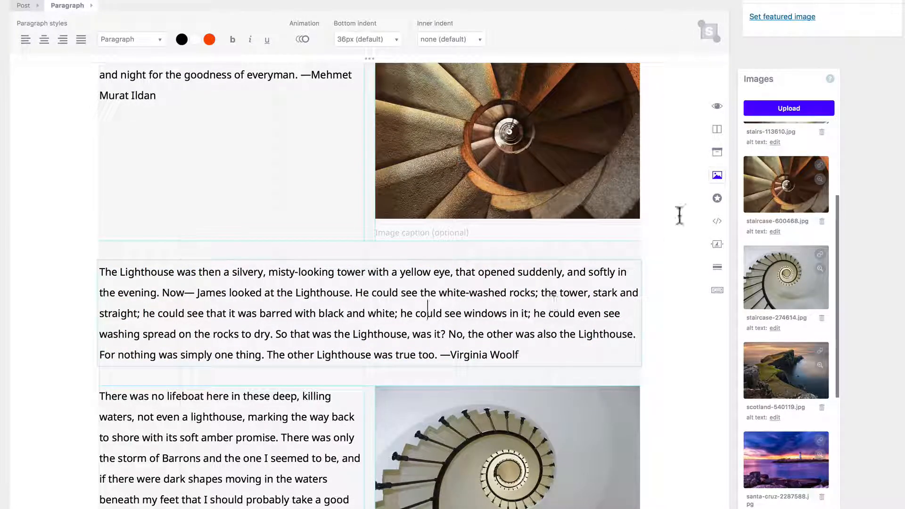
left_click(717, 128)
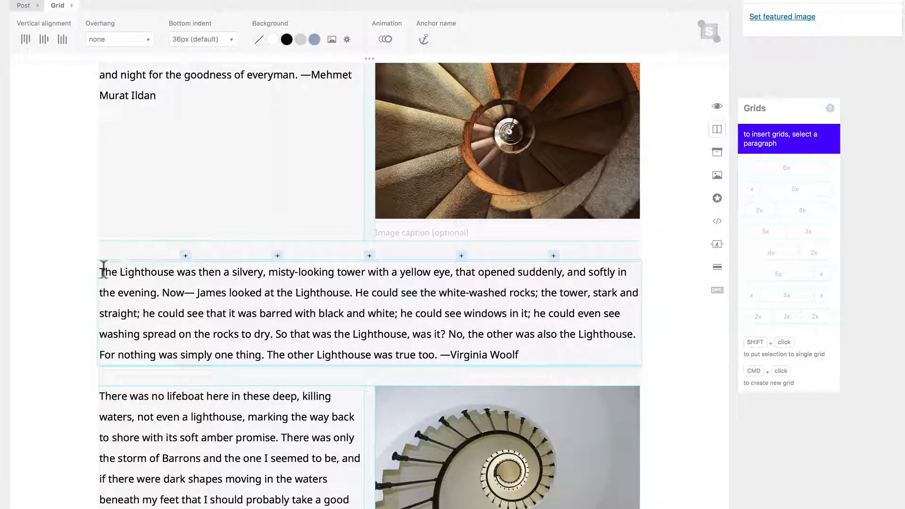
left_click(363, 312)
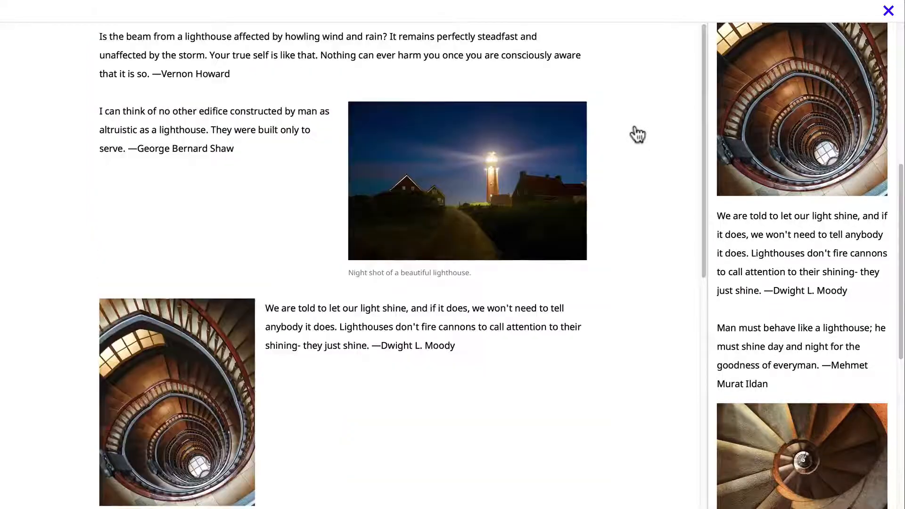
left_click(888, 10)
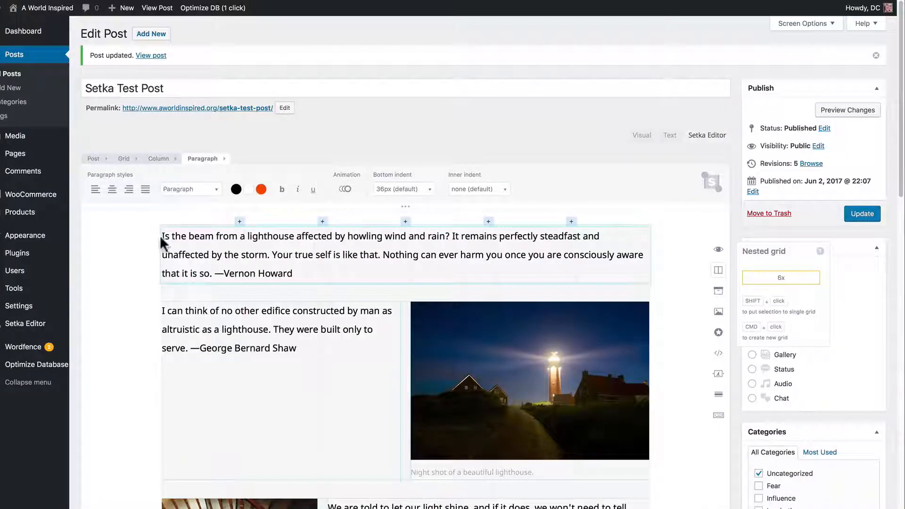
- Add Large Header headlines 'This Is A Headline', 'This Is Another' and 'And Yet Another Headline'
type("This Is A Headline")
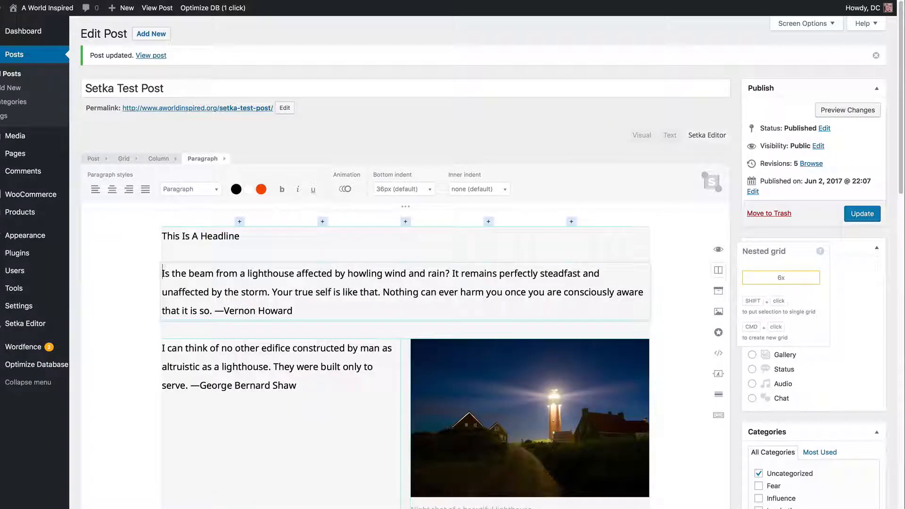
left_click(191, 188)
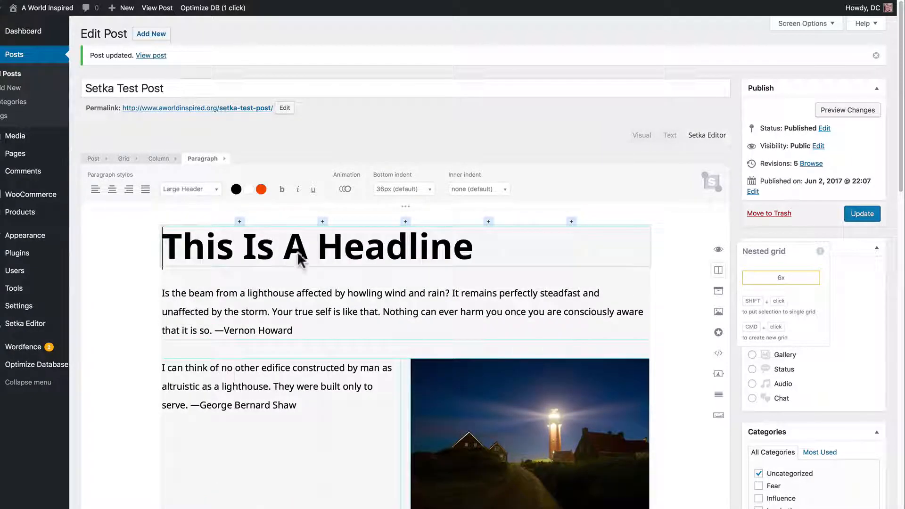
scroll("down", 3)
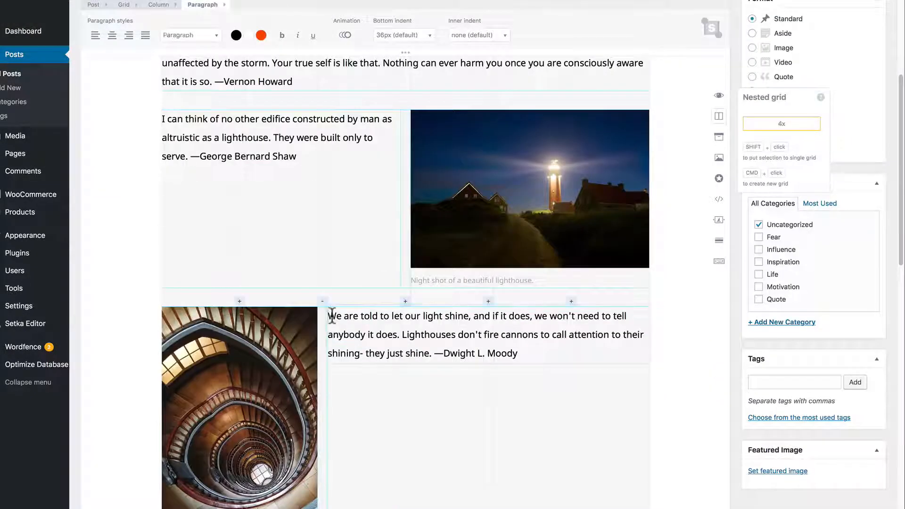
type("This Is Another")
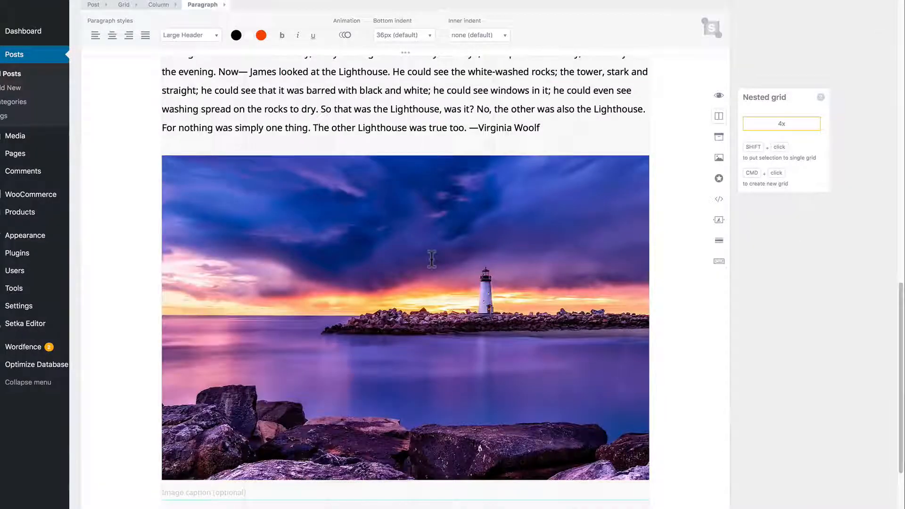
scroll("down", 3)
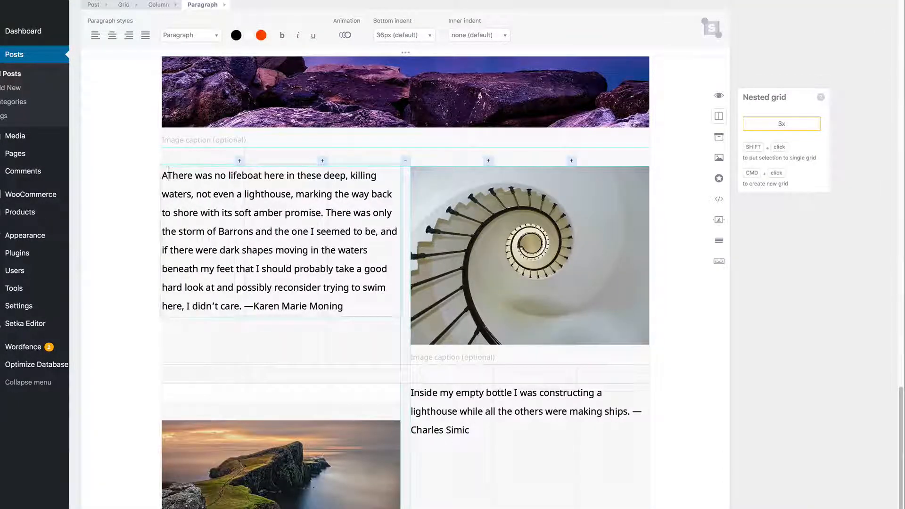
type("And Yet Another Headl")
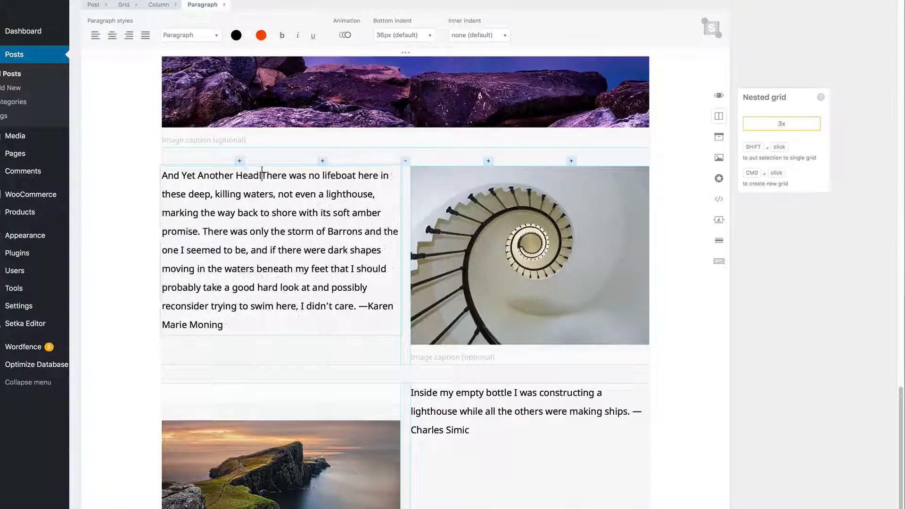
left_click(190, 34)
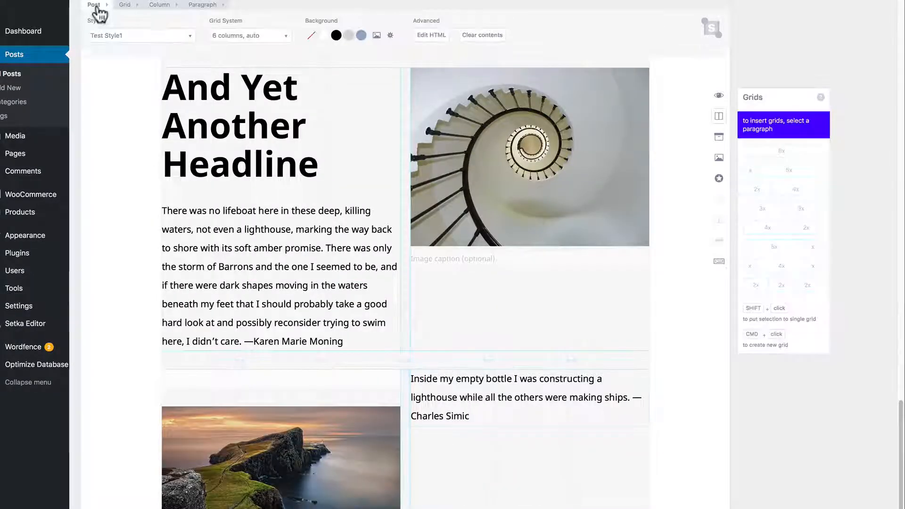
- From the Post breadcrumb's Style list, choose Create new Post Style
left_click(141, 35)
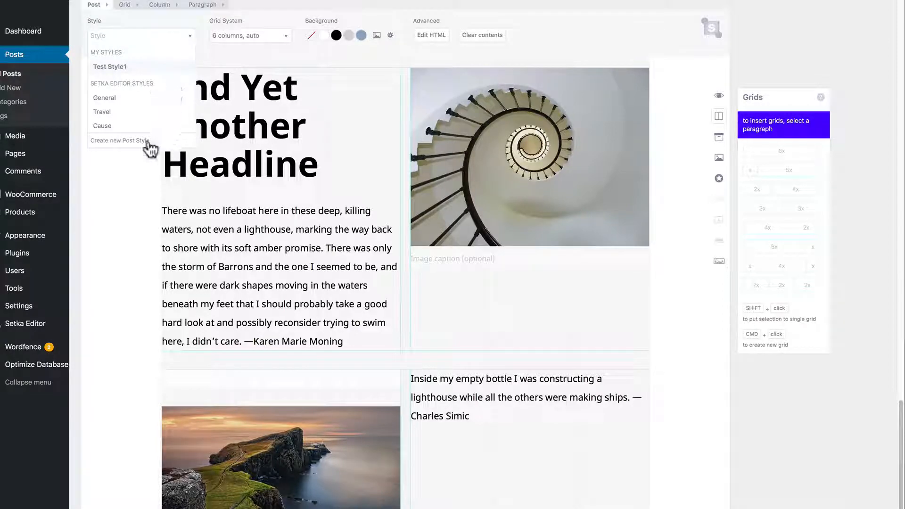
left_click(118, 141)
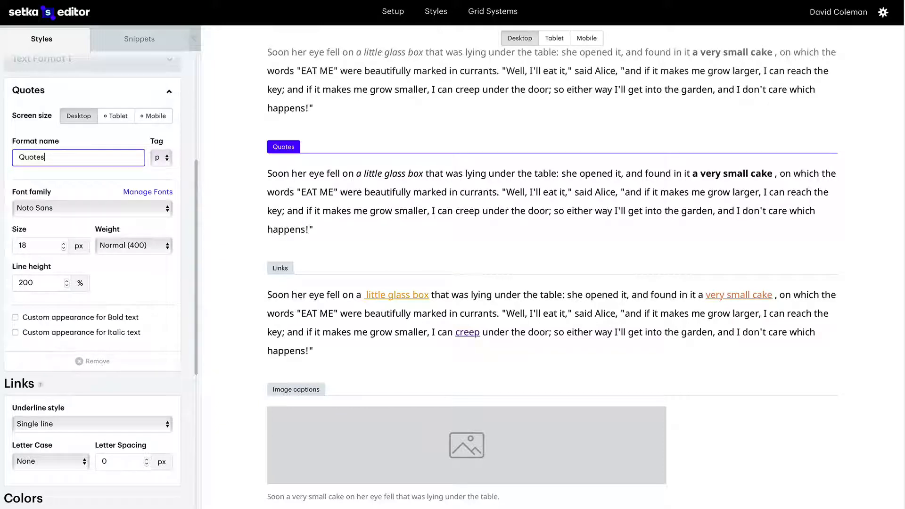
- Set the Quotes format to Georgia at 36 px and save over the existing style
left_click(91, 208)
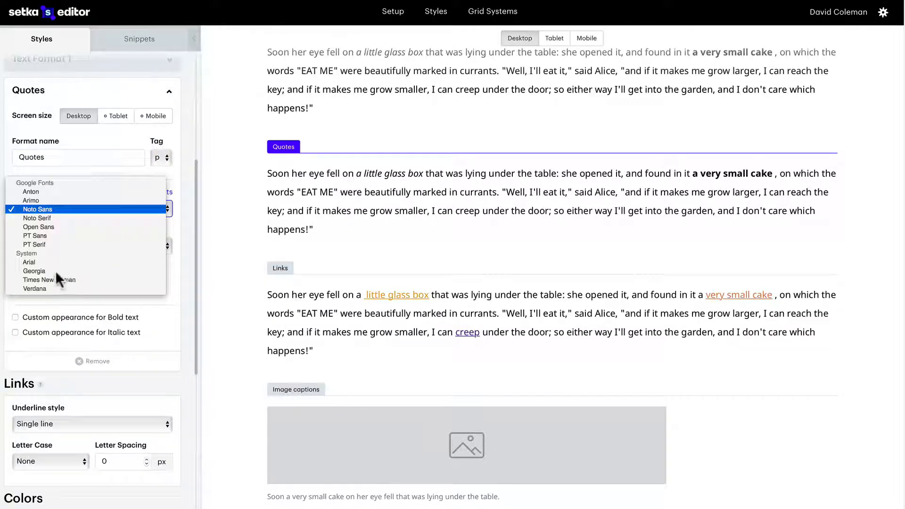
left_click(33, 271)
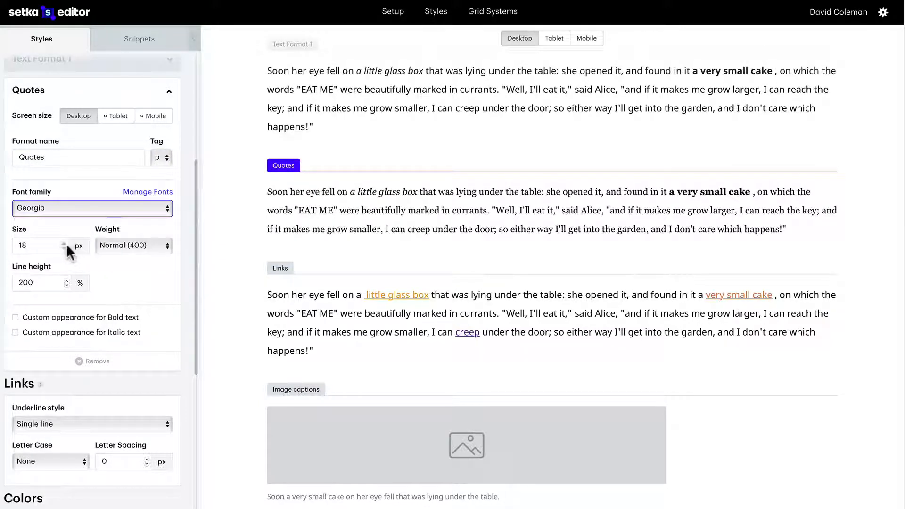
left_click(63, 242)
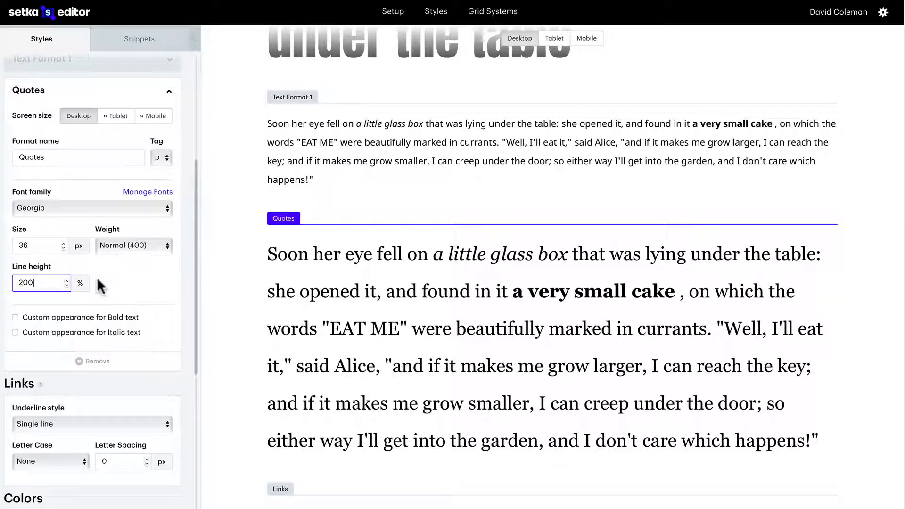
left_click(14, 332)
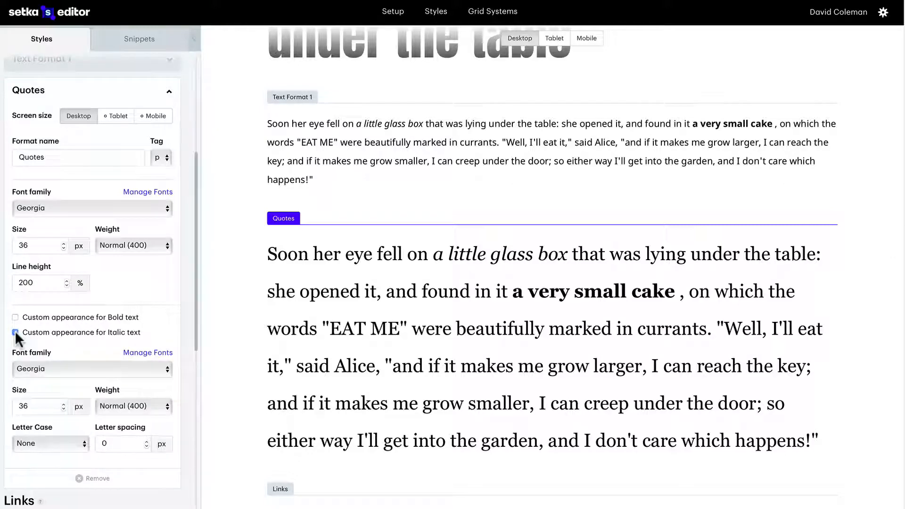
left_click(15, 332)
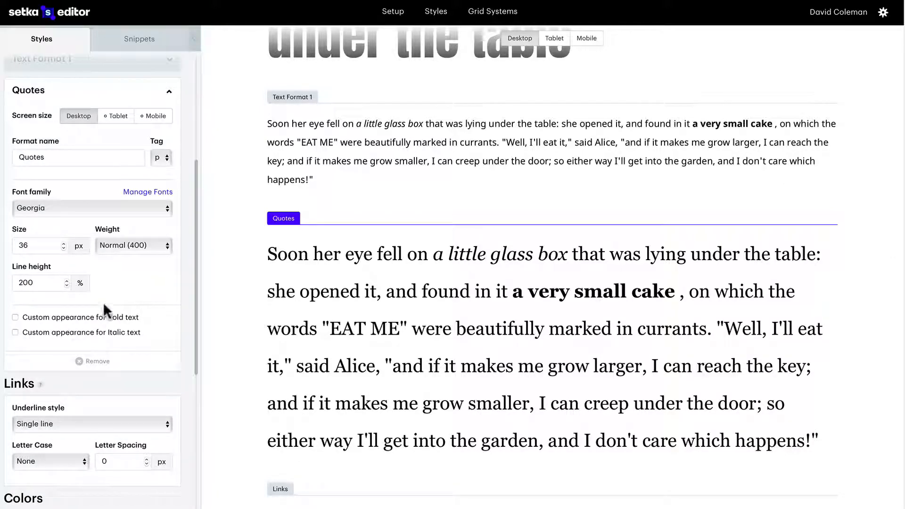
scroll("down", 3)
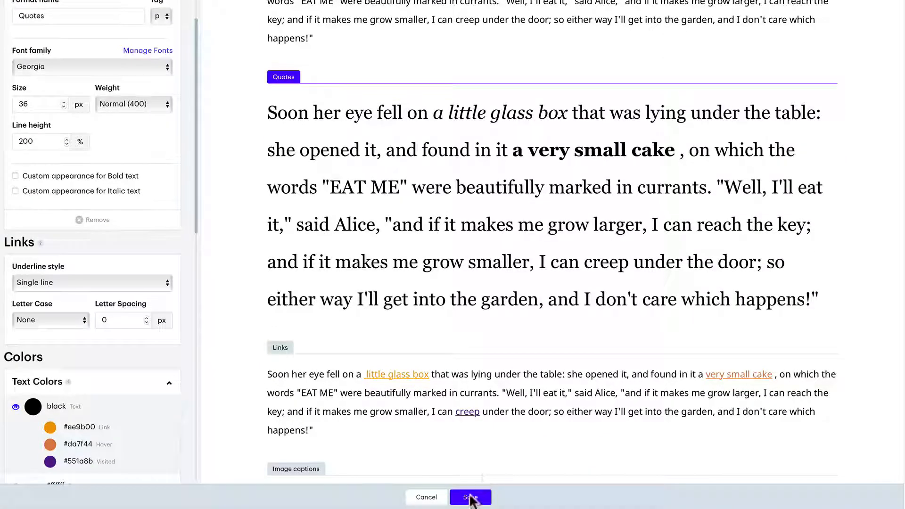
left_click(470, 497)
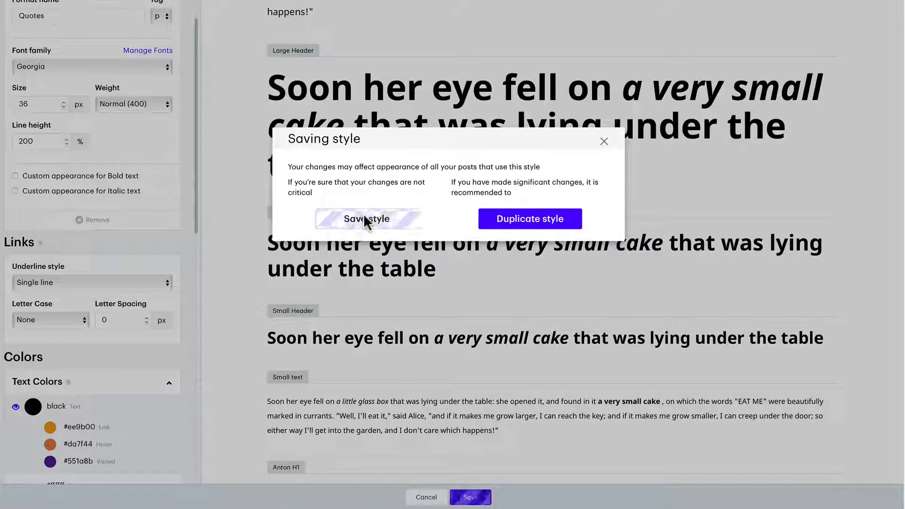
left_click(367, 218)
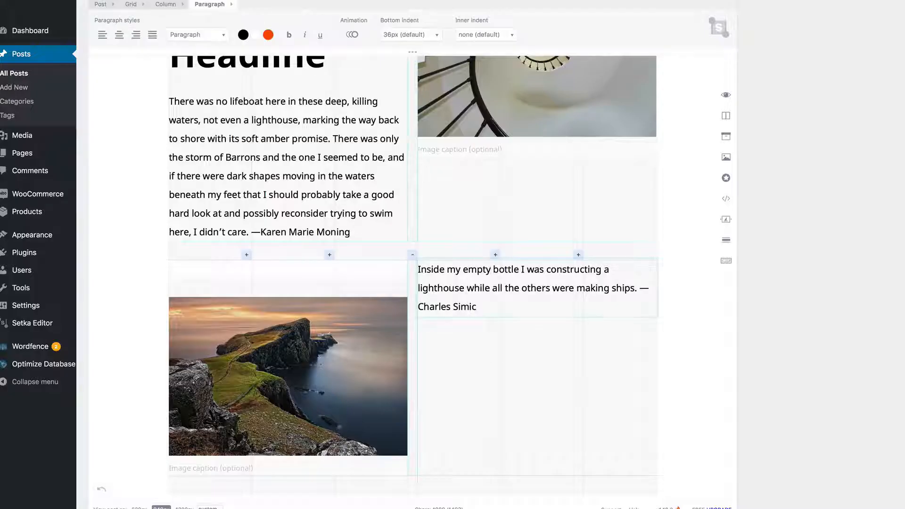
- Apply the Quotes paragraph style to the Moning and Virginia Woolf quotes
left_click(196, 34)
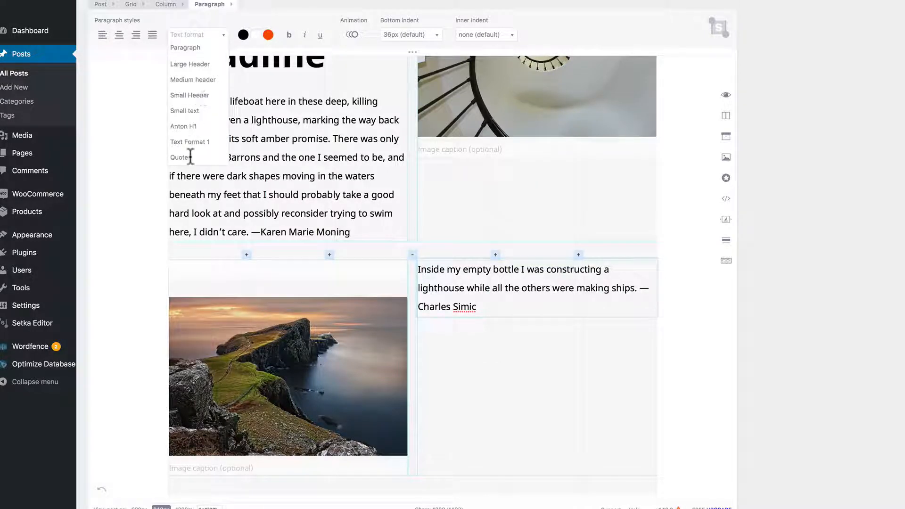
left_click(179, 157)
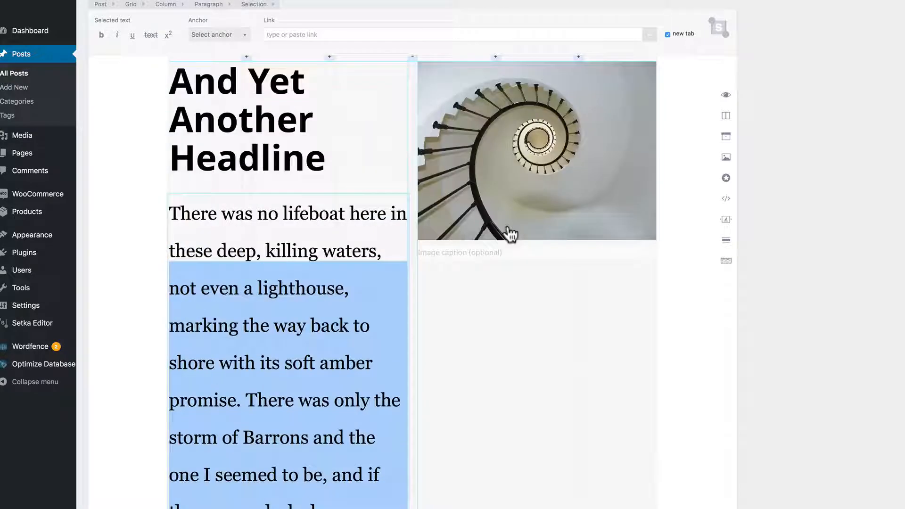
left_click(116, 36)
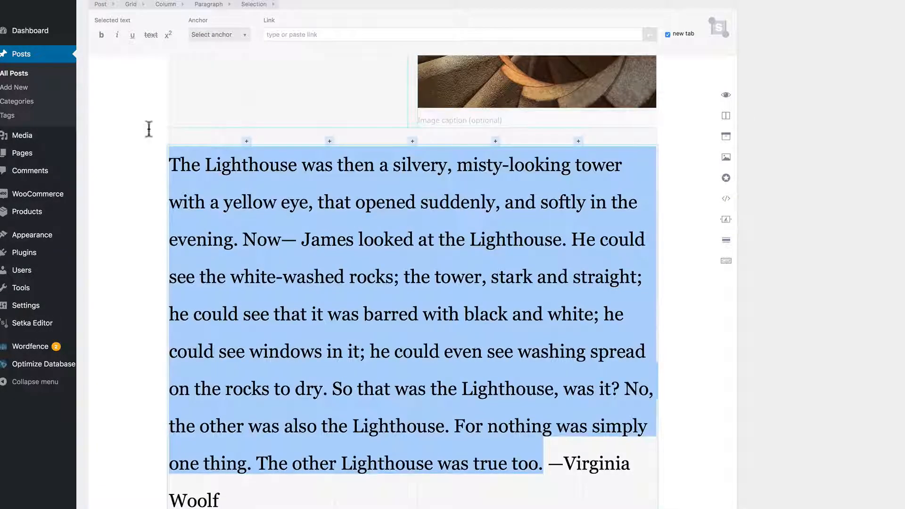
scroll("down", 3)
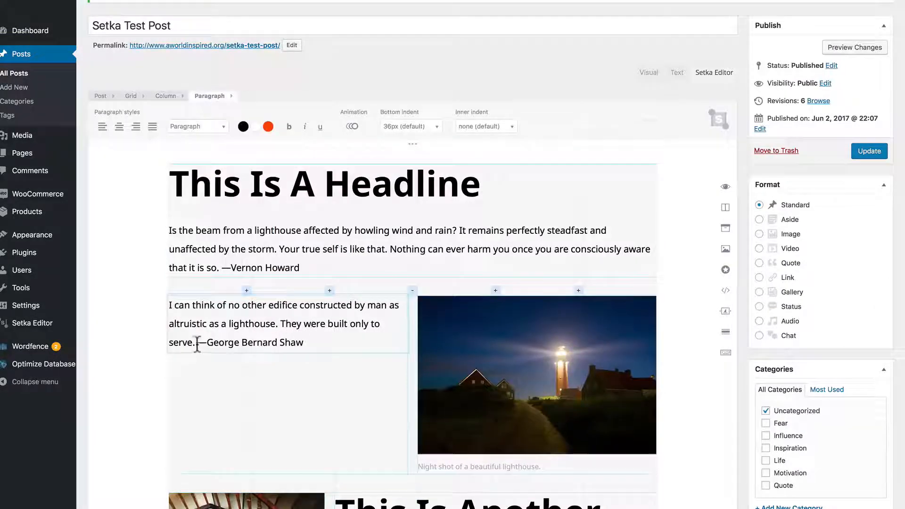
- Check the headlines and italic Georgia quotes in the desktop and mobile preview, then close it
left_click(197, 126)
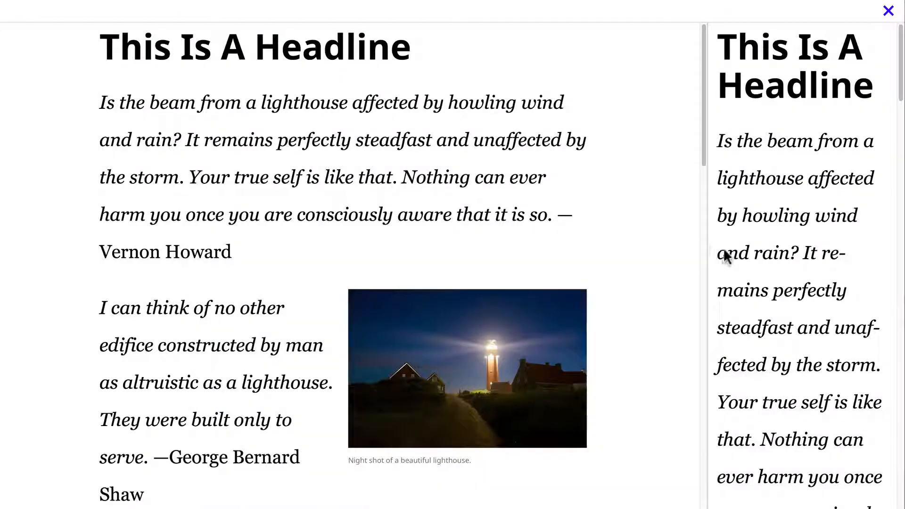
scroll("down", 3)
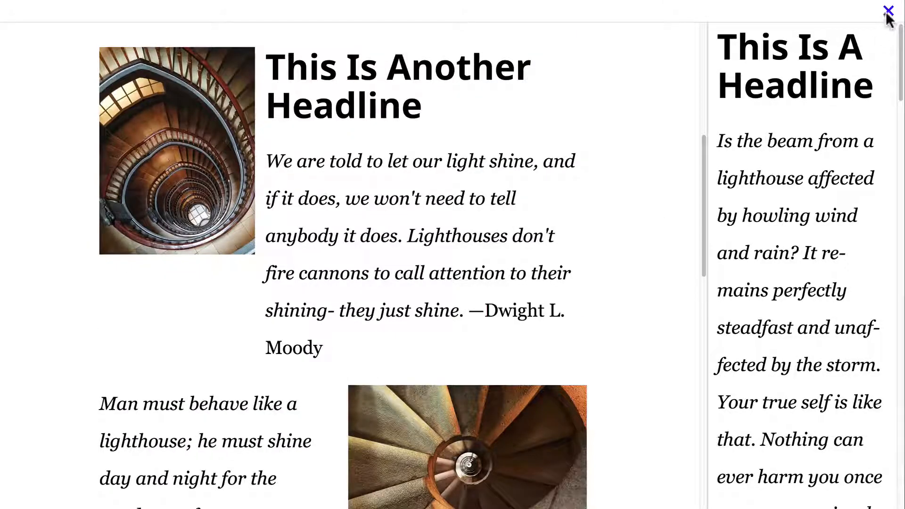
left_click(887, 11)
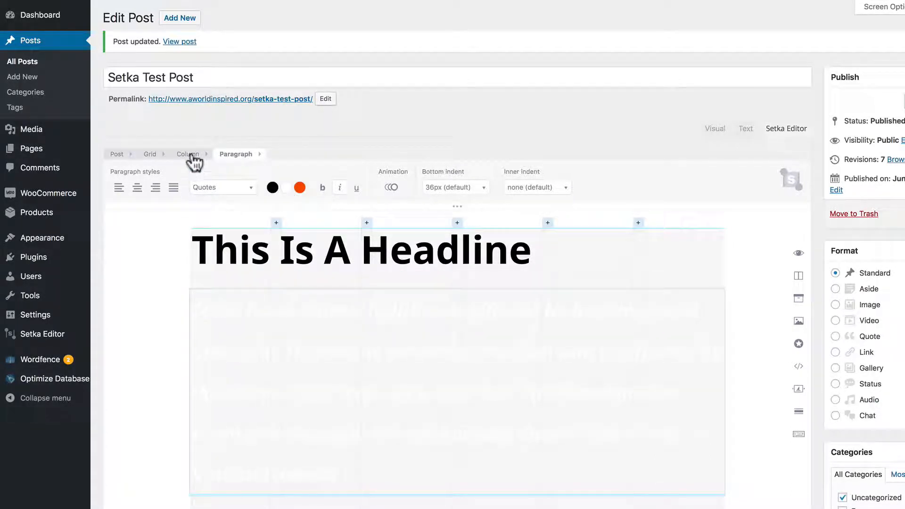
- Give the column with the first headline a light grey background
left_click(186, 154)
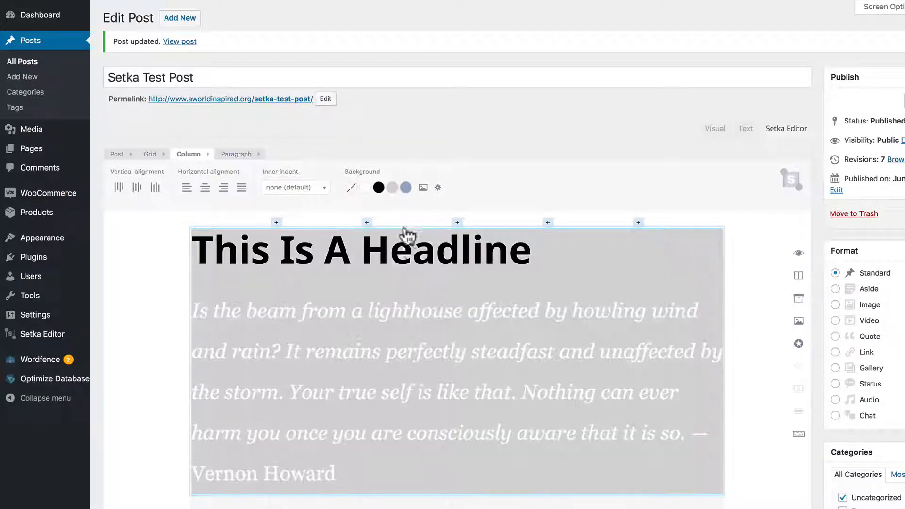
scroll("down", 3)
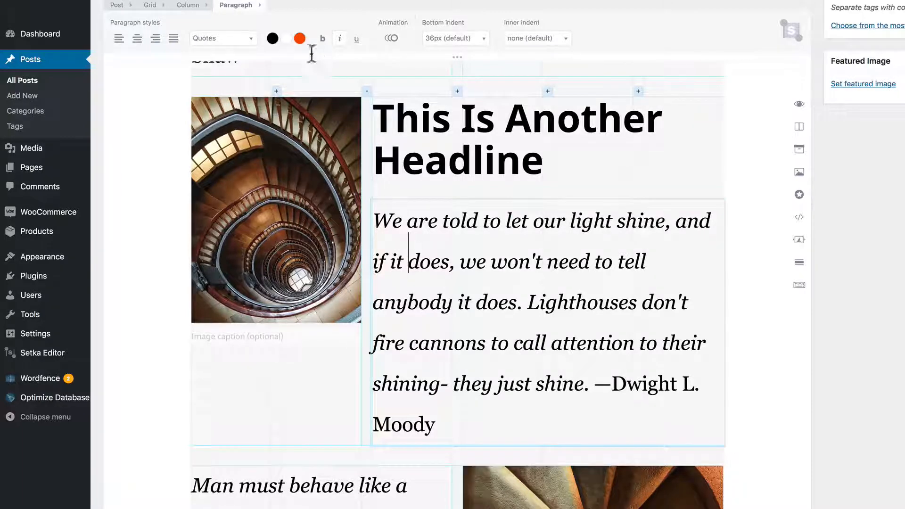
left_click(298, 38)
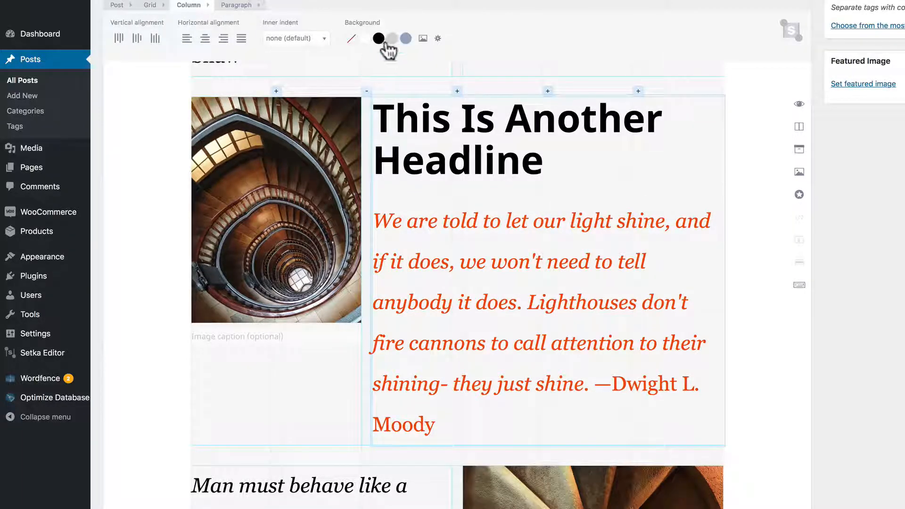
- Switch the black-block quote to a smaller paragraph style with a 36px inner indent
left_click(392, 38)
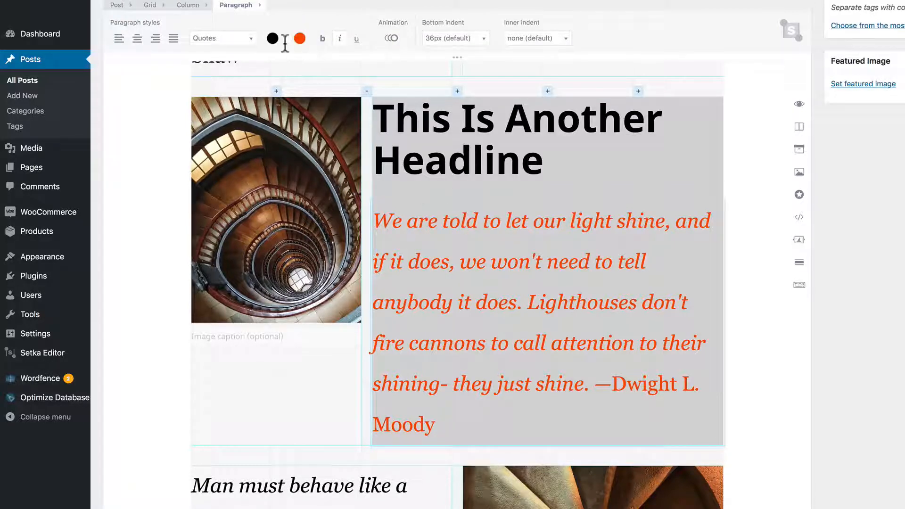
scroll("down", 3)
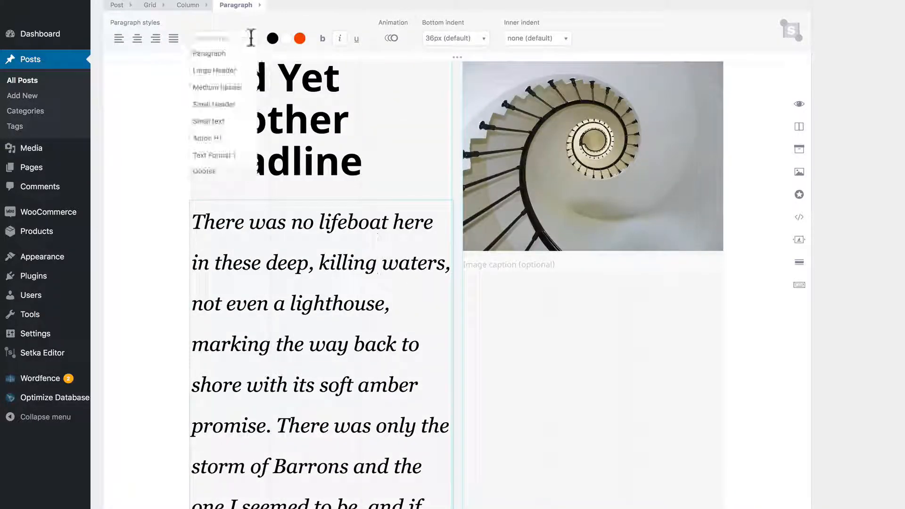
scroll("down", 3)
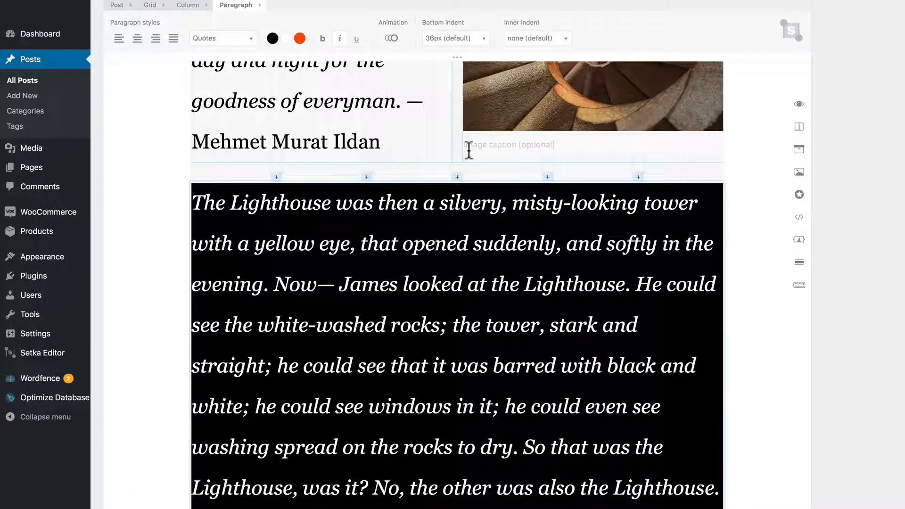
left_click(534, 39)
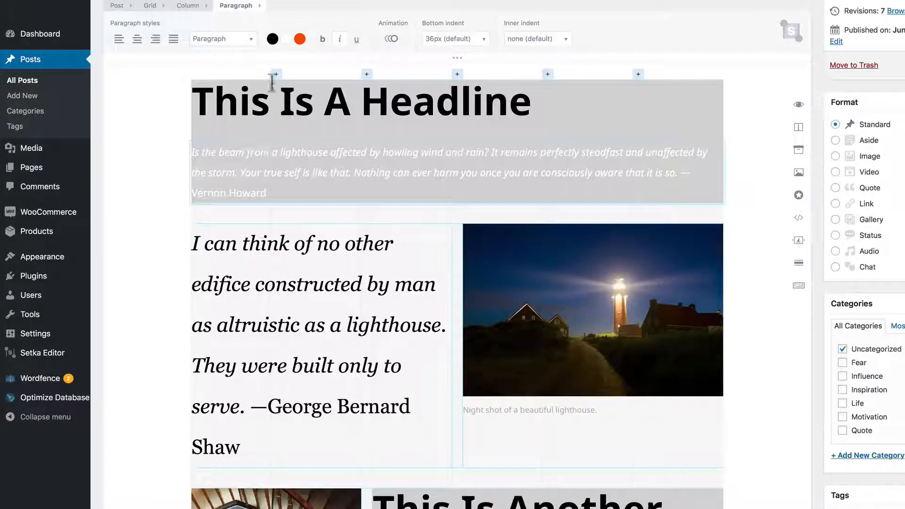
scroll("down", 3)
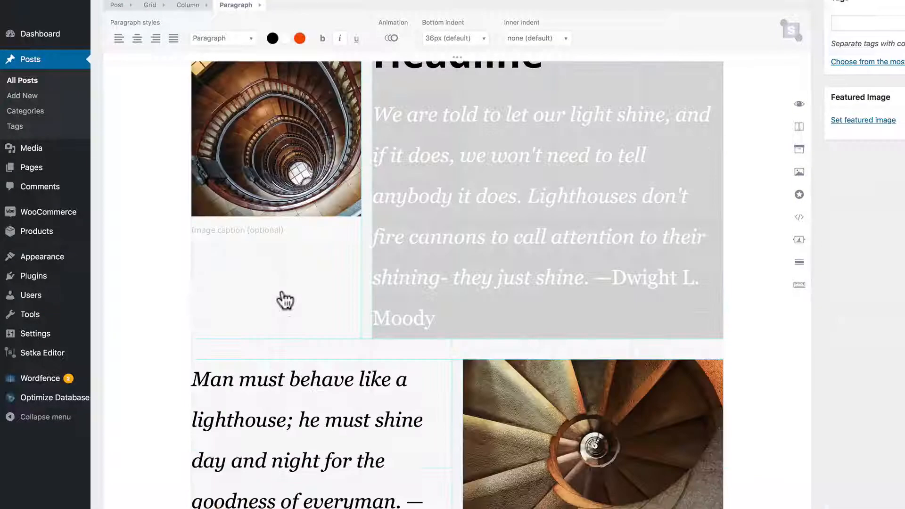
scroll("down", 3)
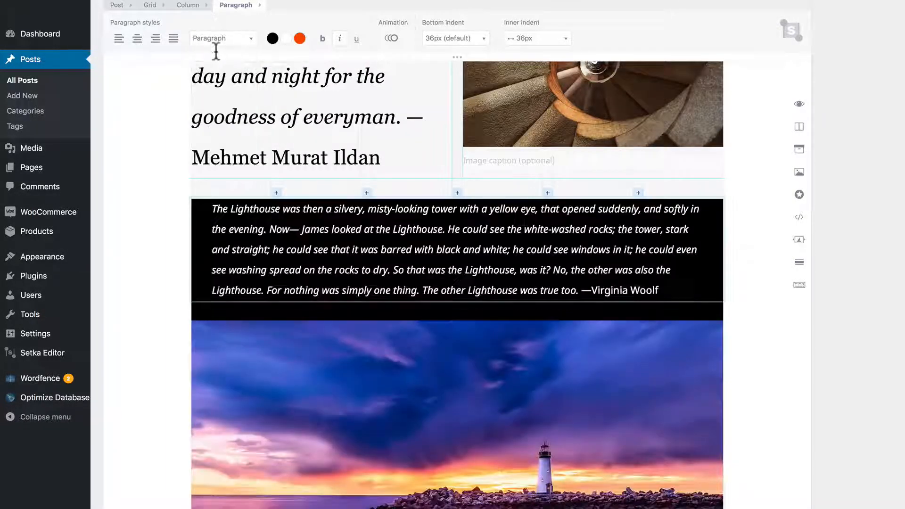
left_click(223, 38)
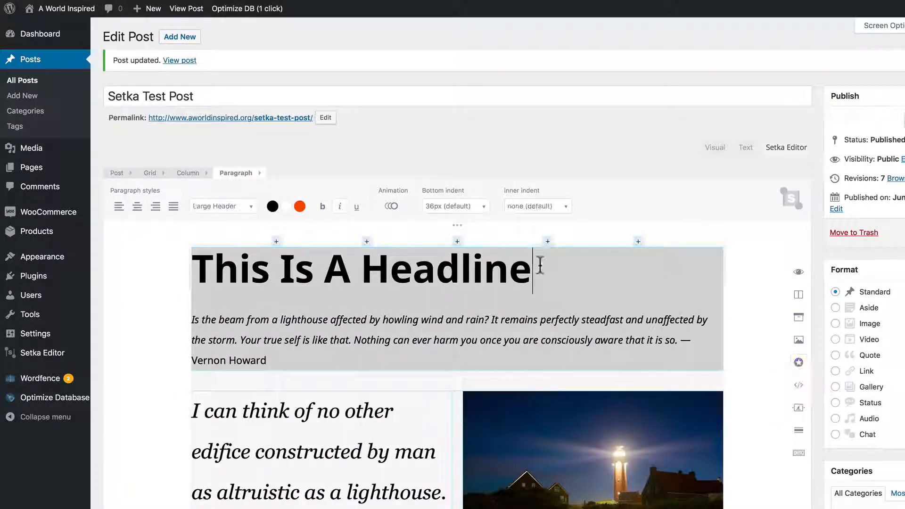
left_click(186, 173)
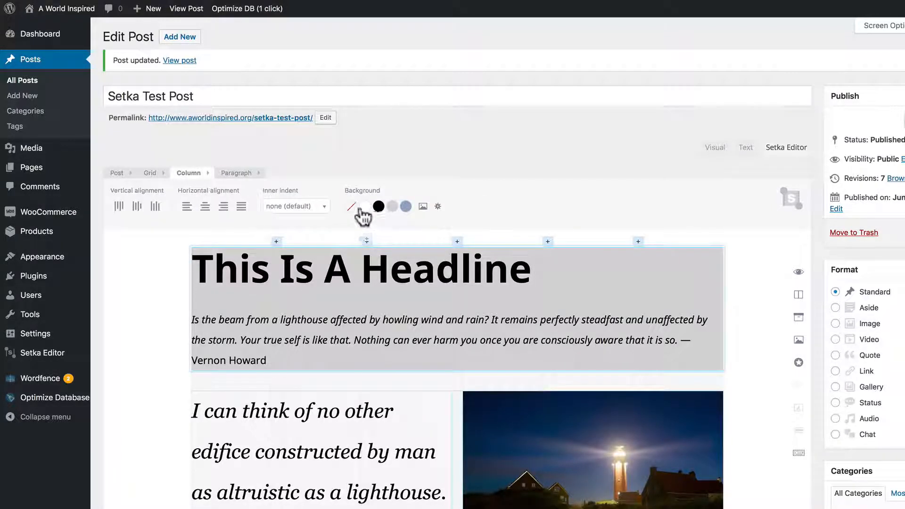
- Animate the night lighthouse photo to slide in with shift 200 as it appears on screen
scroll("down", 3)
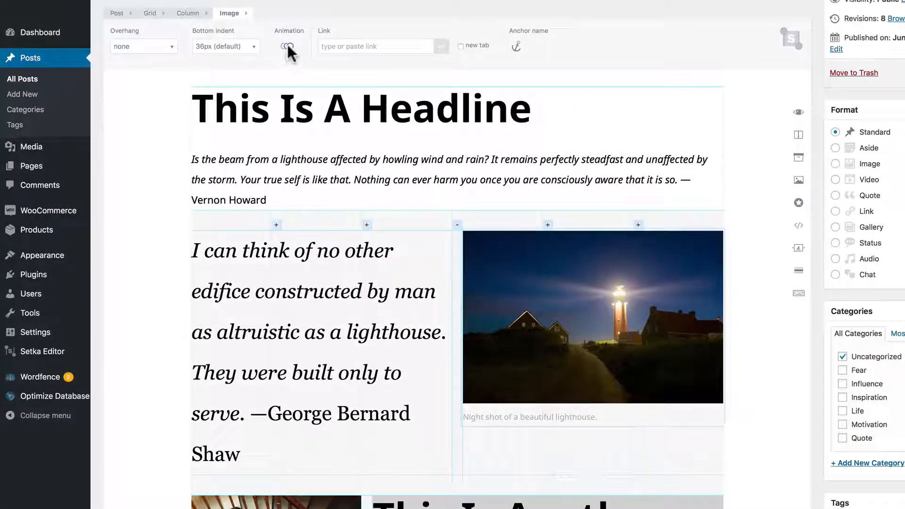
left_click(286, 46)
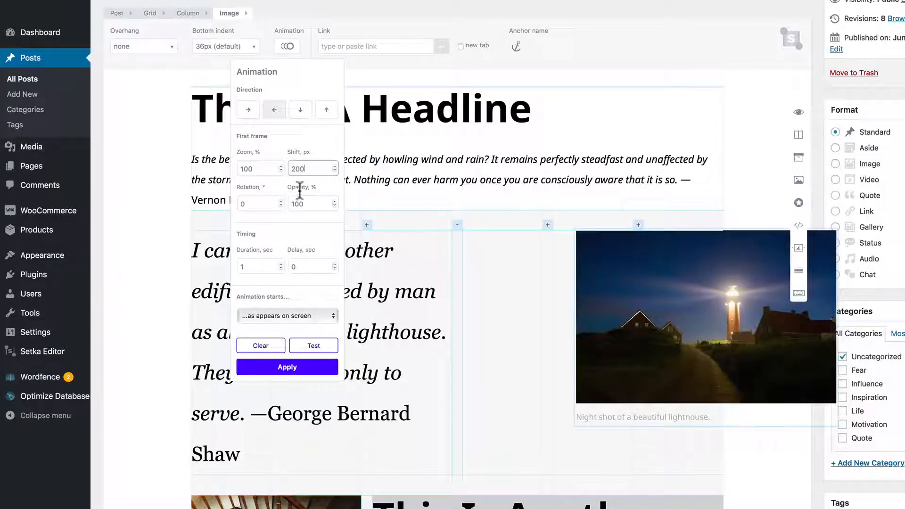
left_click(308, 265)
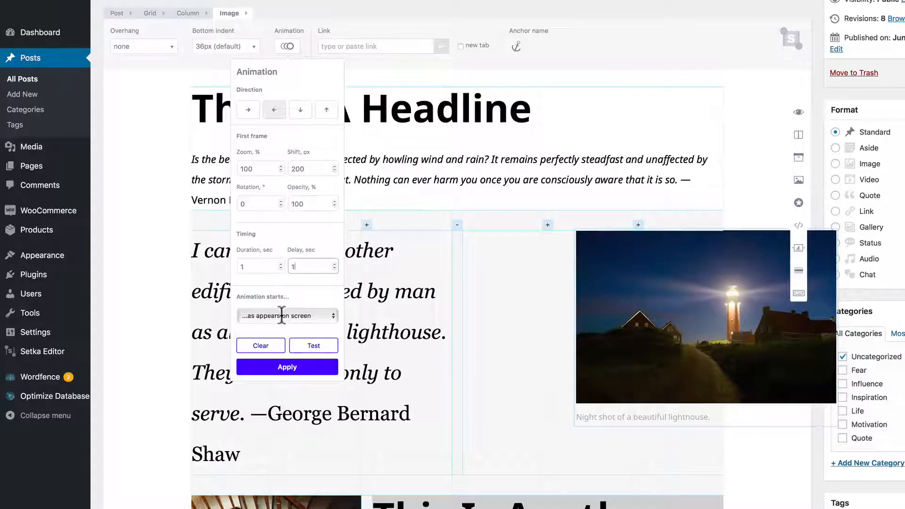
left_click(287, 315)
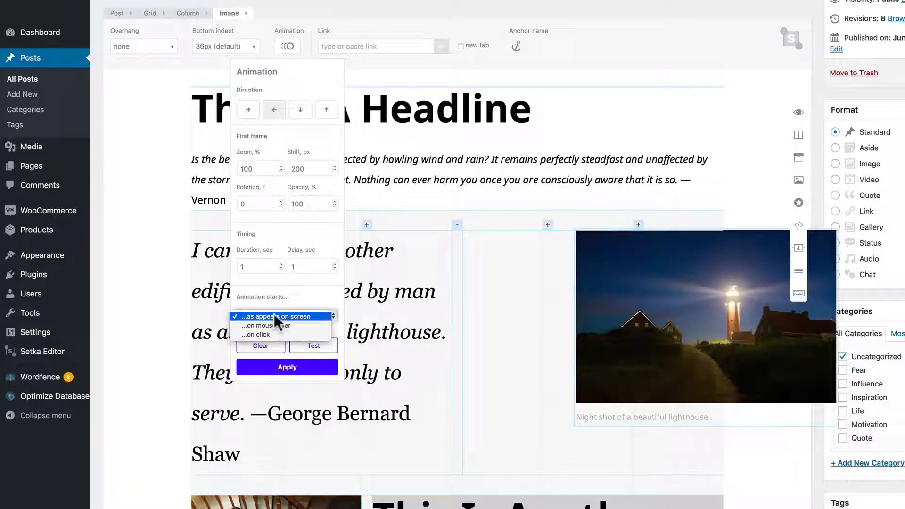
left_click(280, 316)
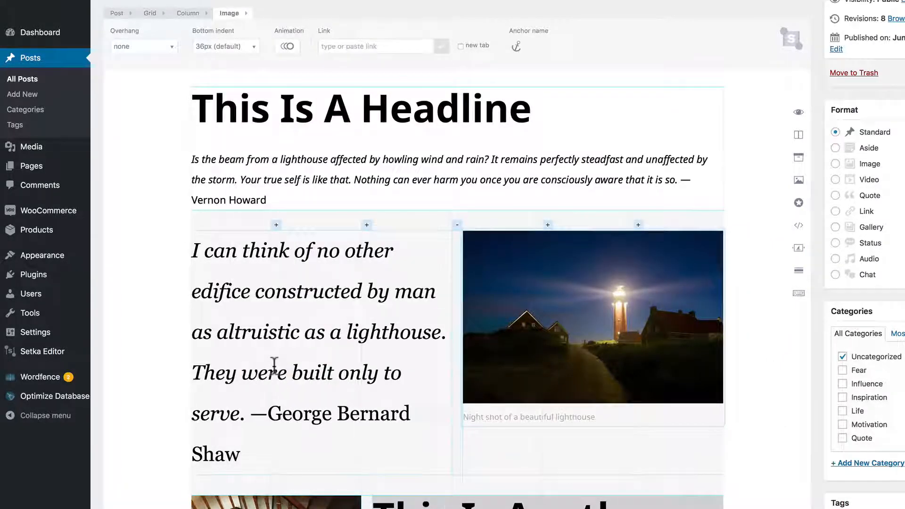
scroll("down", 3)
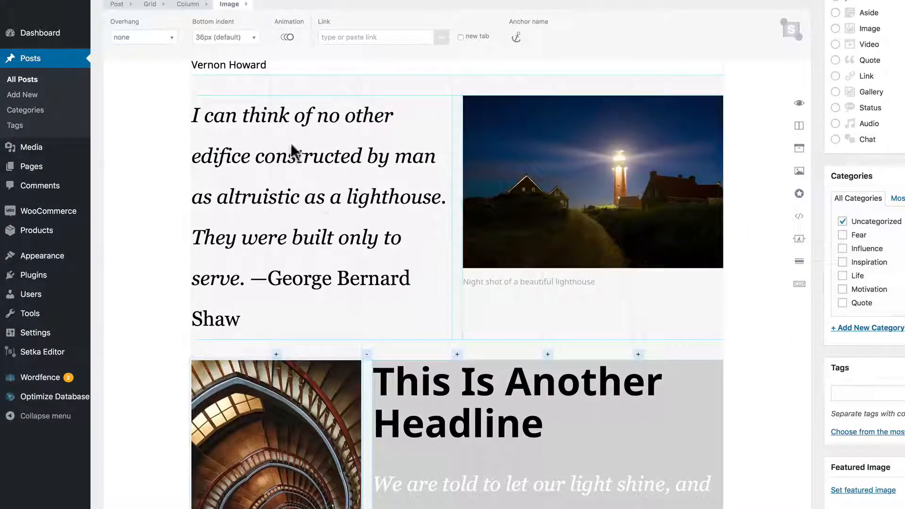
- Apply slide-in animations with a 1-second delay to the staircase photos
left_click(286, 36)
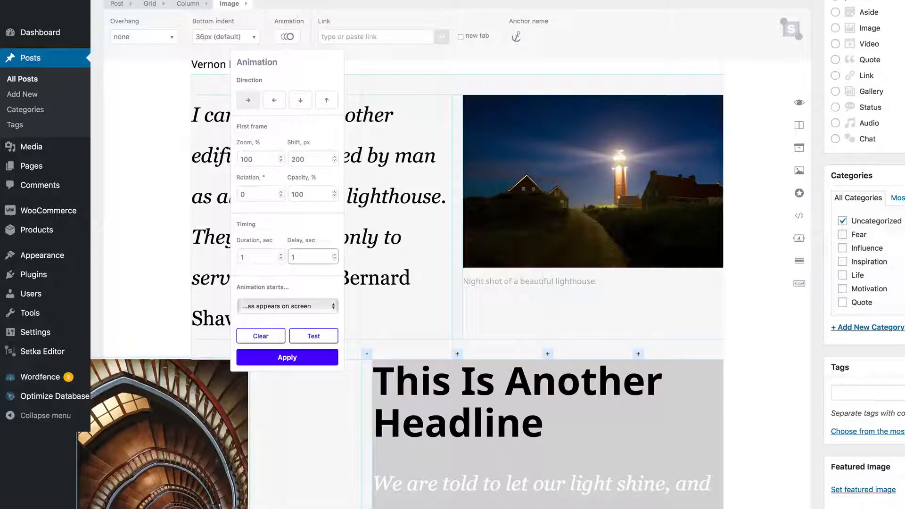
left_click(314, 335)
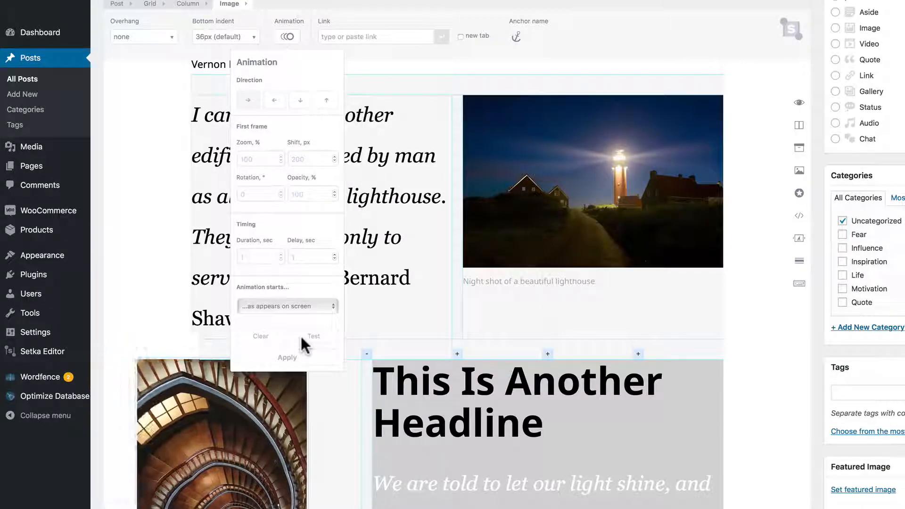
scroll("down", 3)
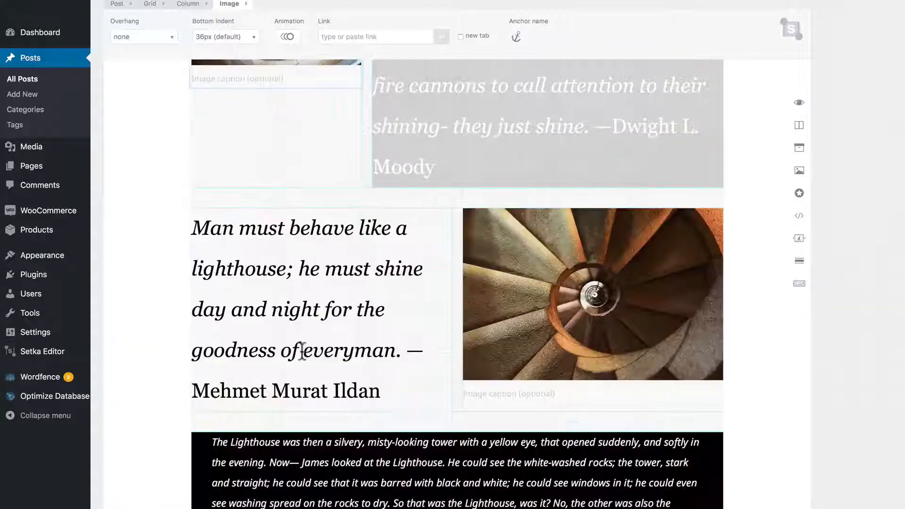
left_click(286, 36)
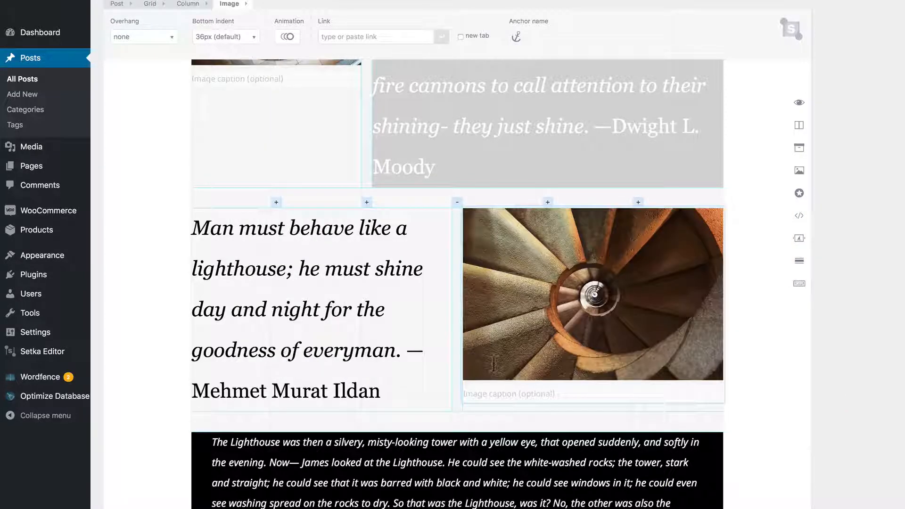
scroll("up", 3)
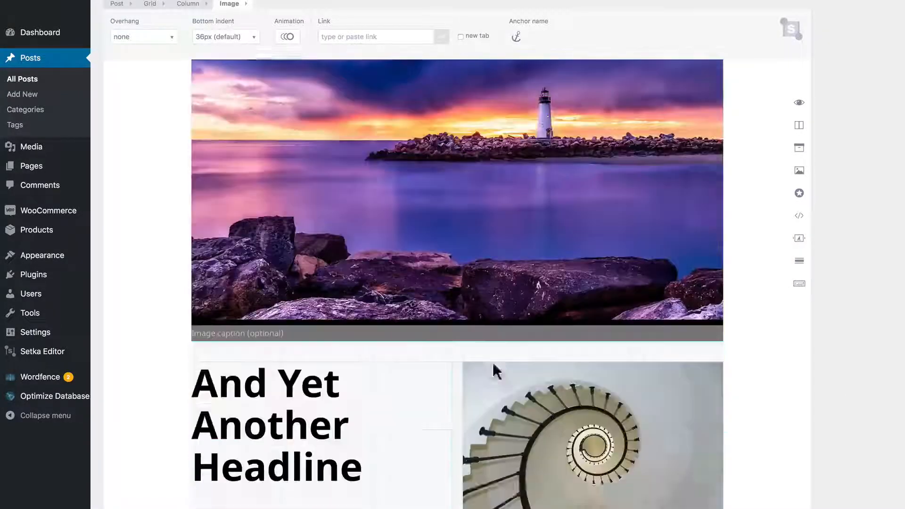
left_click(287, 37)
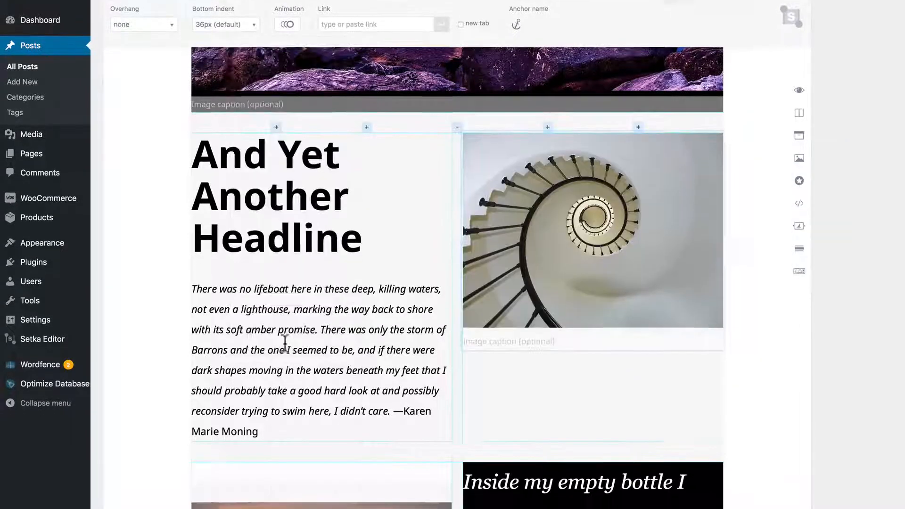
scroll("down", 3)
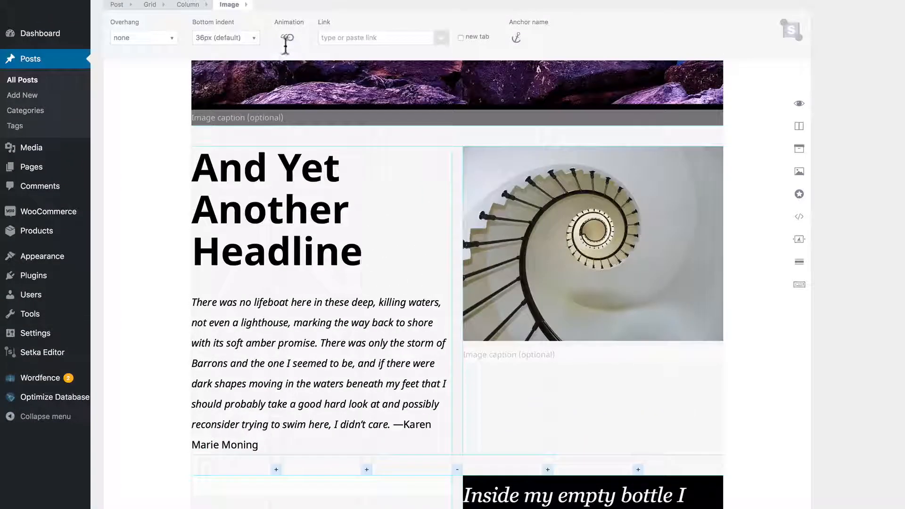
left_click(287, 37)
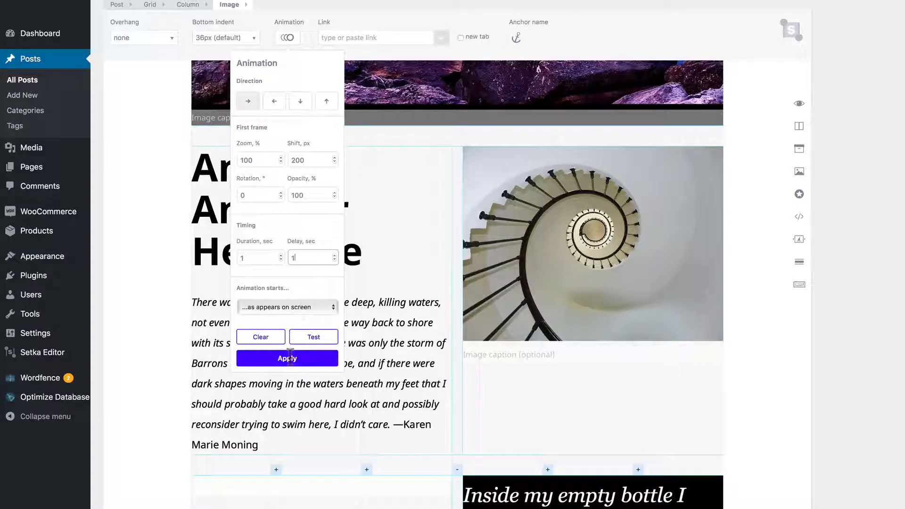
left_click(287, 358)
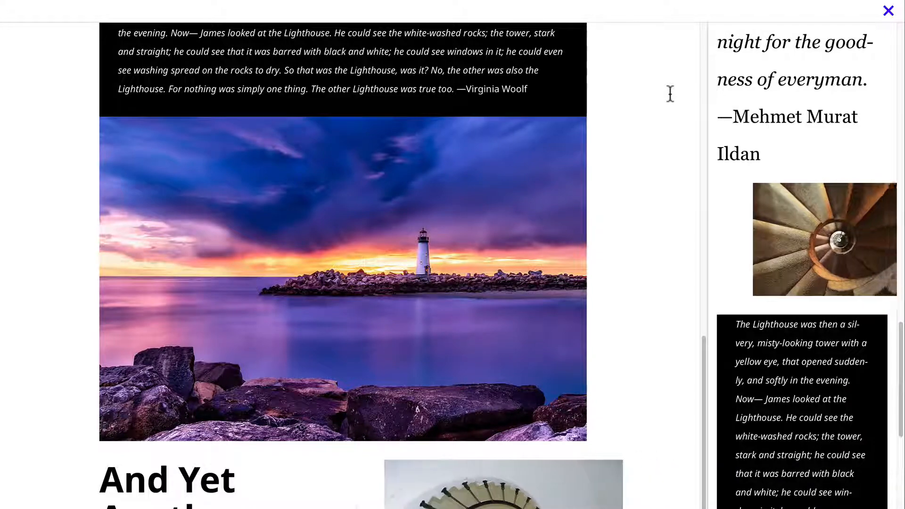
- Check the photo slide-in animations in the desktop and mobile preview, then close it
scroll("up", 3)
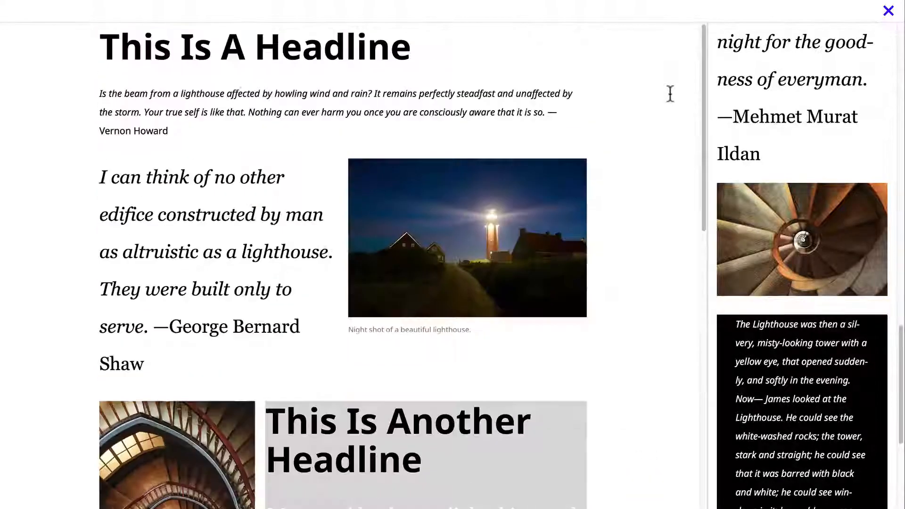
left_click(887, 10)
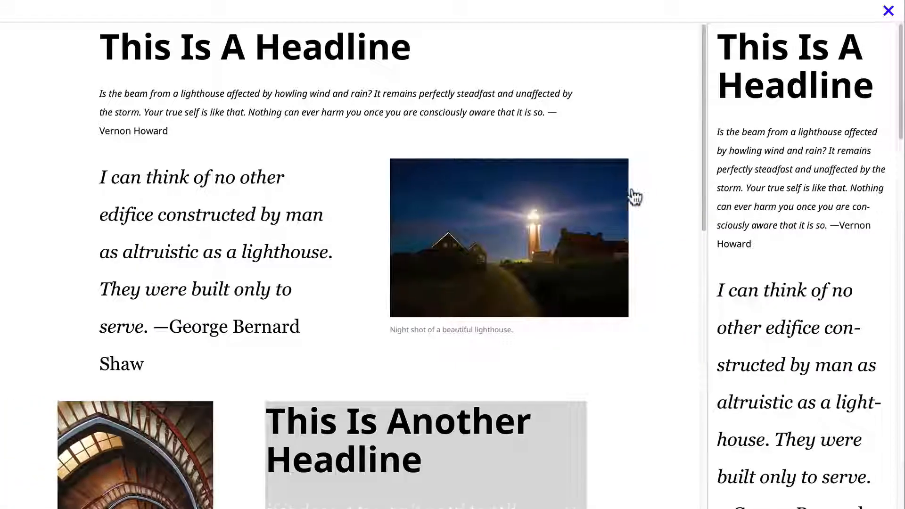
scroll("down", 3)
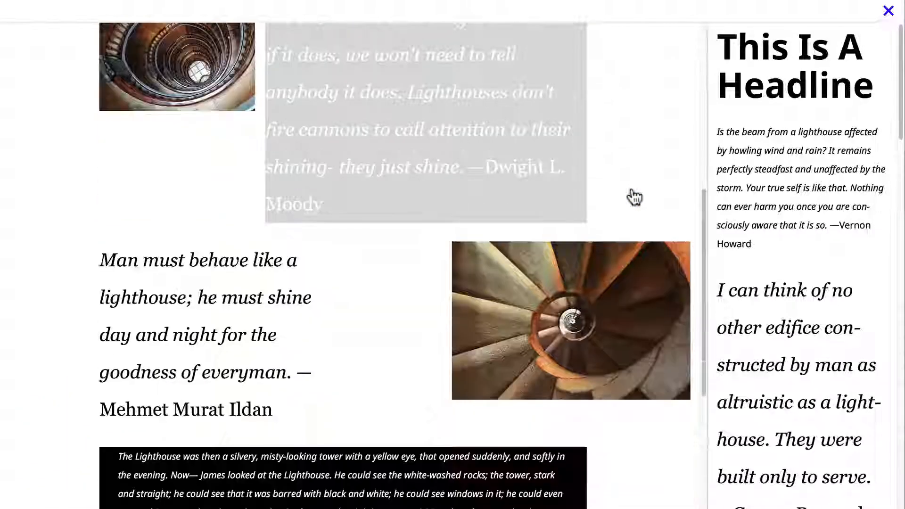
scroll("down", 3)
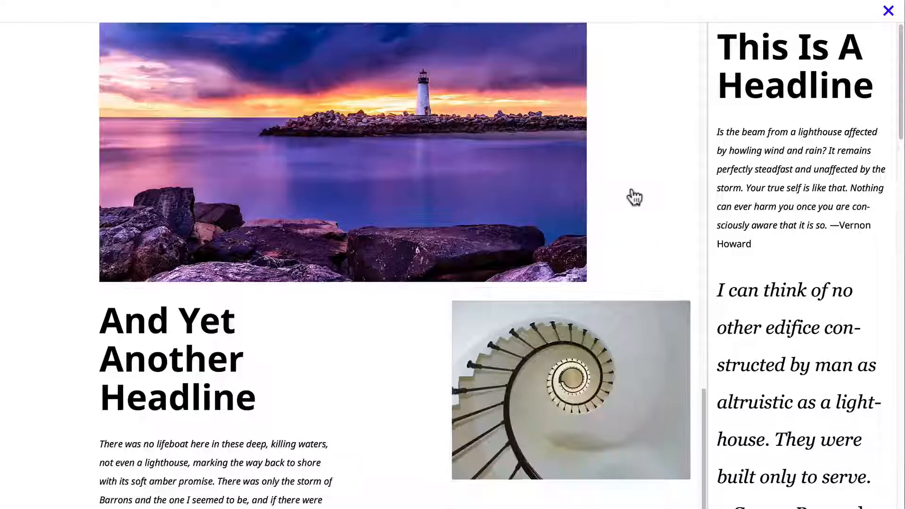
scroll("down", 3)
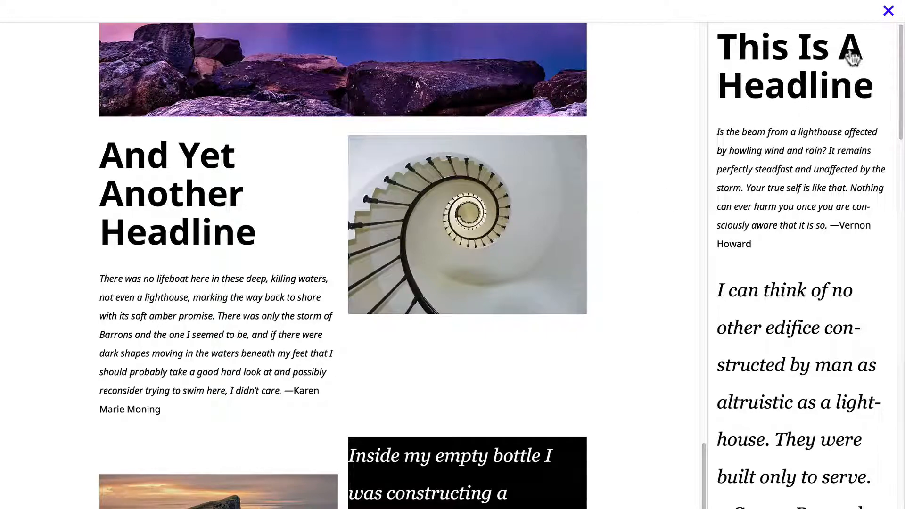
left_click(887, 10)
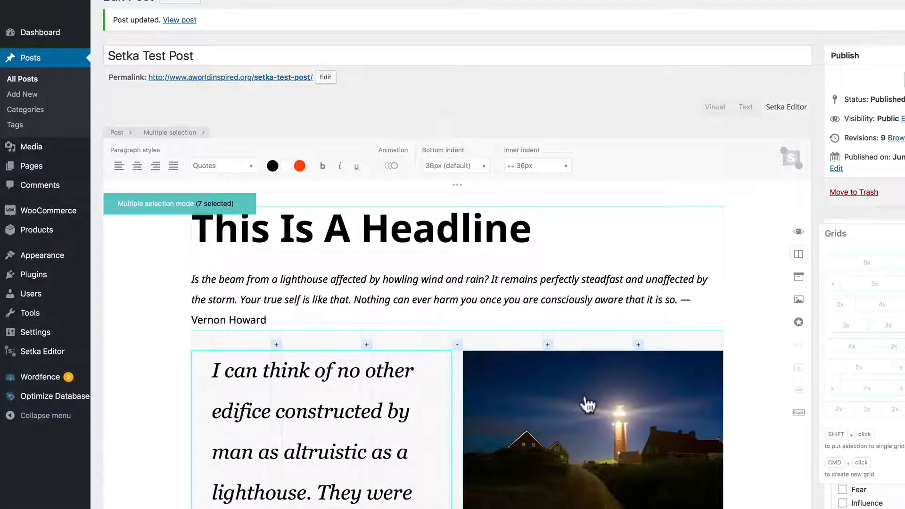
- Get the embed code for the Great Lighthouses in England YouTube video
left_click(591, 404)
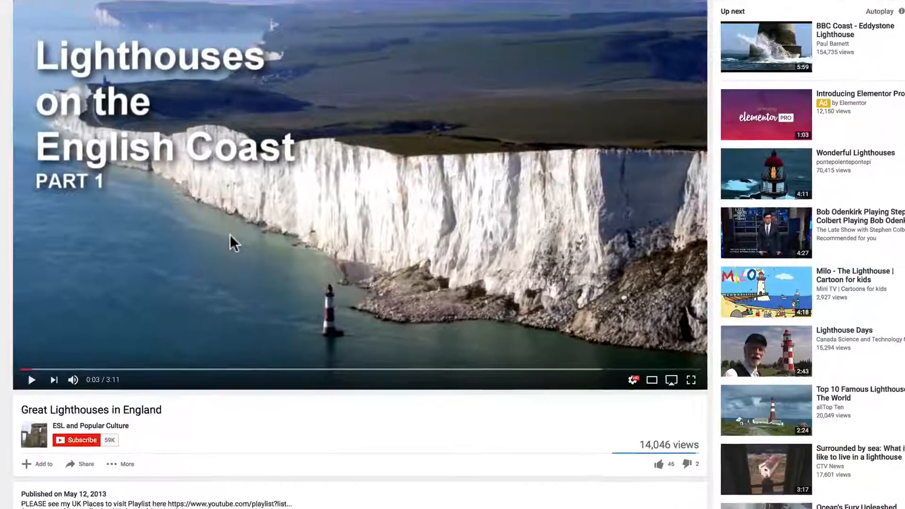
left_click(86, 463)
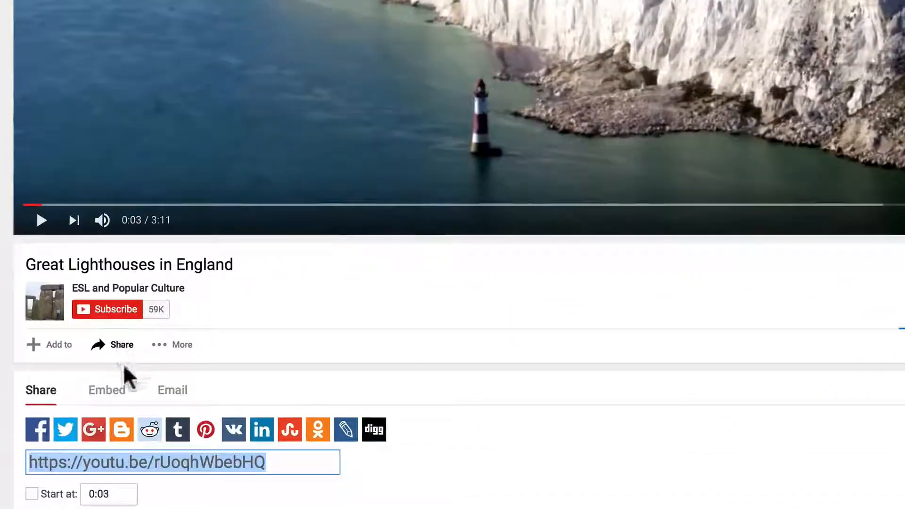
left_click(106, 390)
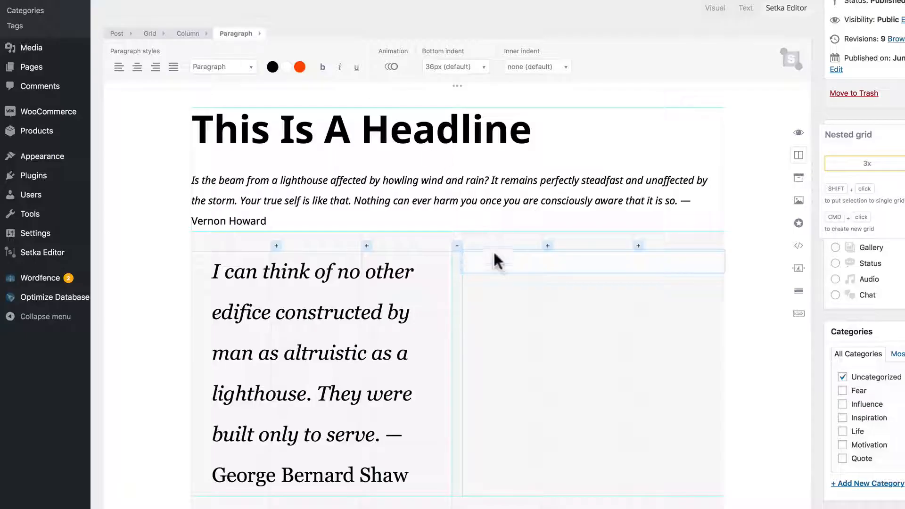
- Add an Embed element with the YouTube iframe to the Shaw quote column and render it
left_click(591, 260)
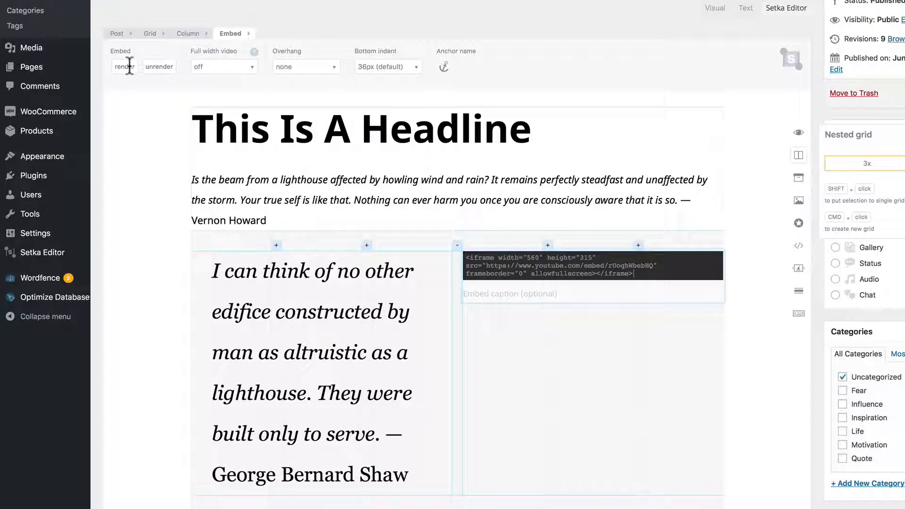
left_click(124, 66)
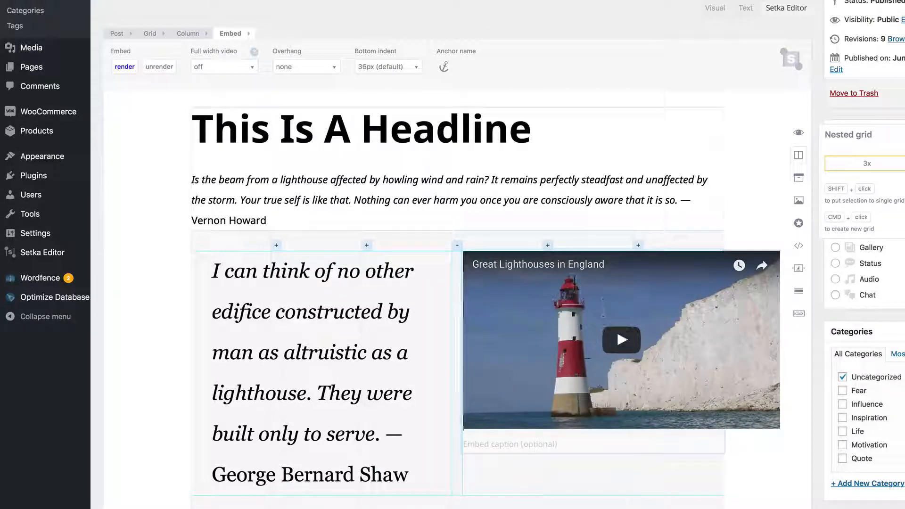
left_click(159, 66)
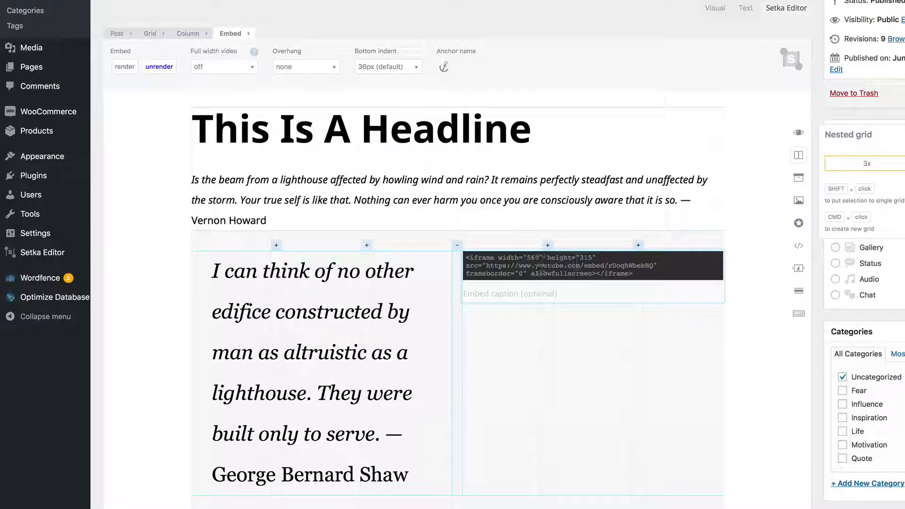
left_click(123, 67)
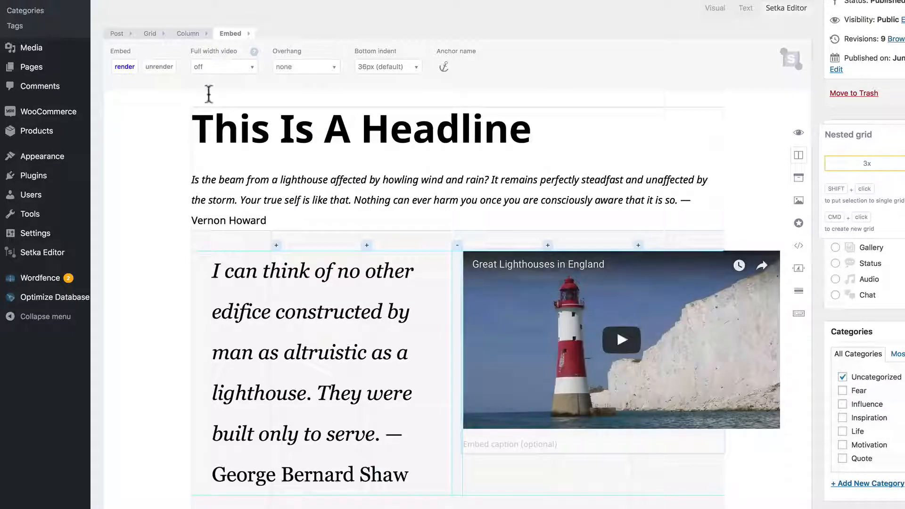
left_click(223, 66)
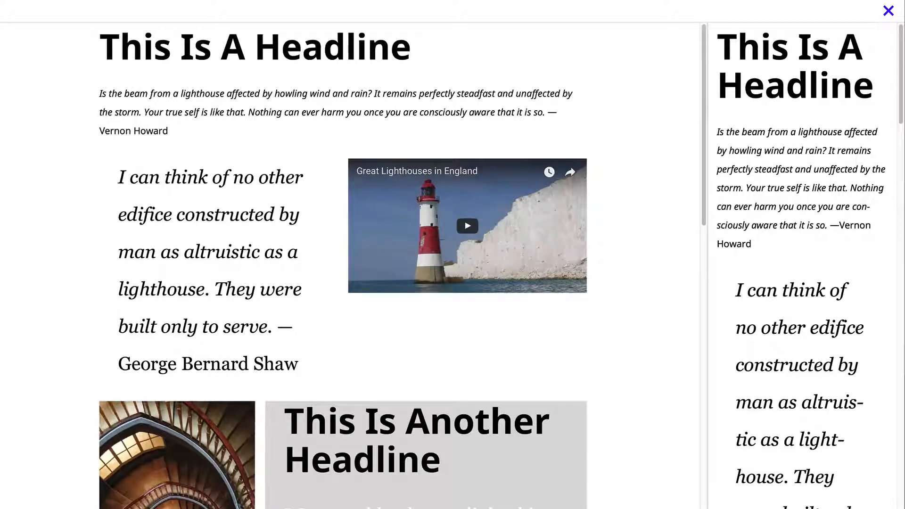
left_click(466, 225)
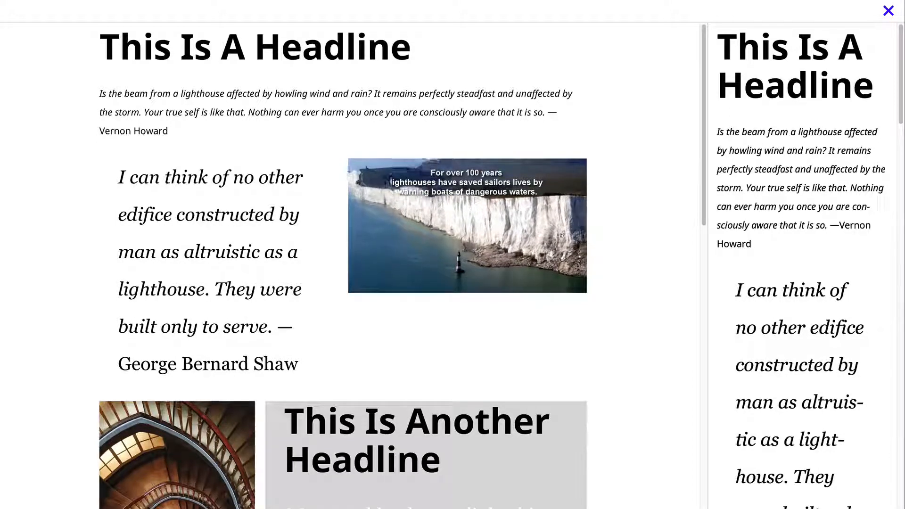
left_click(466, 225)
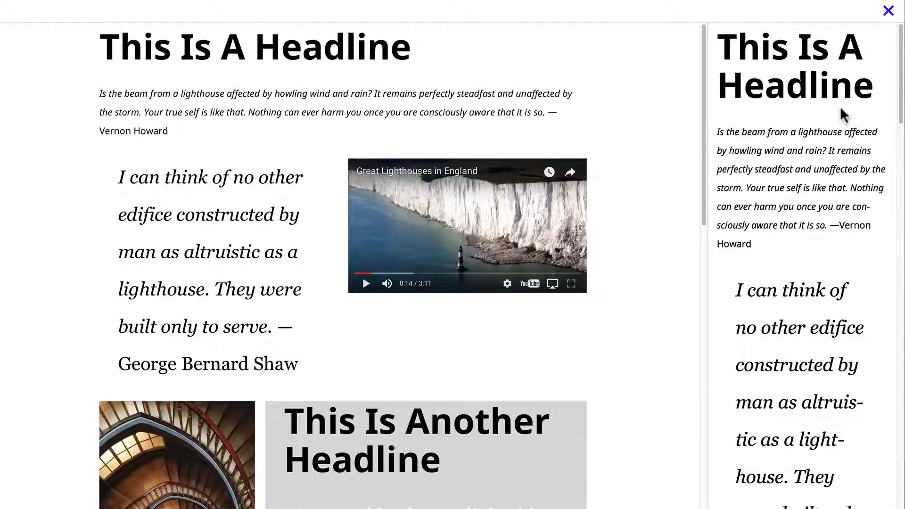
scroll("down", 3)
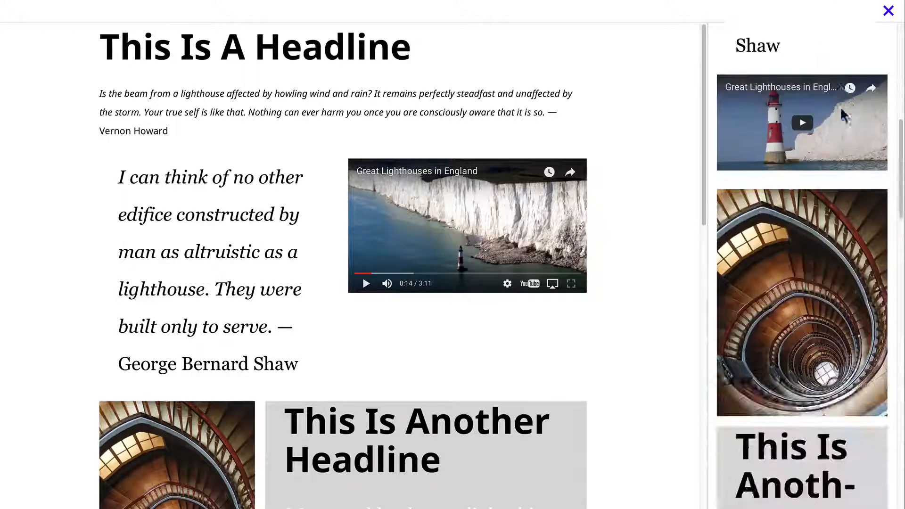
scroll("down", 3)
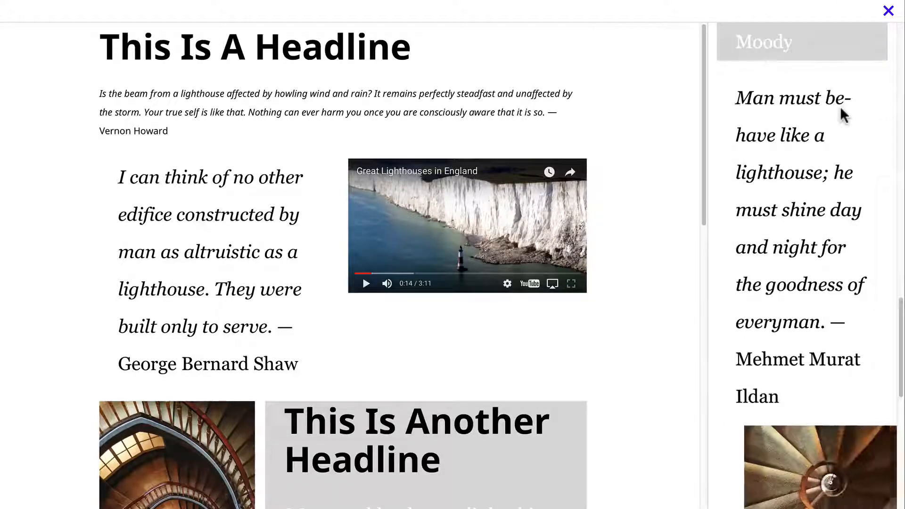
scroll("down", 3)
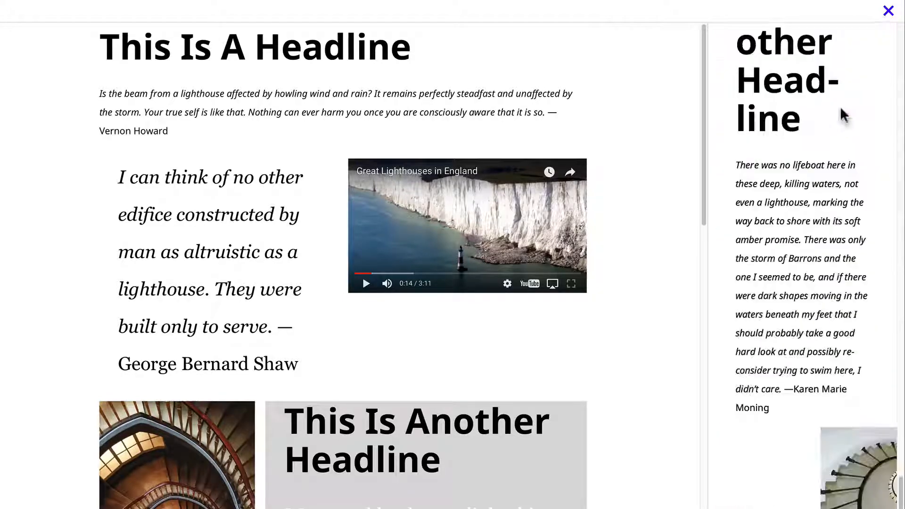
scroll("down", 3)
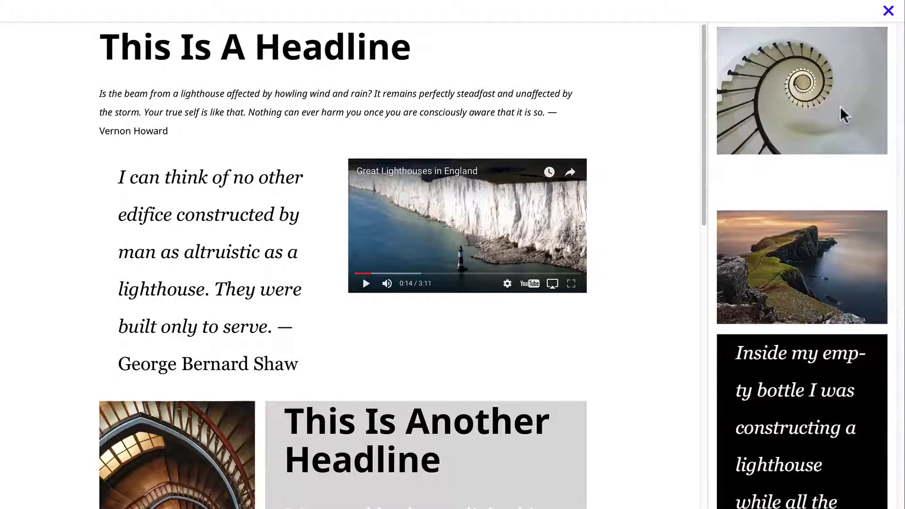
left_click(887, 10)
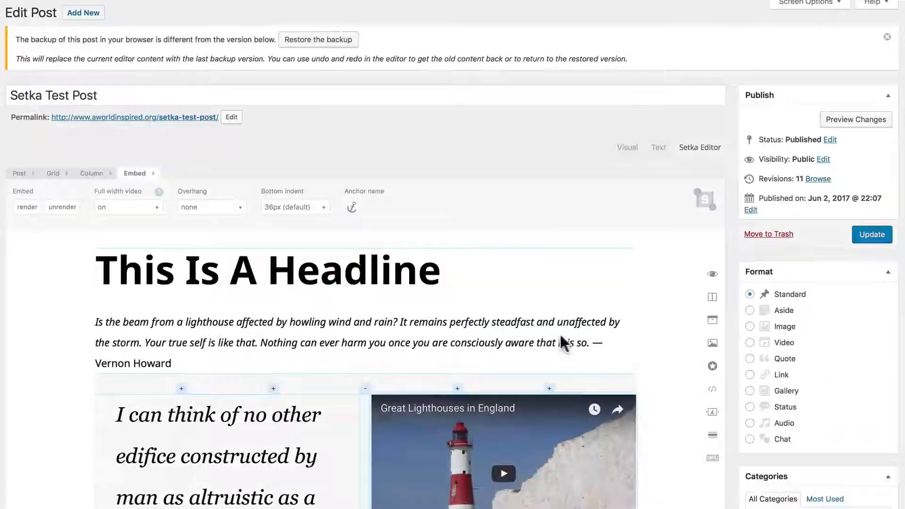
- Save the headline and Howard quote as a snippet named 'Leader' under Test Style1
left_click(267, 270)
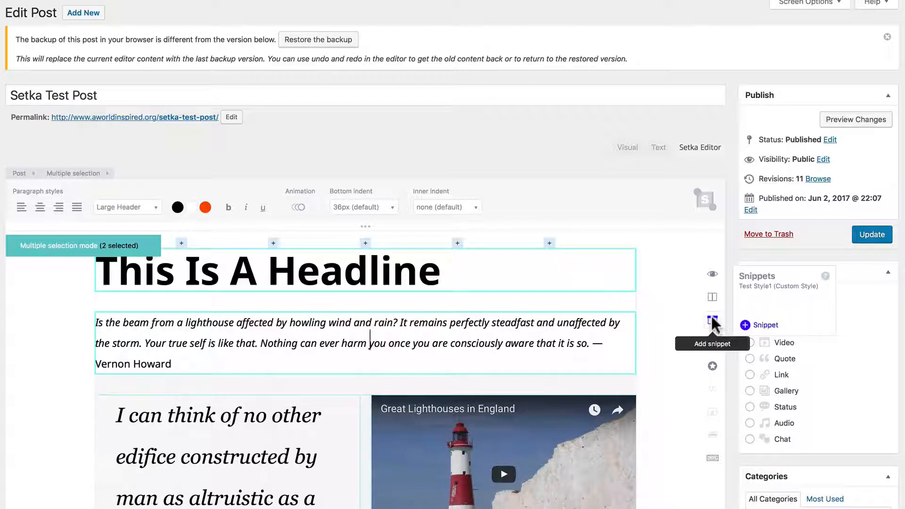
mouse_move(750, 329)
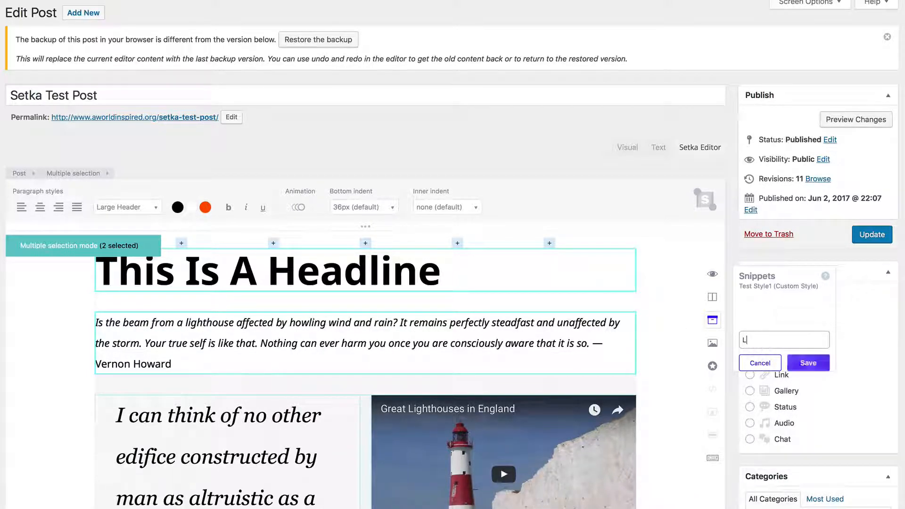
type("eader")
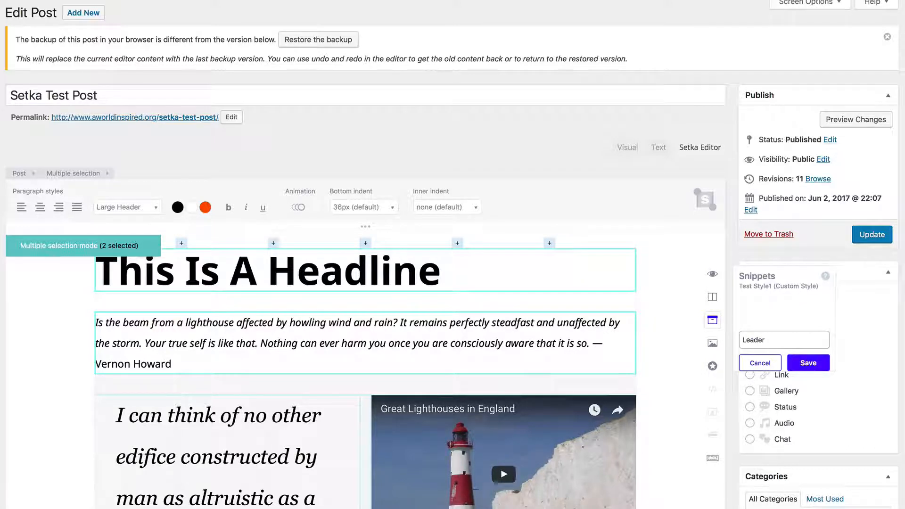
left_click(807, 362)
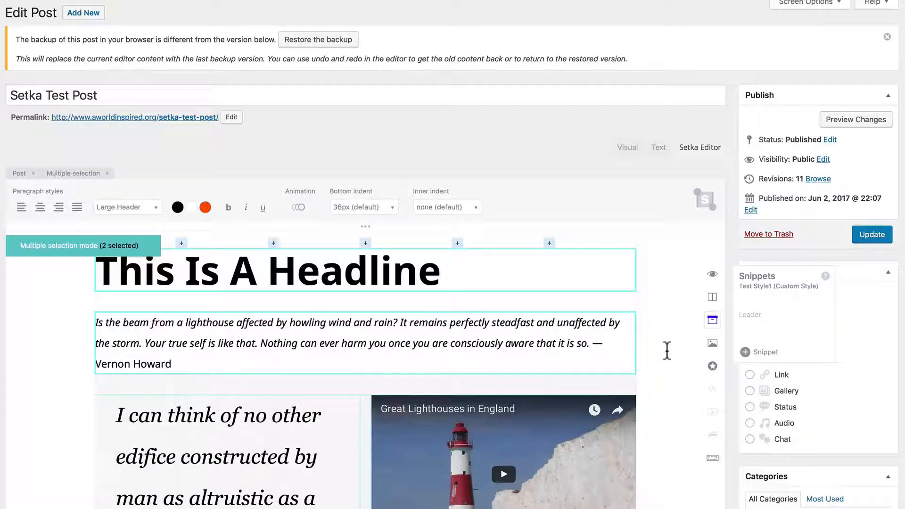
scroll("down", 3)
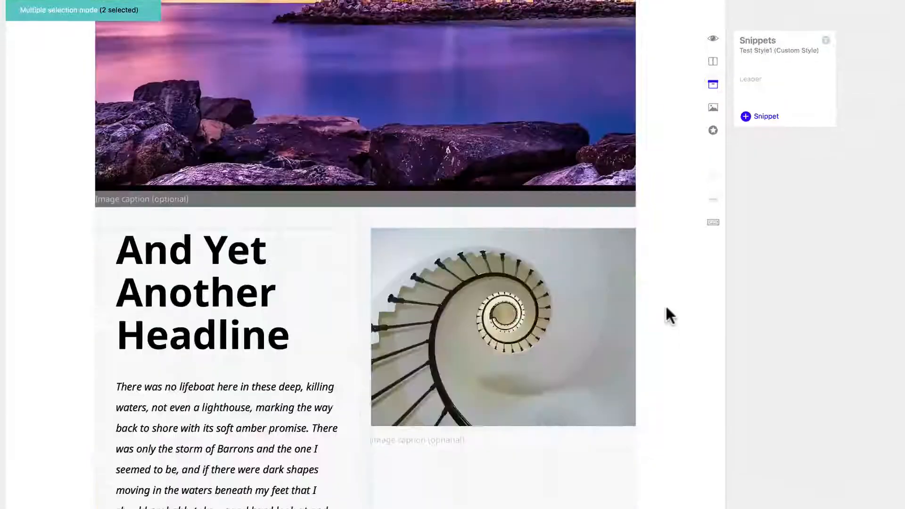
scroll("down", 3)
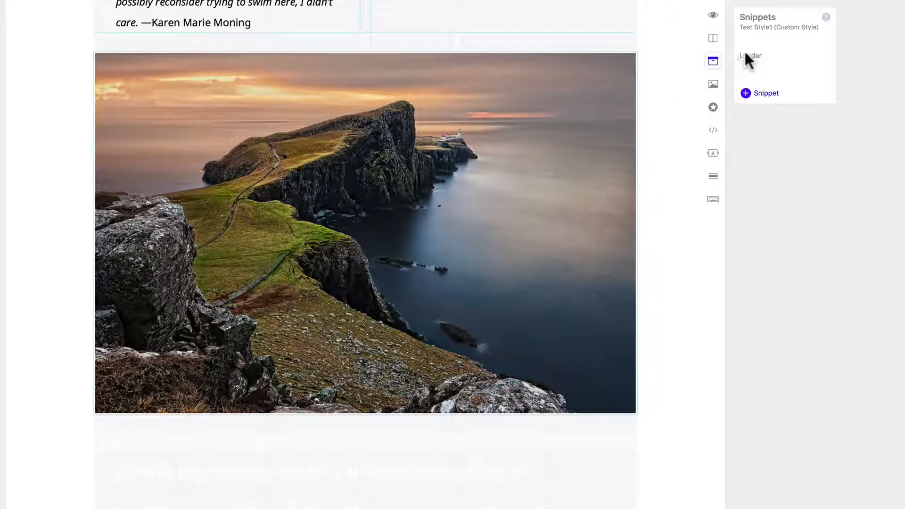
scroll("down", 3)
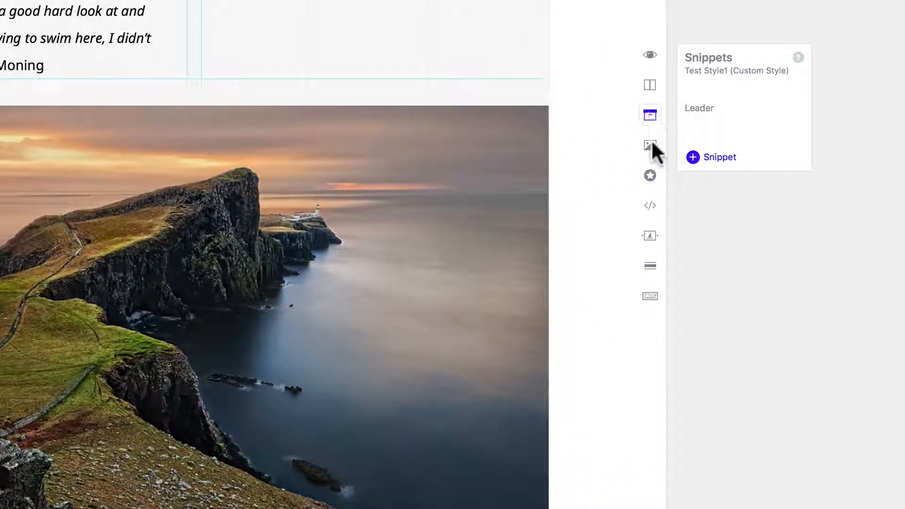
- Browse the Icons & Emoji panel, then show the keyboard shortcuts reference
left_click(649, 174)
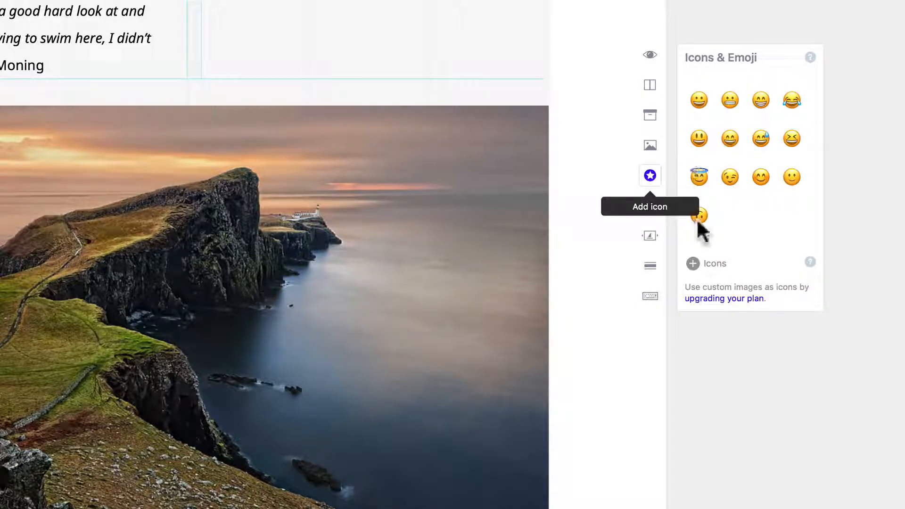
mouse_move(709, 303)
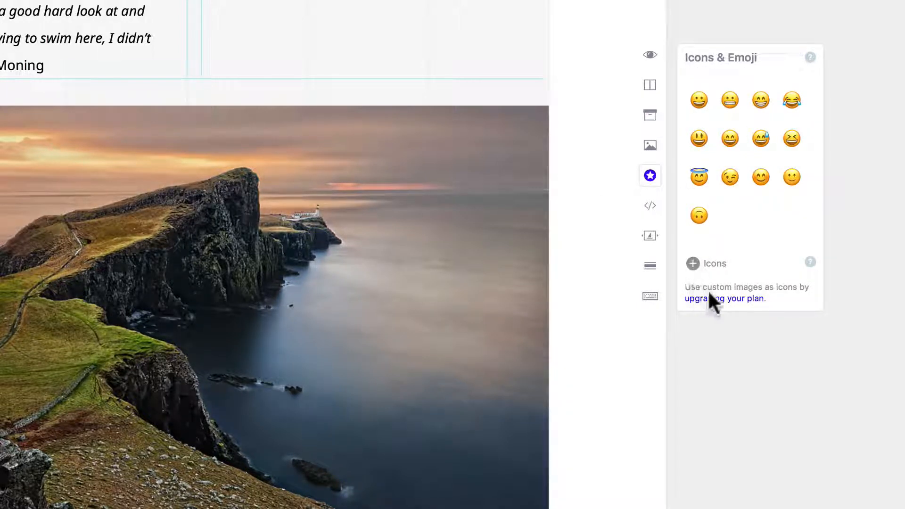
mouse_move(649, 216)
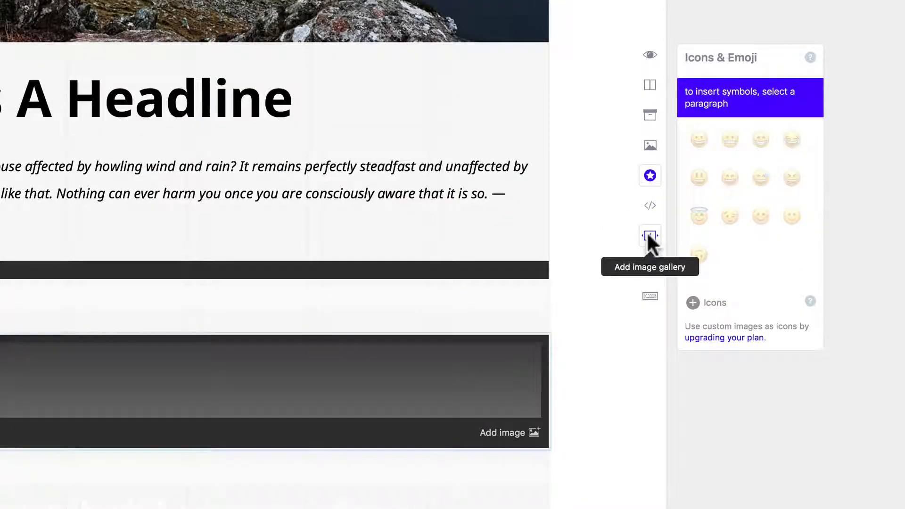
mouse_move(609, 311)
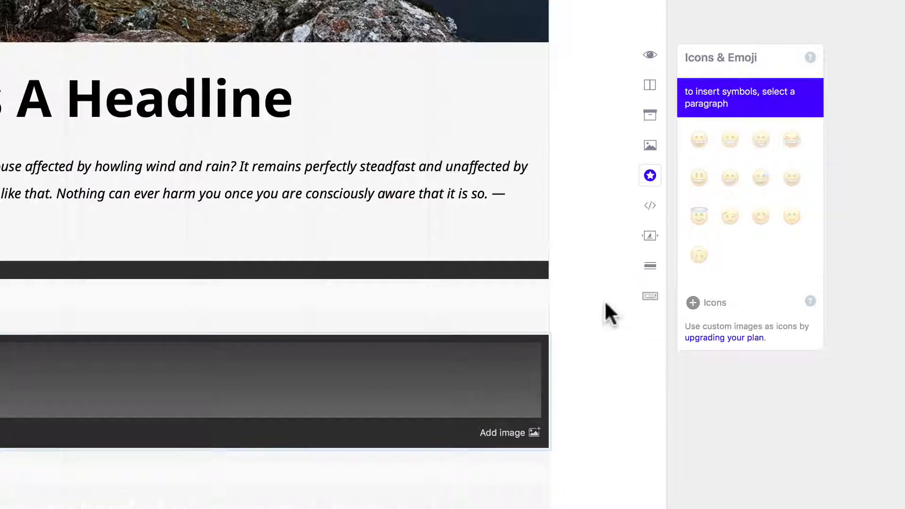
mouse_move(649, 266)
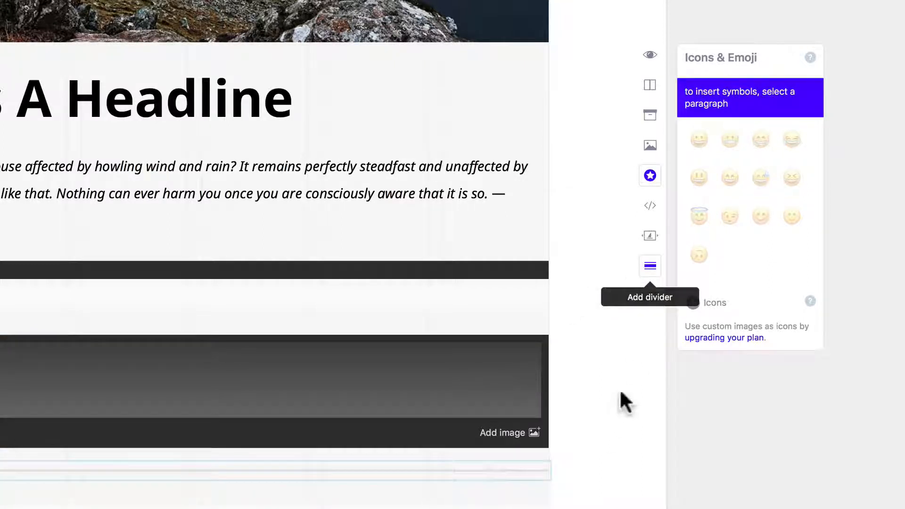
left_click(649, 283)
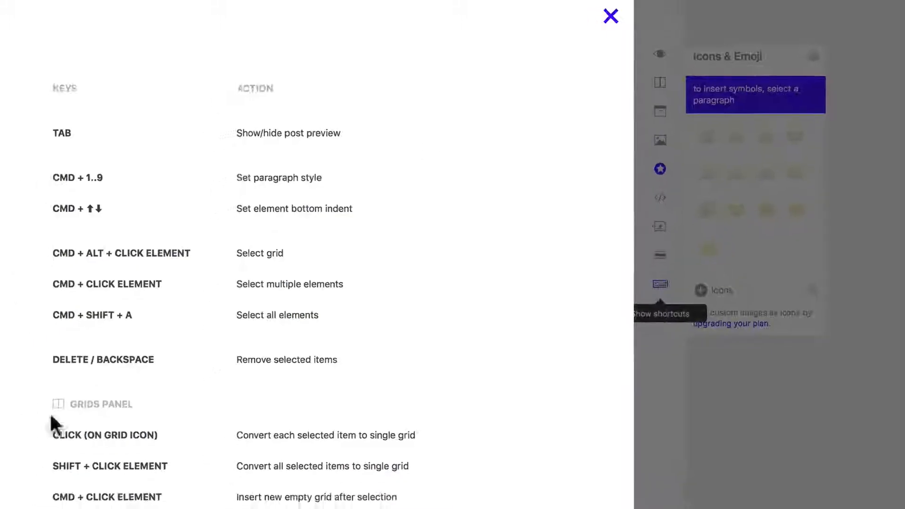